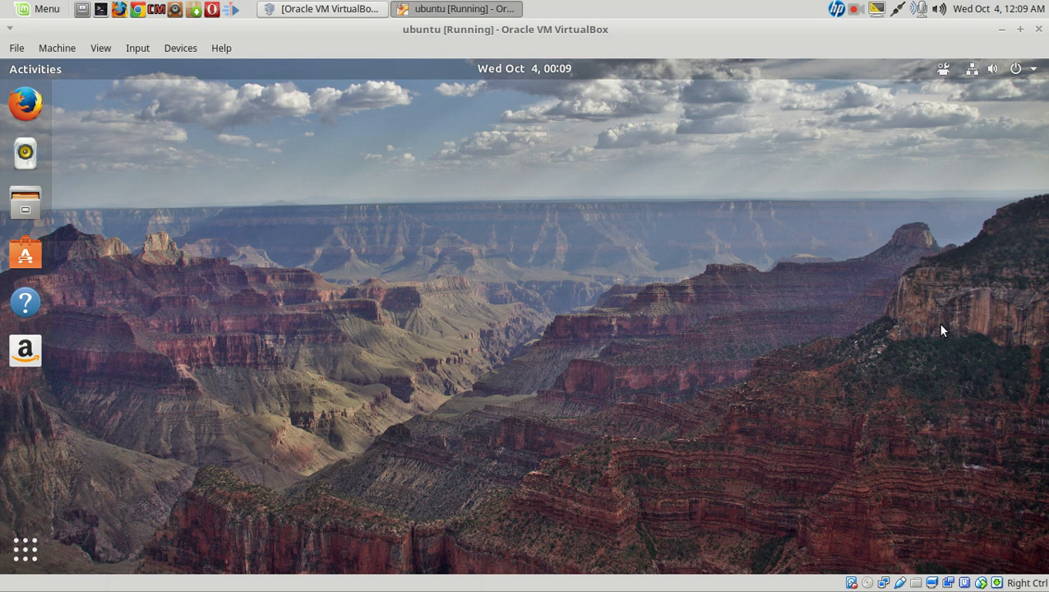
{"action": "mouse_move", "coordinate": [875, 534]}
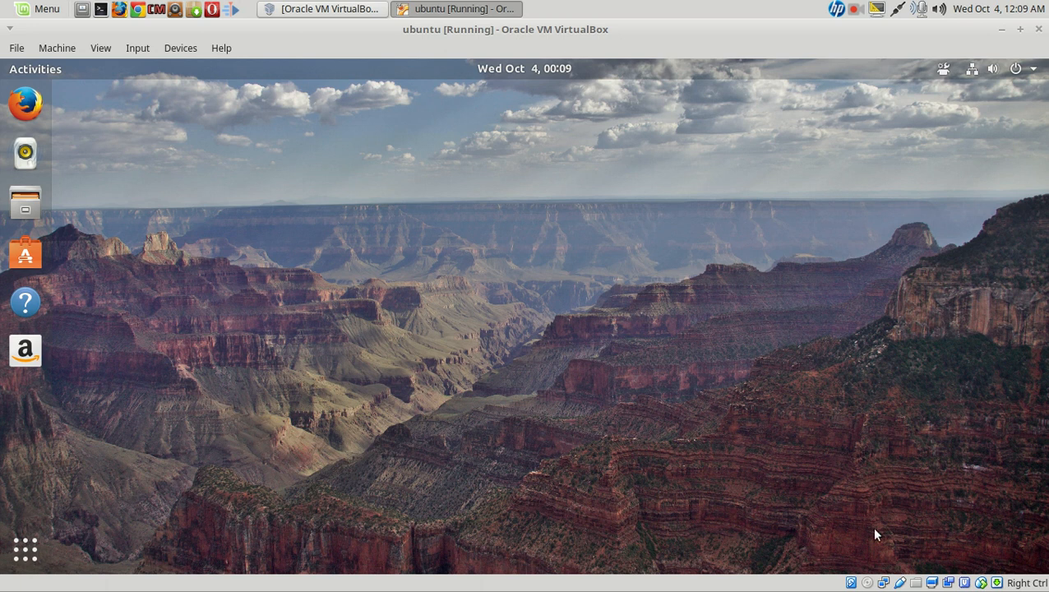
{"action": "mouse_move", "coordinate": [764, 309]}
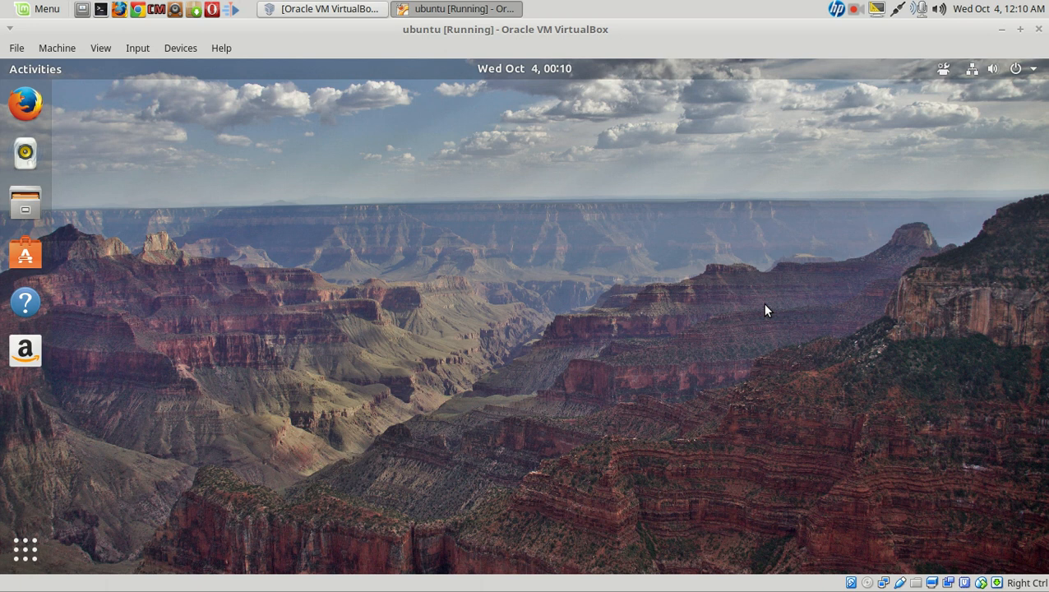
{"action": "mouse_move", "coordinate": [689, 290]}
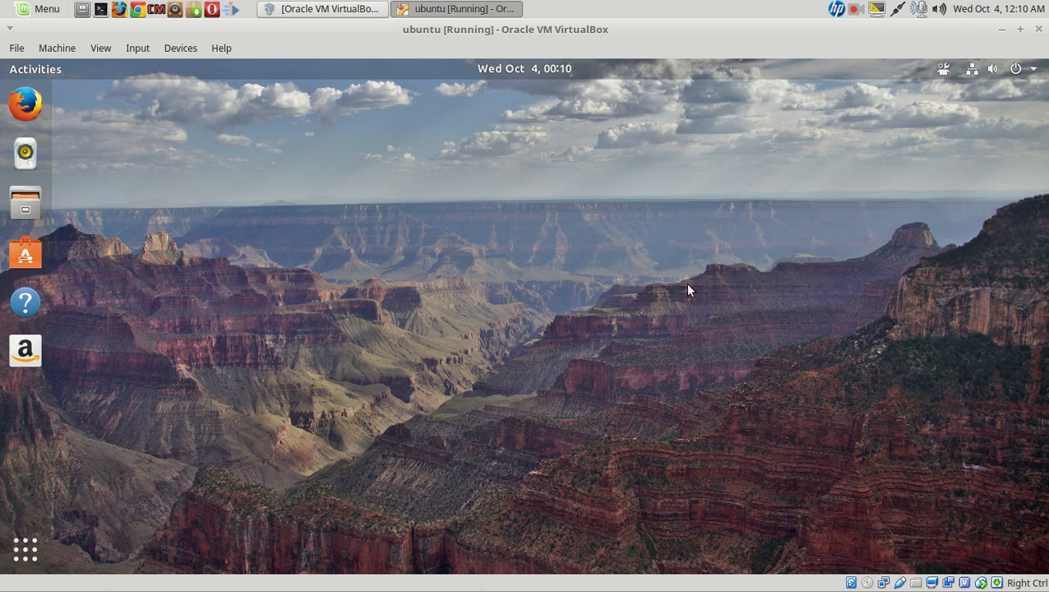
{"action": "mouse_move", "coordinate": [664, 245]}
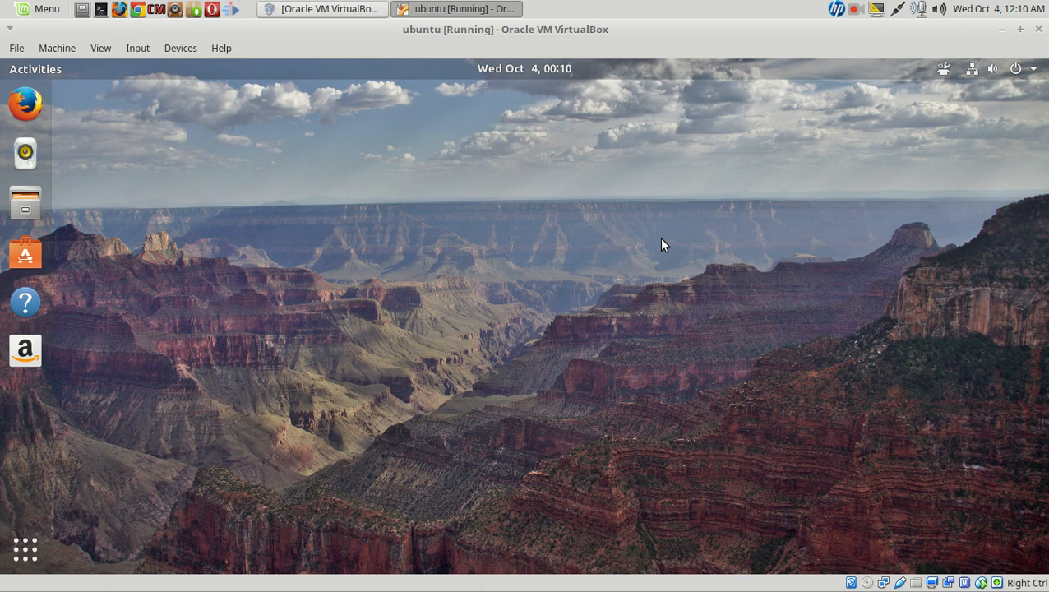
{"action": "mouse_move", "coordinate": [653, 215]}
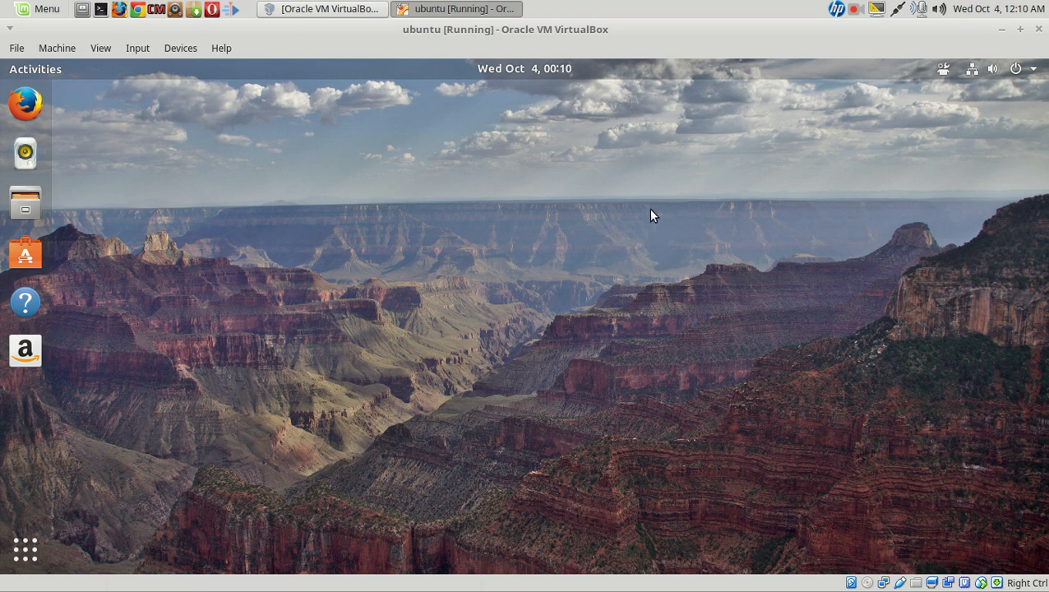
{"action": "mouse_move", "coordinate": [485, 216]}
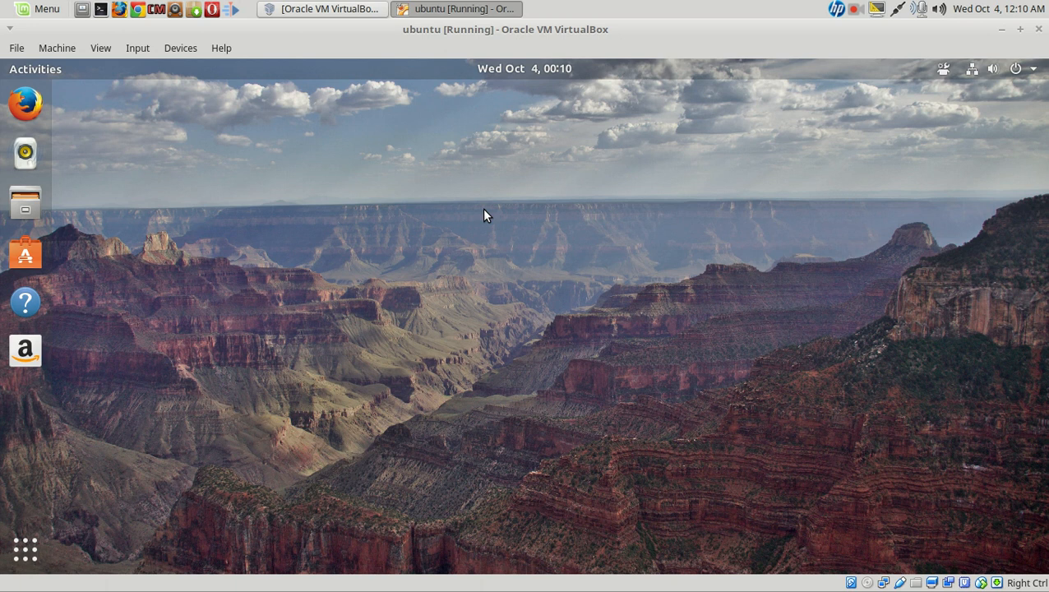
Step: Open the Background settings from the desktop's right-click menu
{"action": "left_click", "coordinate": [38, 10]}
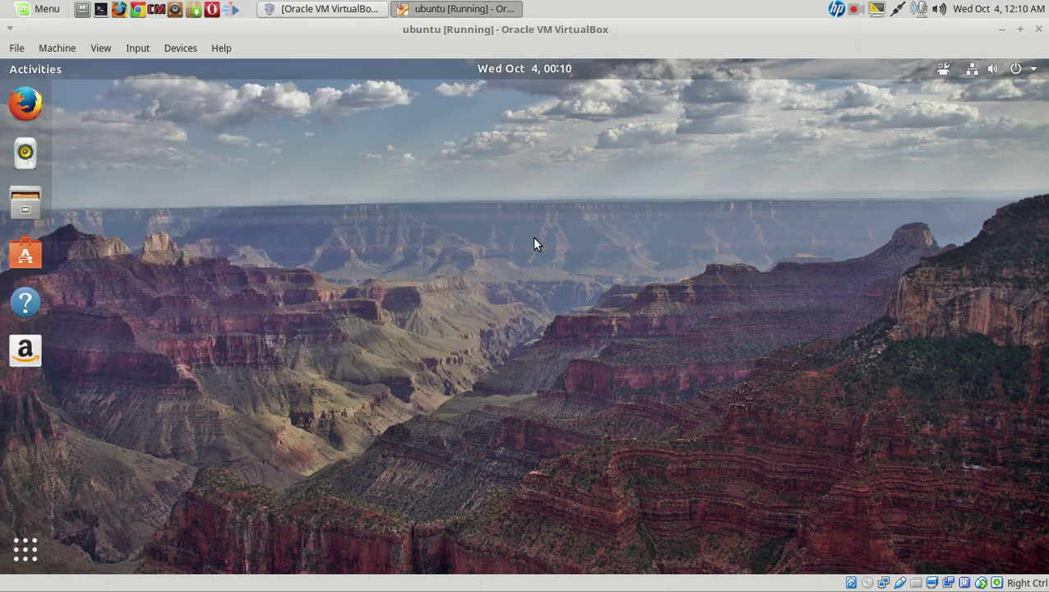
{"action": "mouse_move", "coordinate": [220, 157]}
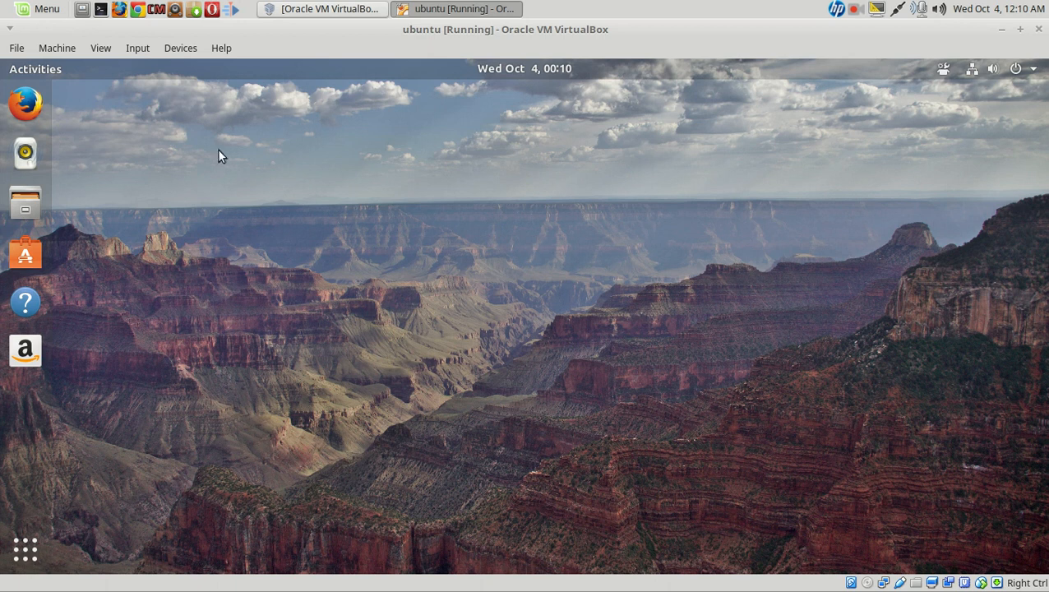
{"action": "right_click", "coordinate": [513, 204]}
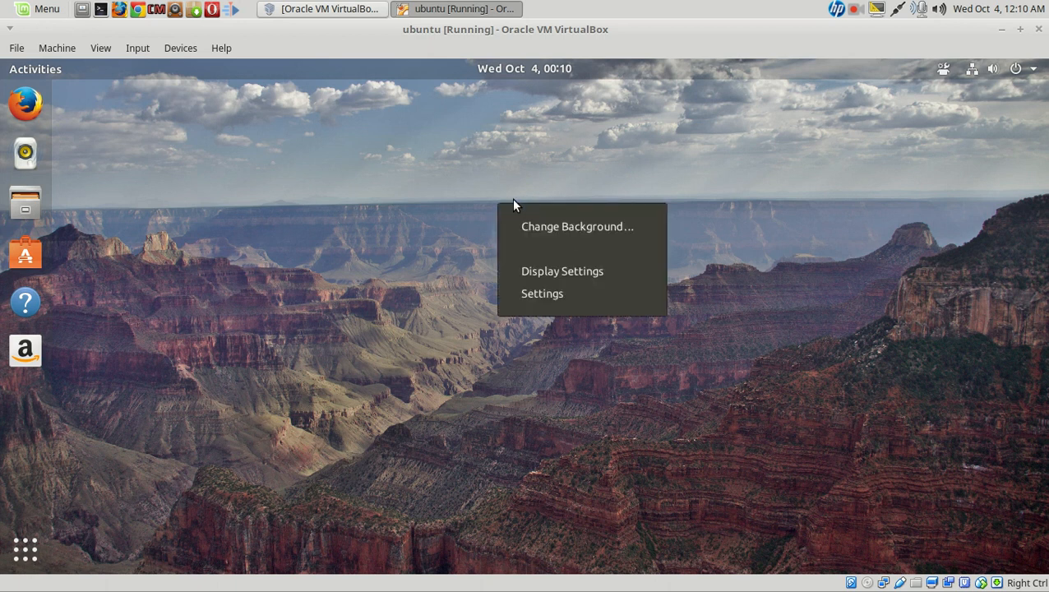
{"action": "mouse_move", "coordinate": [577, 227]}
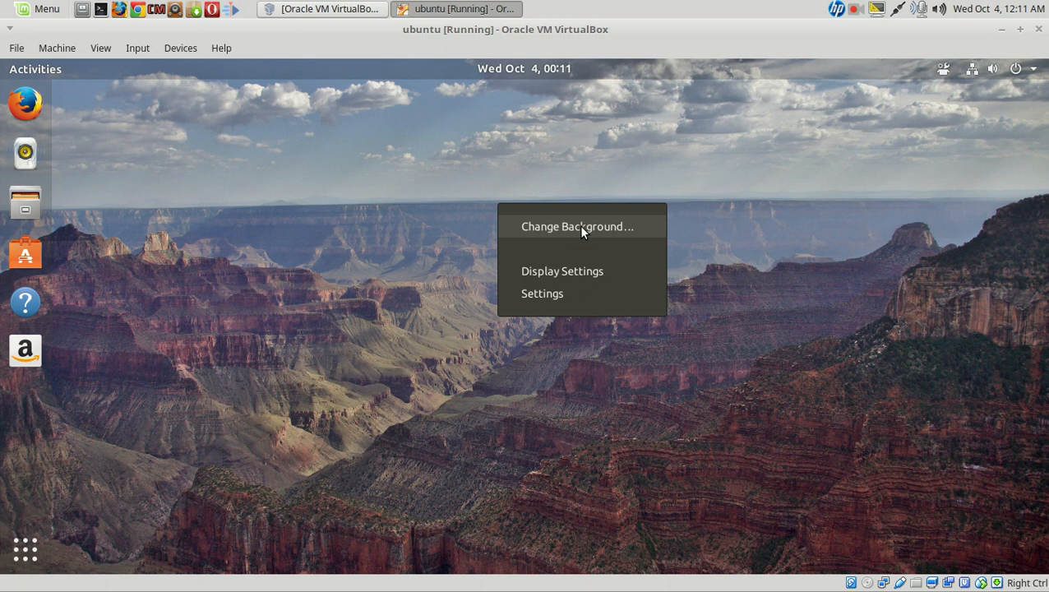
{"action": "left_click", "coordinate": [578, 227]}
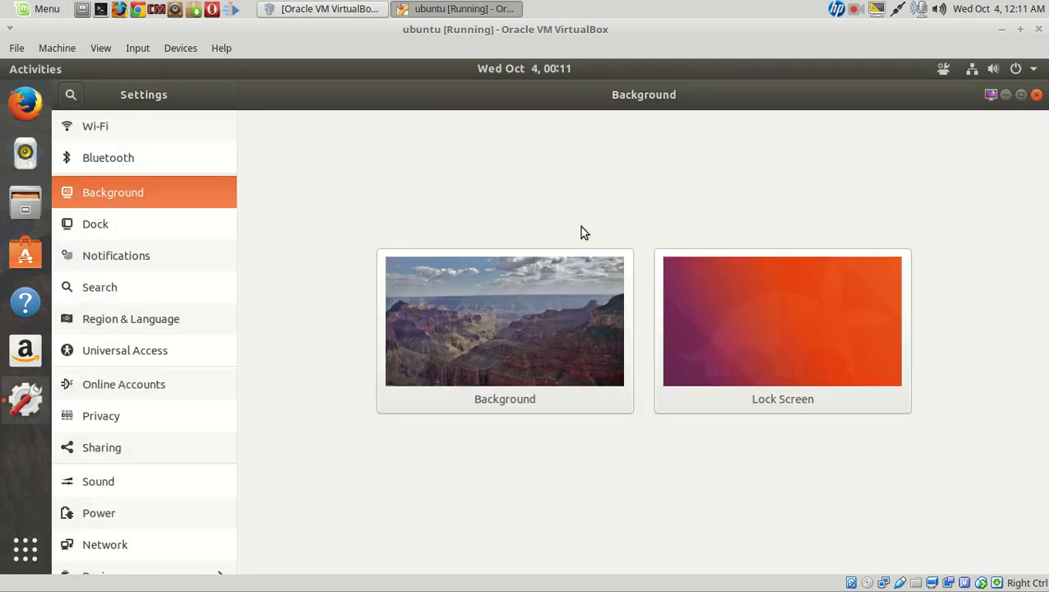
{"action": "mouse_move", "coordinate": [748, 222]}
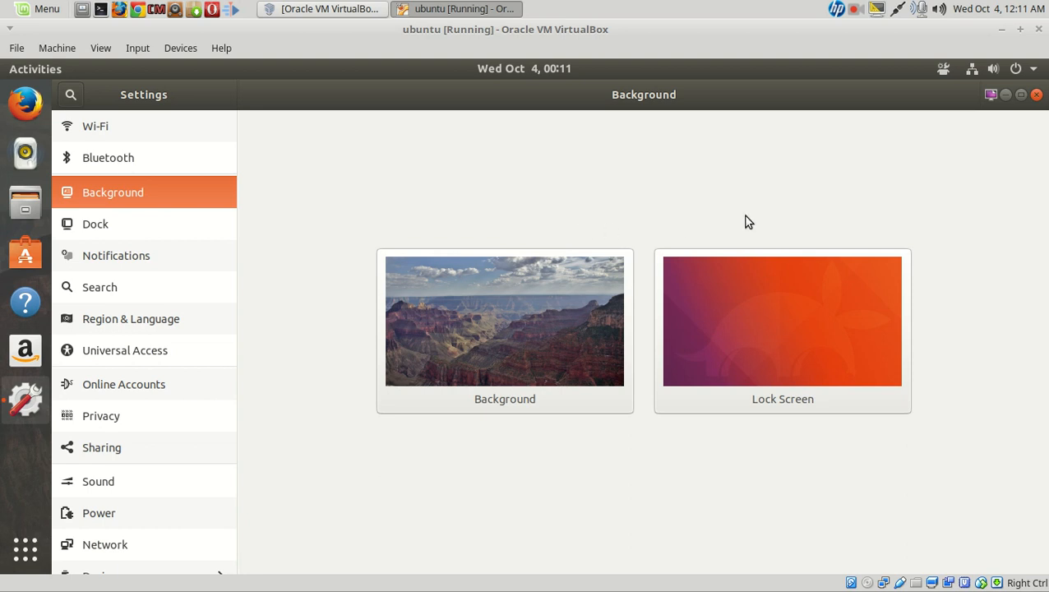
{"action": "mouse_move", "coordinate": [116, 134]}
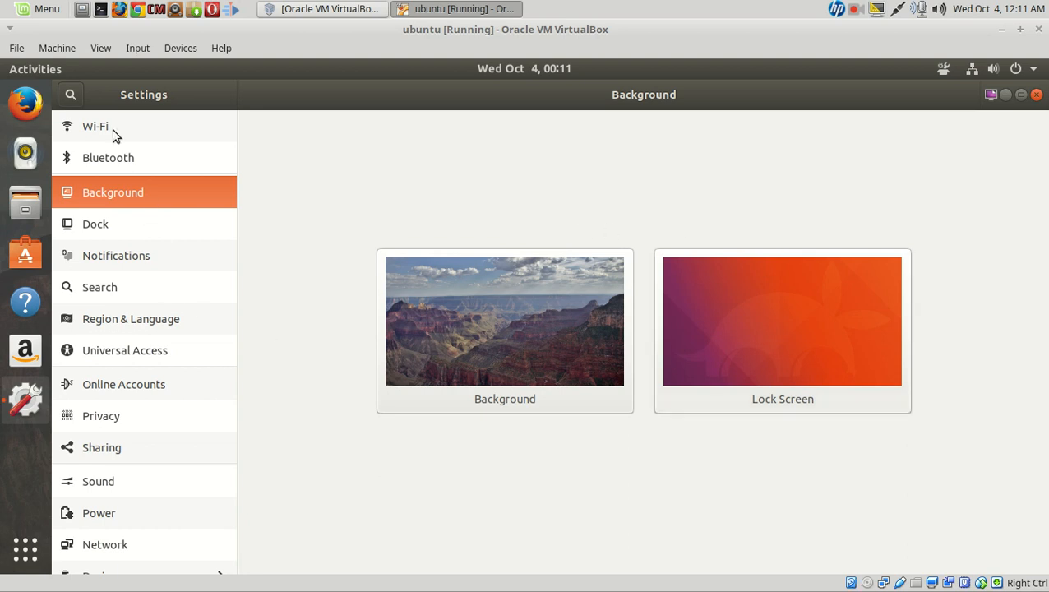
Step: Browse the Wi-Fi, Background, Dock, Search and Privacy settings panels, then close Settings
{"action": "left_click", "coordinate": [95, 125]}
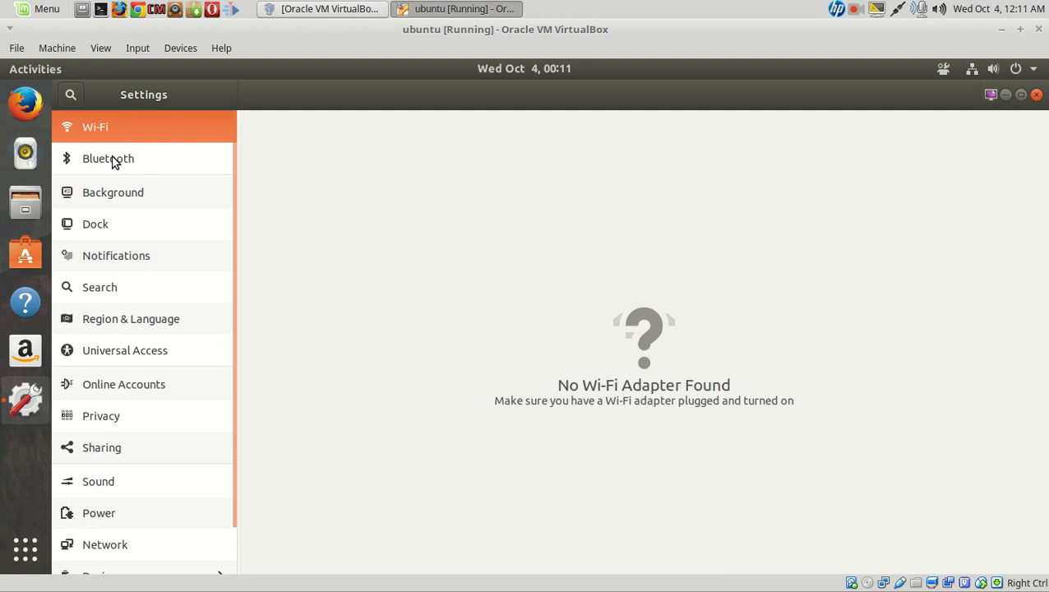
{"action": "left_click", "coordinate": [112, 190]}
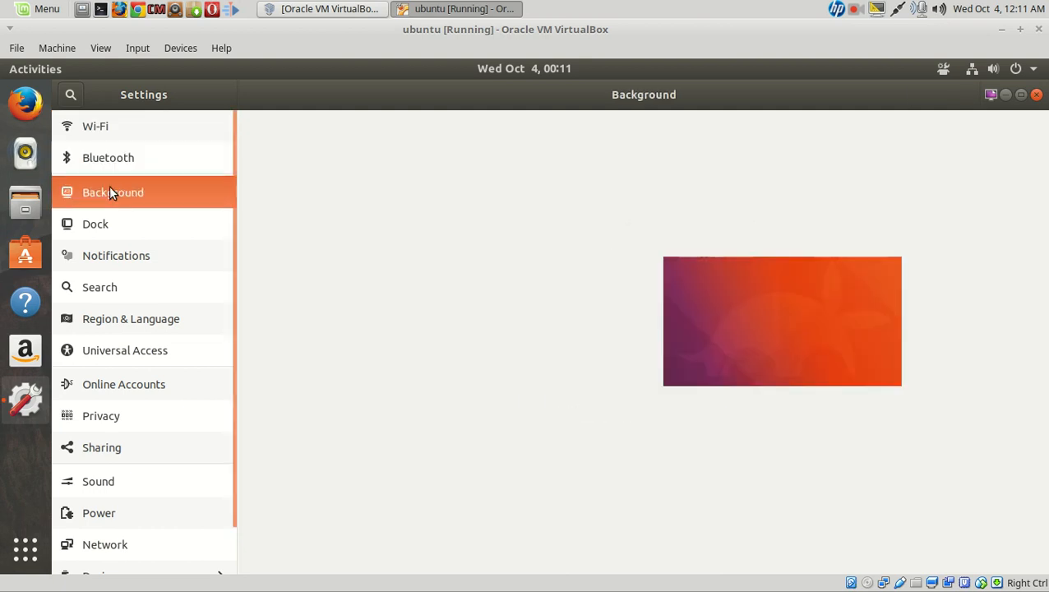
{"action": "left_click", "coordinate": [95, 223]}
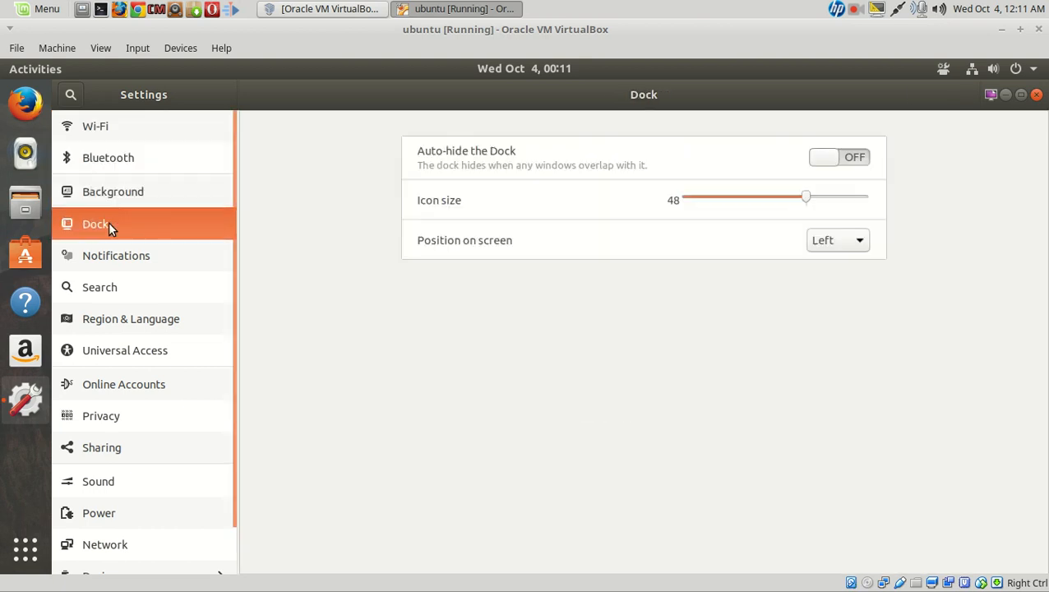
{"action": "mouse_move", "coordinate": [107, 260]}
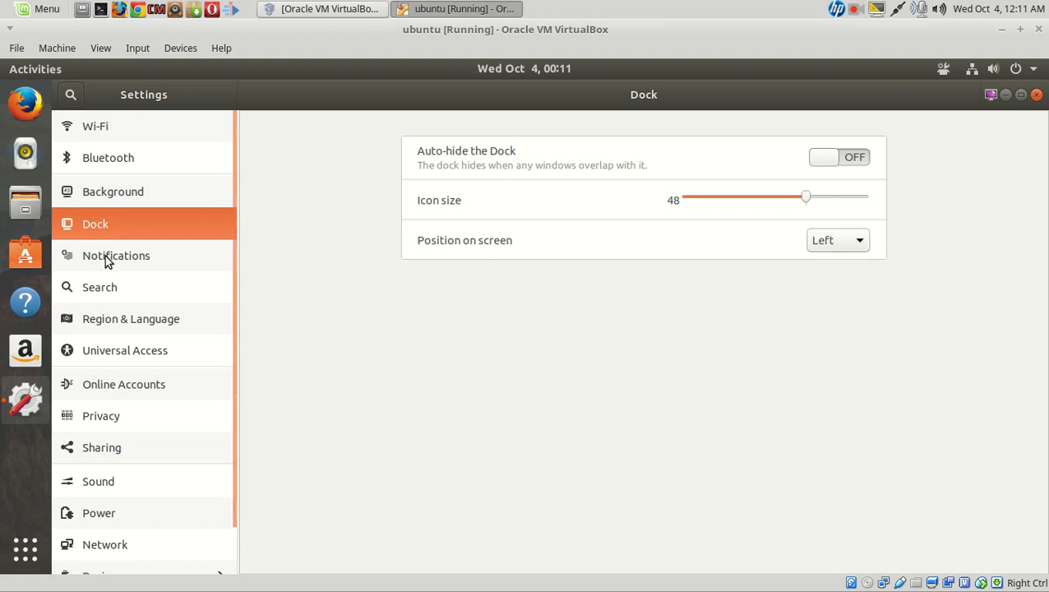
{"action": "left_click", "coordinate": [99, 286]}
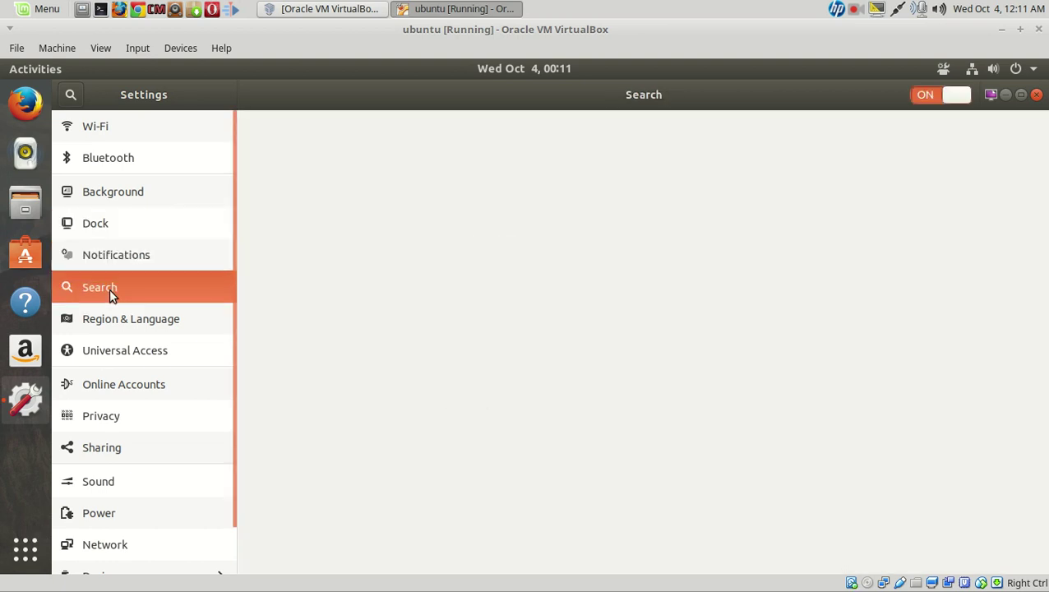
{"action": "left_click", "coordinate": [102, 415]}
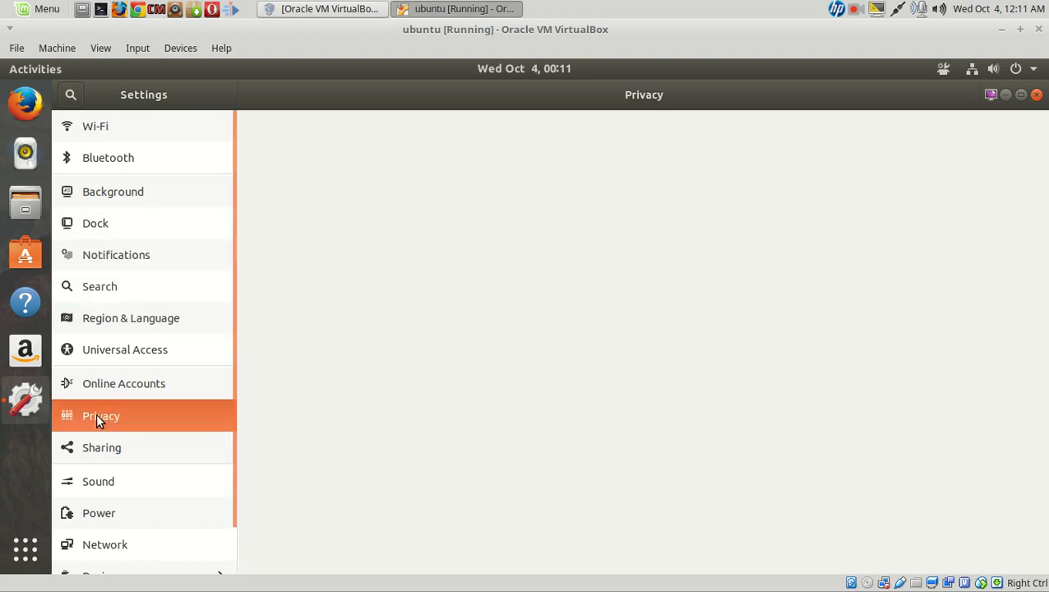
{"action": "left_click", "coordinate": [102, 414]}
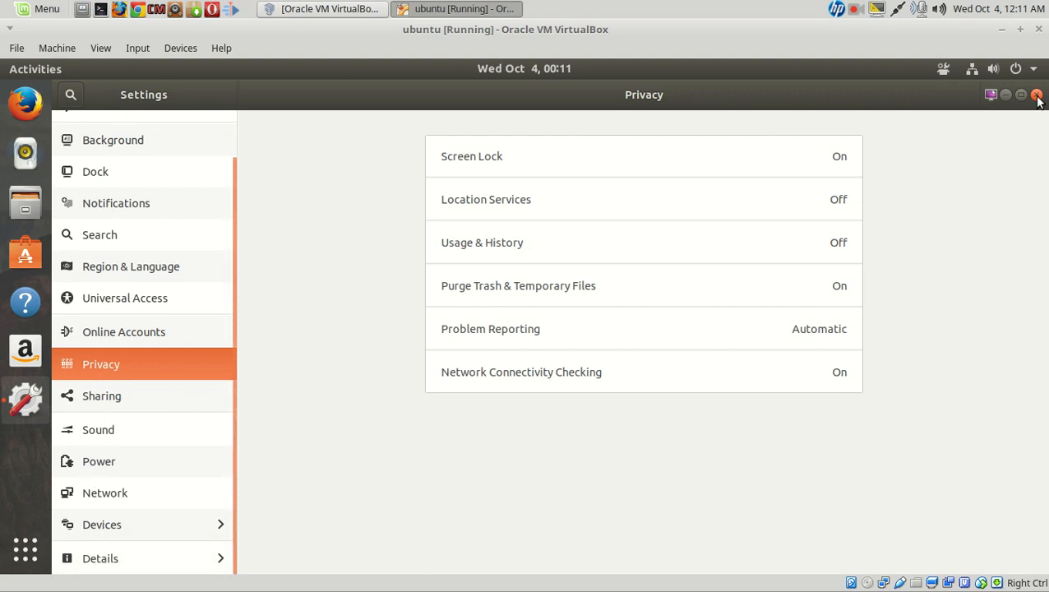
{"action": "left_click", "coordinate": [1036, 94]}
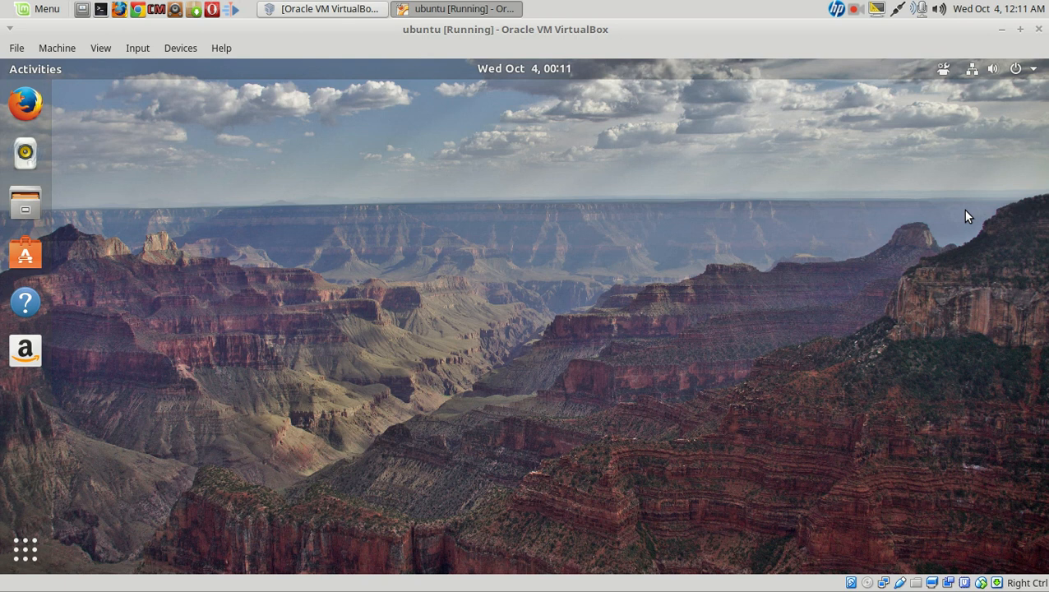
{"action": "mouse_move", "coordinate": [928, 92]}
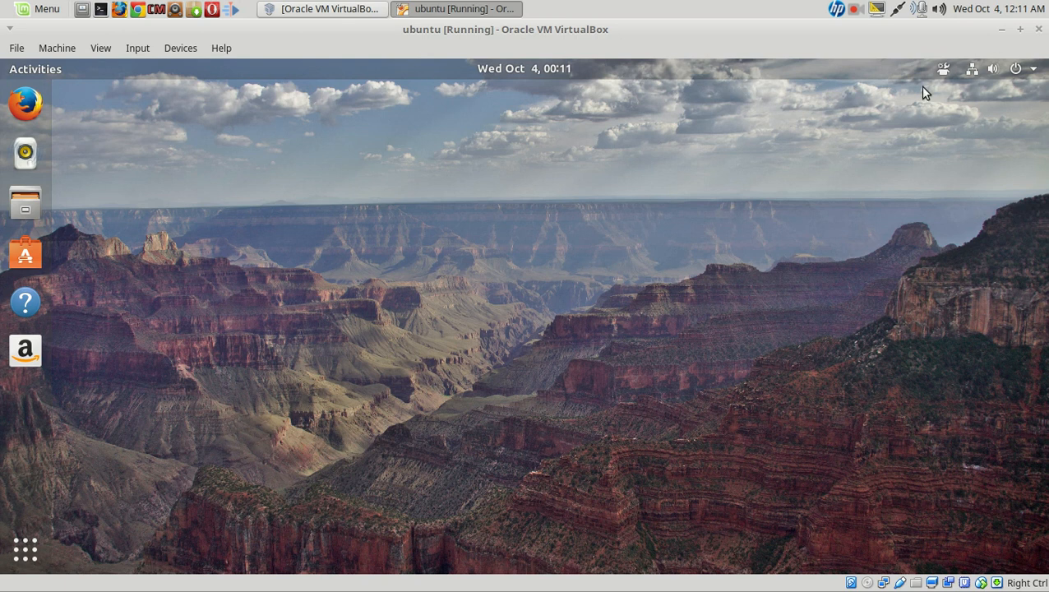
{"action": "mouse_move", "coordinate": [526, 167]}
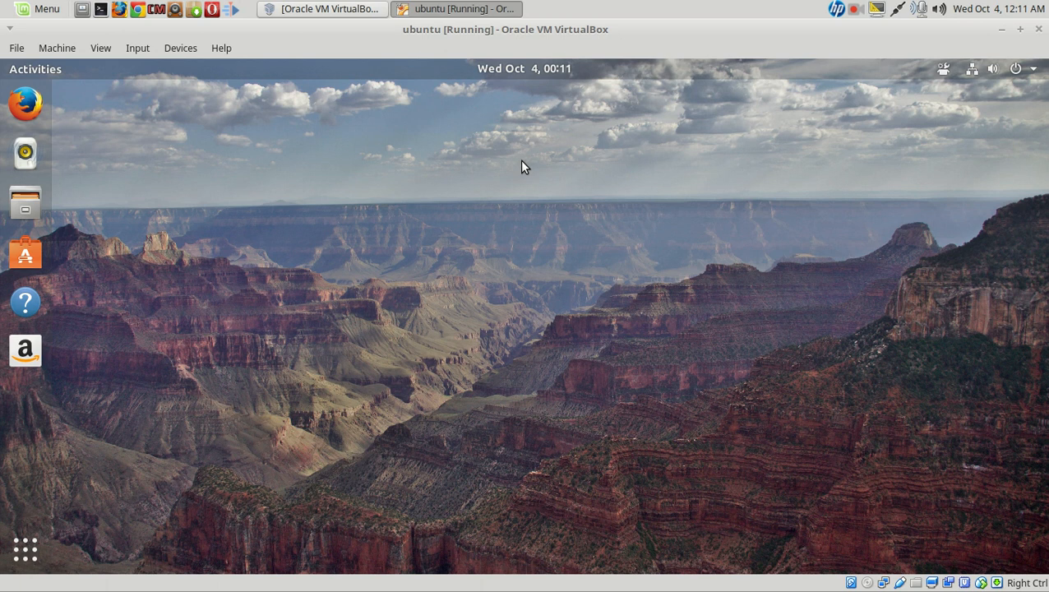
{"action": "mouse_move", "coordinate": [33, 49]}
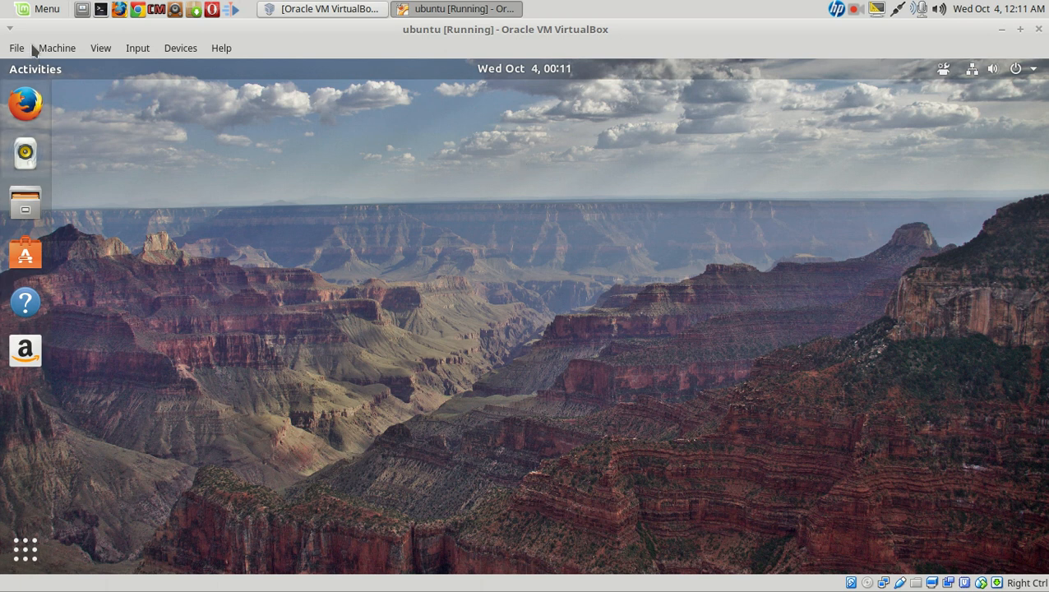
{"action": "mouse_move", "coordinate": [41, 140]}
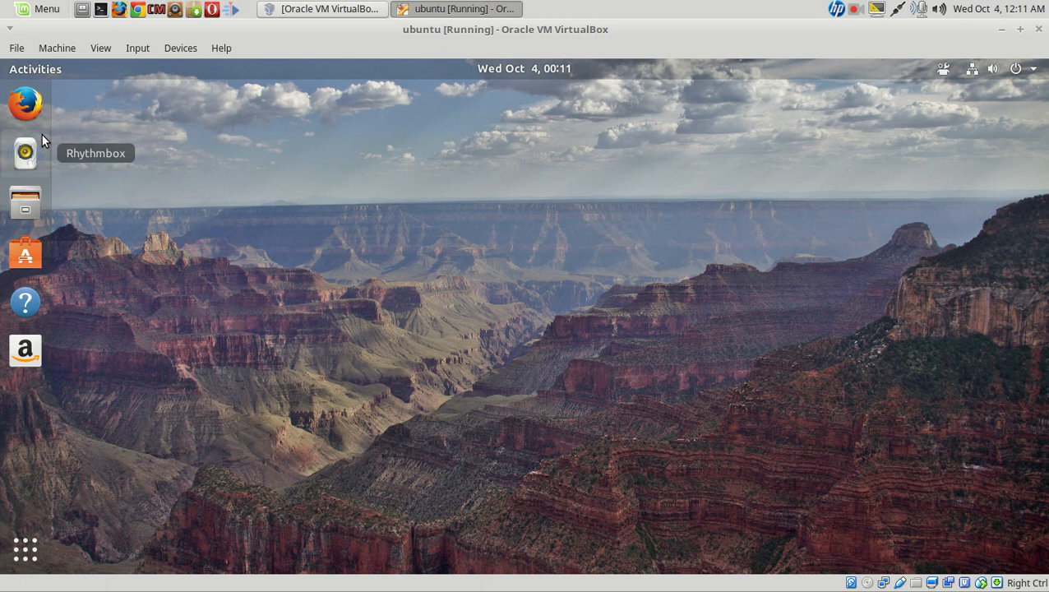
{"action": "mouse_move", "coordinate": [18, 108]}
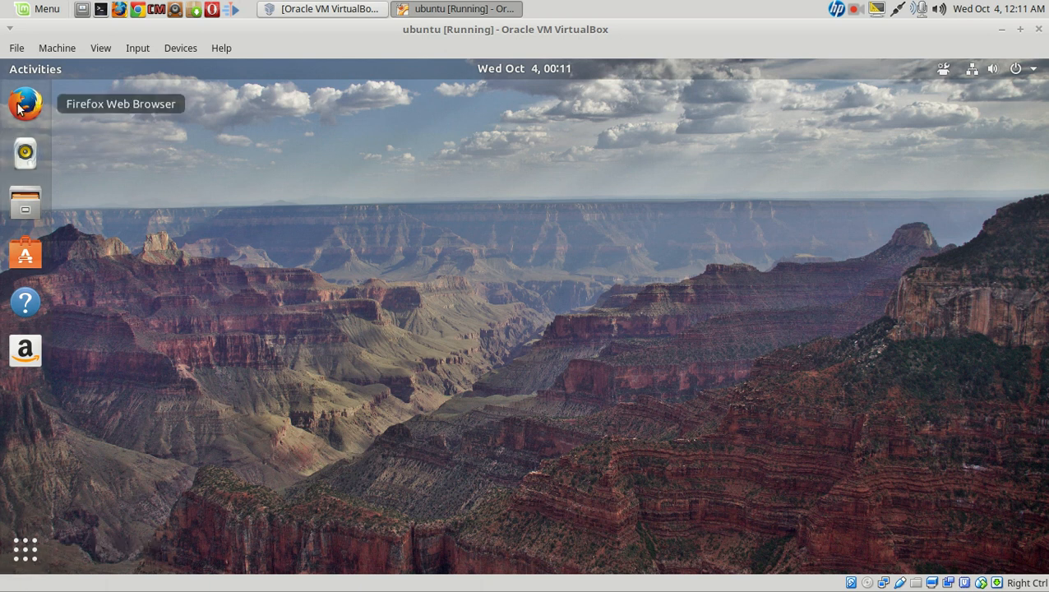
{"action": "mouse_move", "coordinate": [13, 510]}
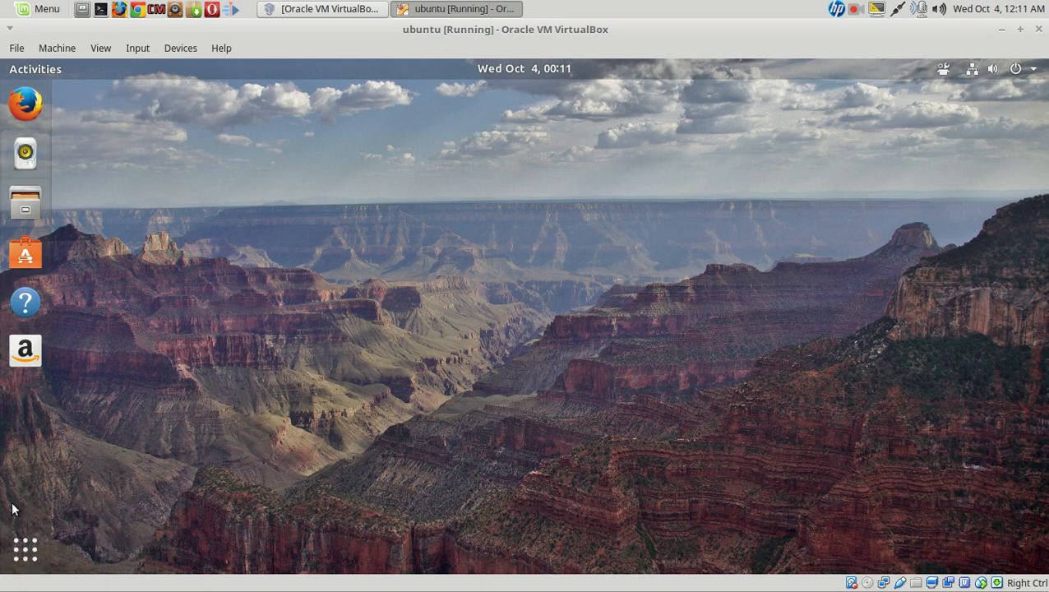
{"action": "mouse_move", "coordinate": [25, 550]}
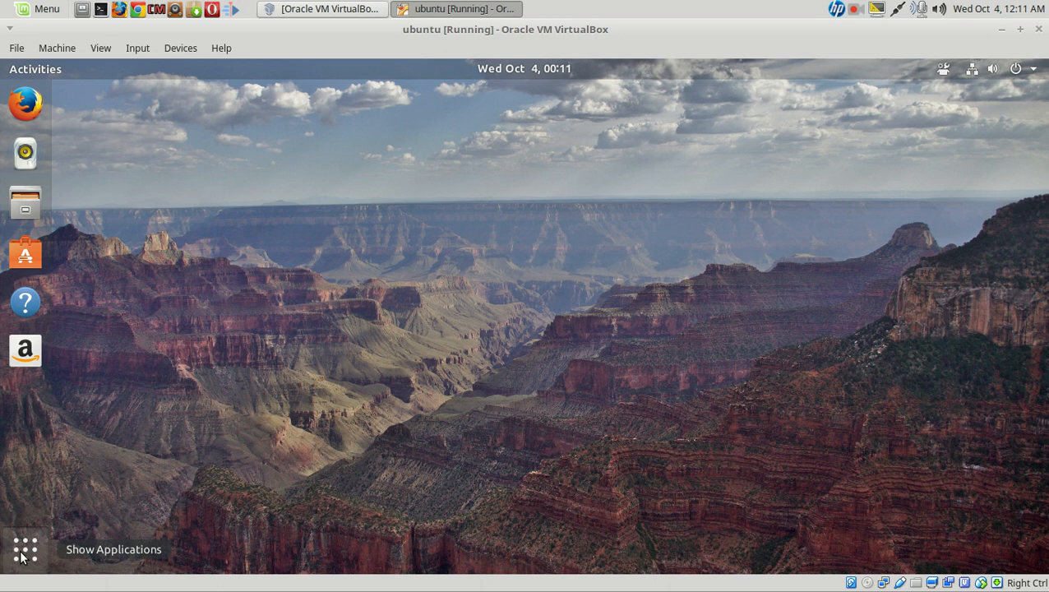
Step: Show the full applications grid, scroll through its pages and leave the overview
{"action": "left_click", "coordinate": [25, 549]}
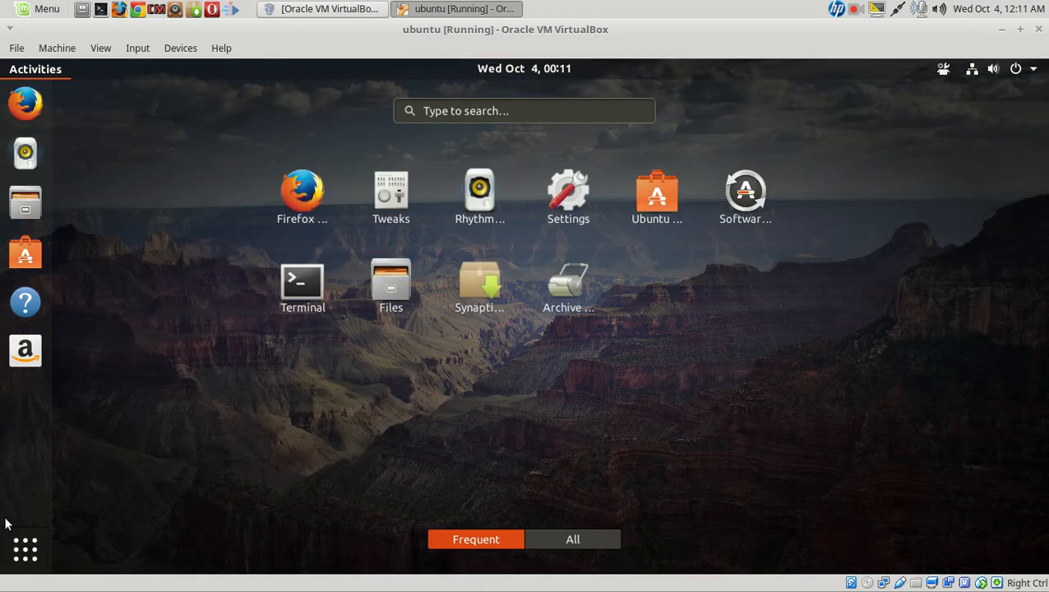
{"action": "mouse_move", "coordinate": [559, 434]}
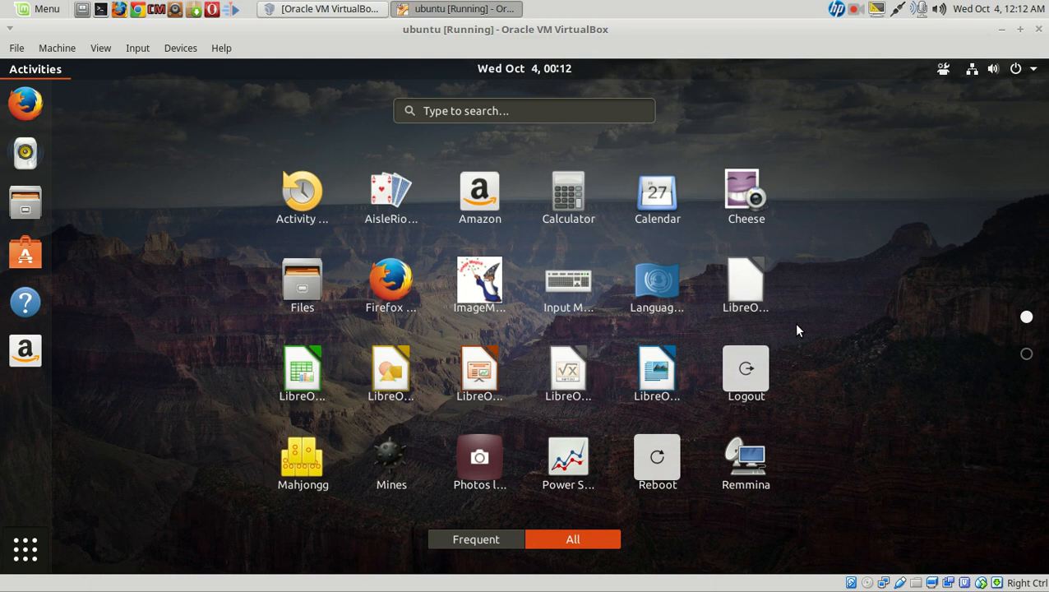
{"action": "scroll", "scroll_direction": "down", "scroll_amount": 3}
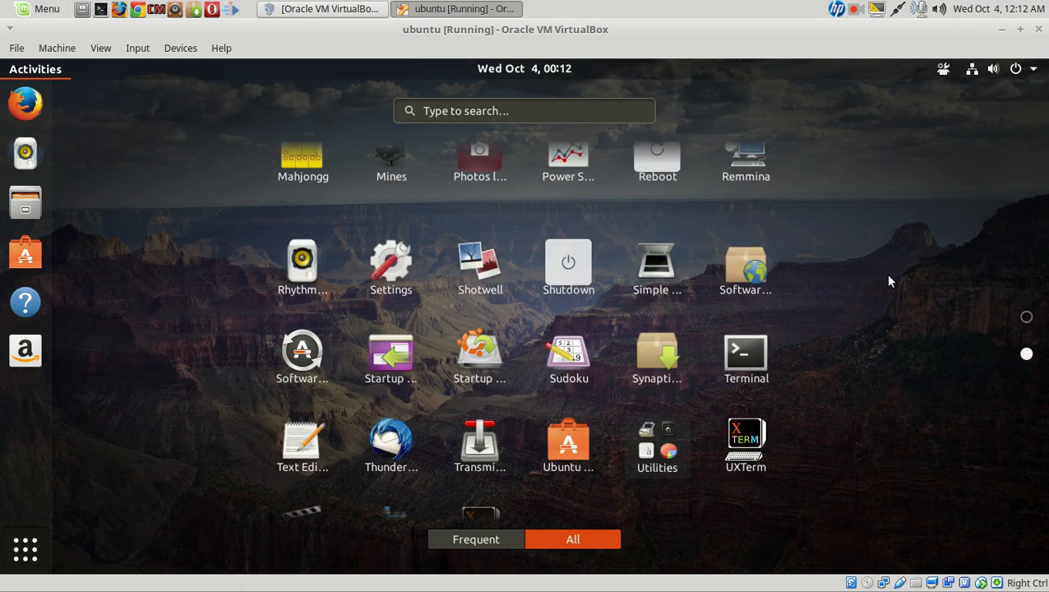
{"action": "scroll", "scroll_direction": "down", "scroll_amount": 3}
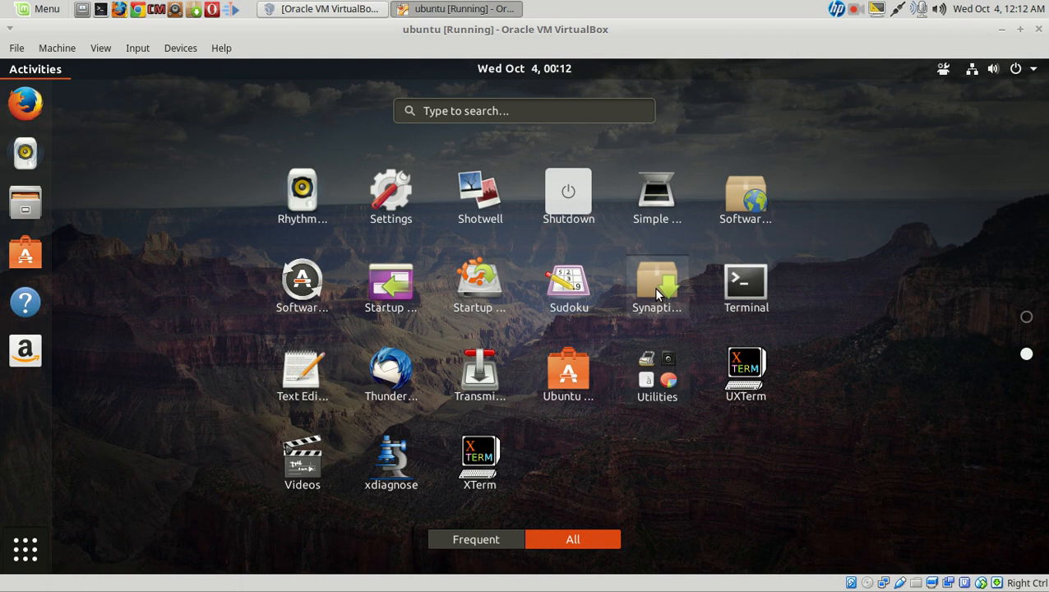
{"action": "left_click", "coordinate": [657, 283]}
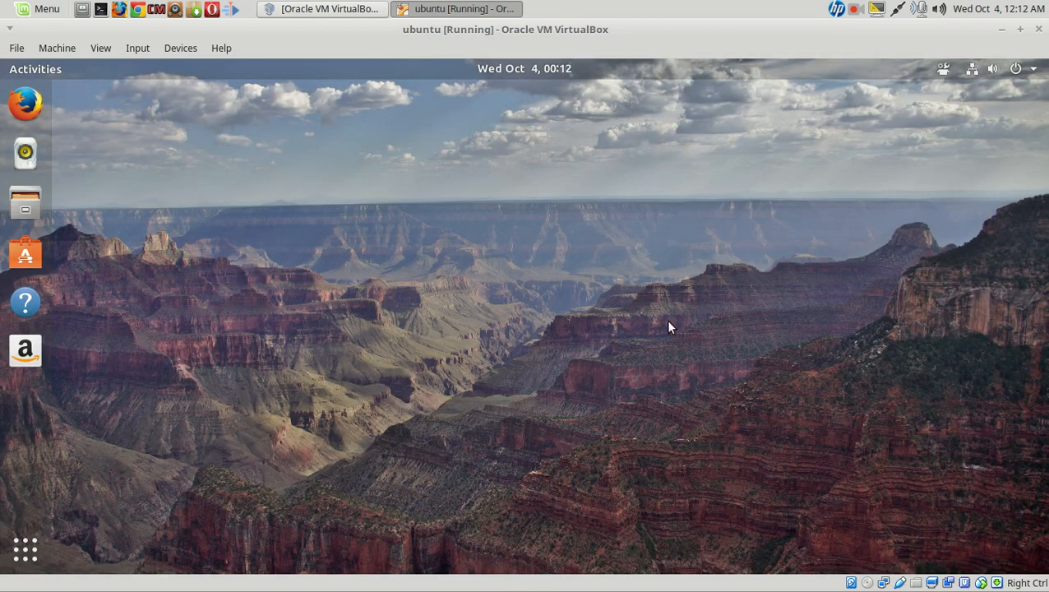
{"action": "mouse_move", "coordinate": [24, 253]}
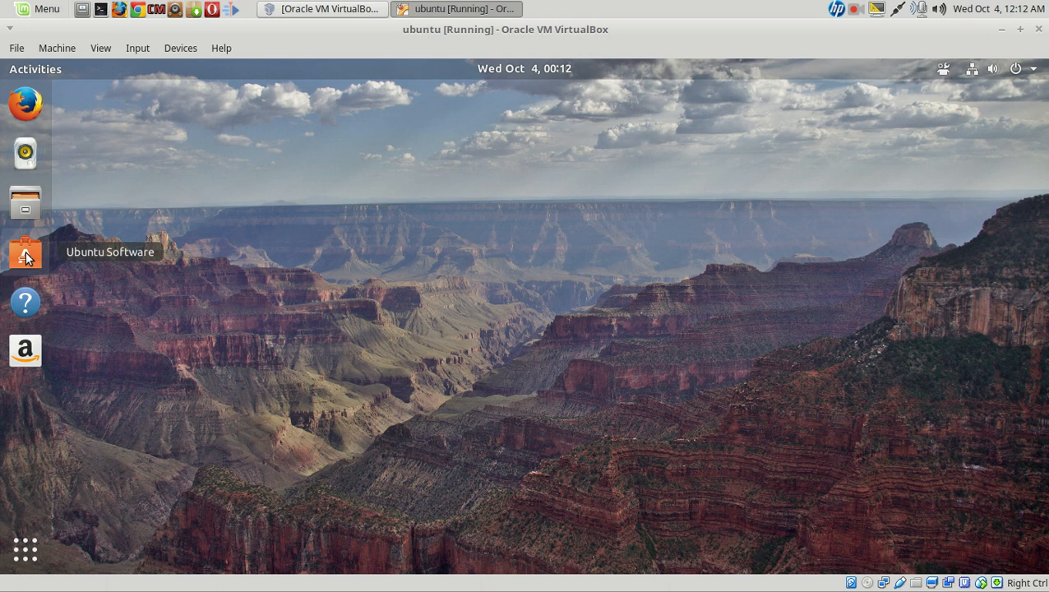
{"action": "mouse_move", "coordinate": [852, 376]}
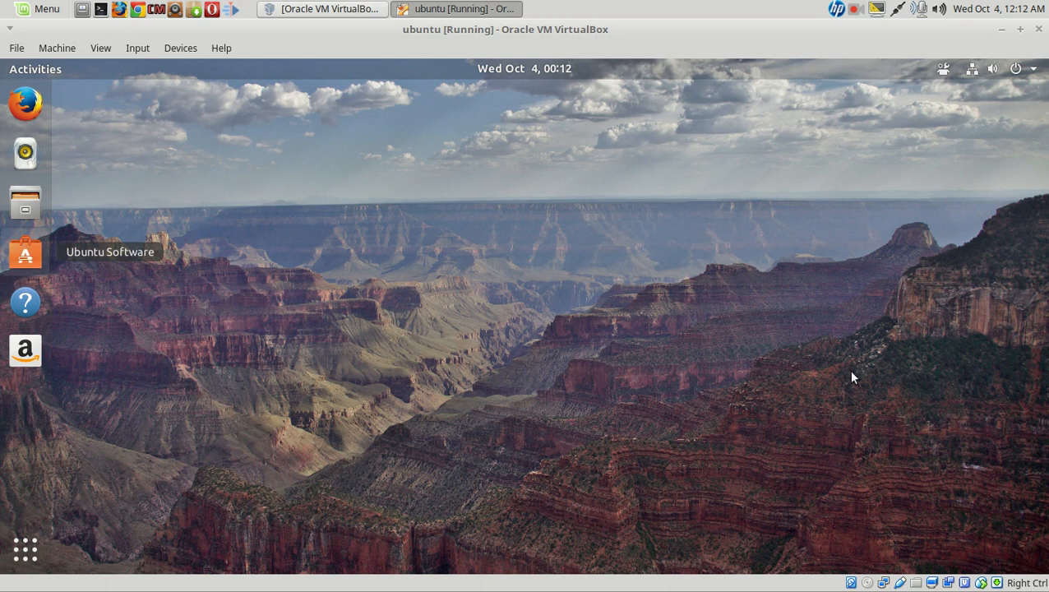
Step: View Ubuntu Software's featured page, close it, then search 'mlu' in Activities to launch an app
{"action": "left_click", "coordinate": [24, 253]}
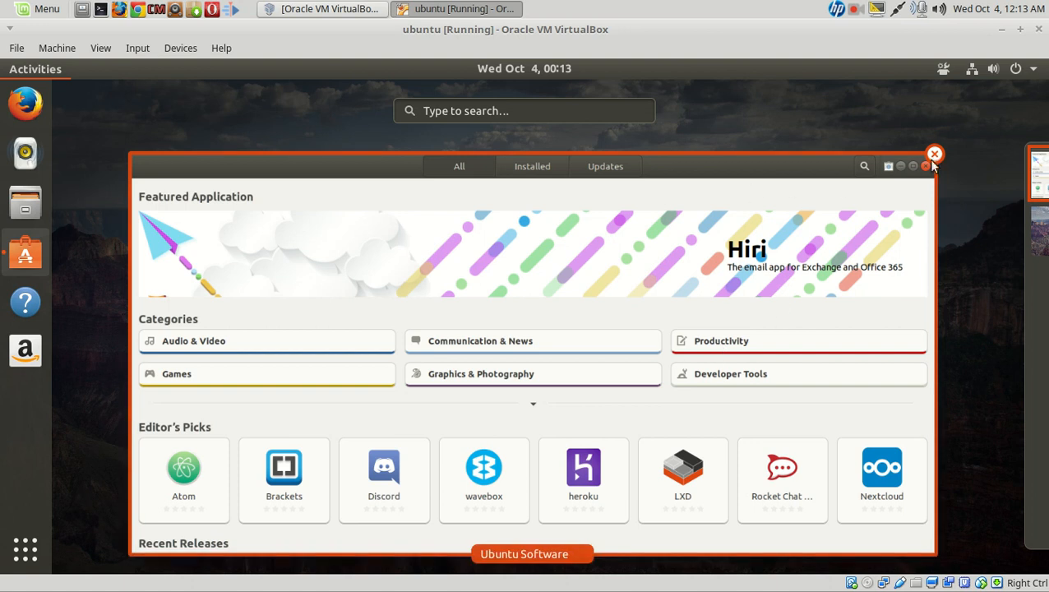
{"action": "left_click", "coordinate": [934, 154]}
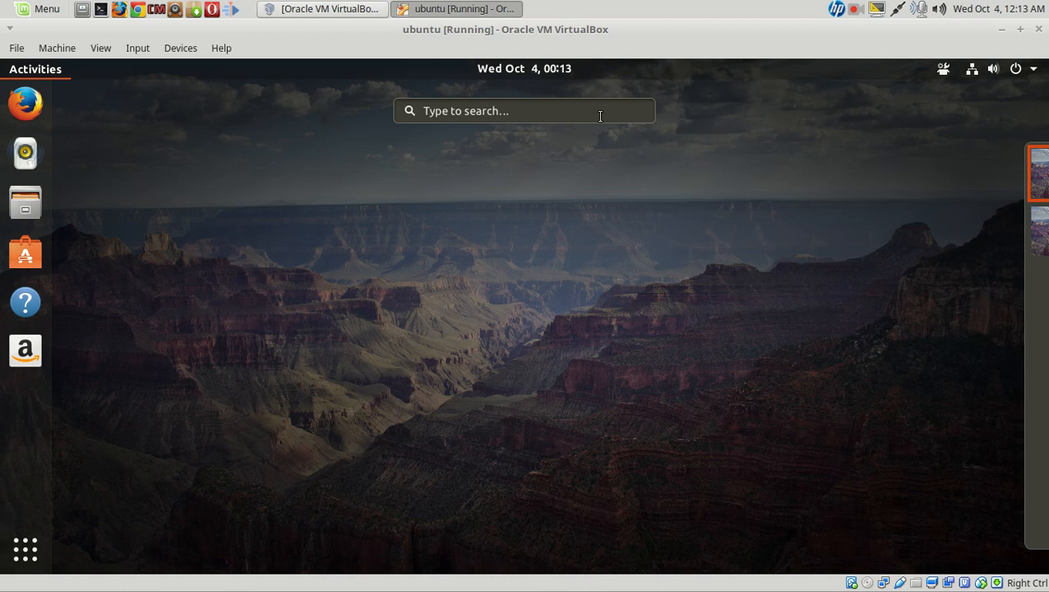
{"action": "type", "text": "ml"}
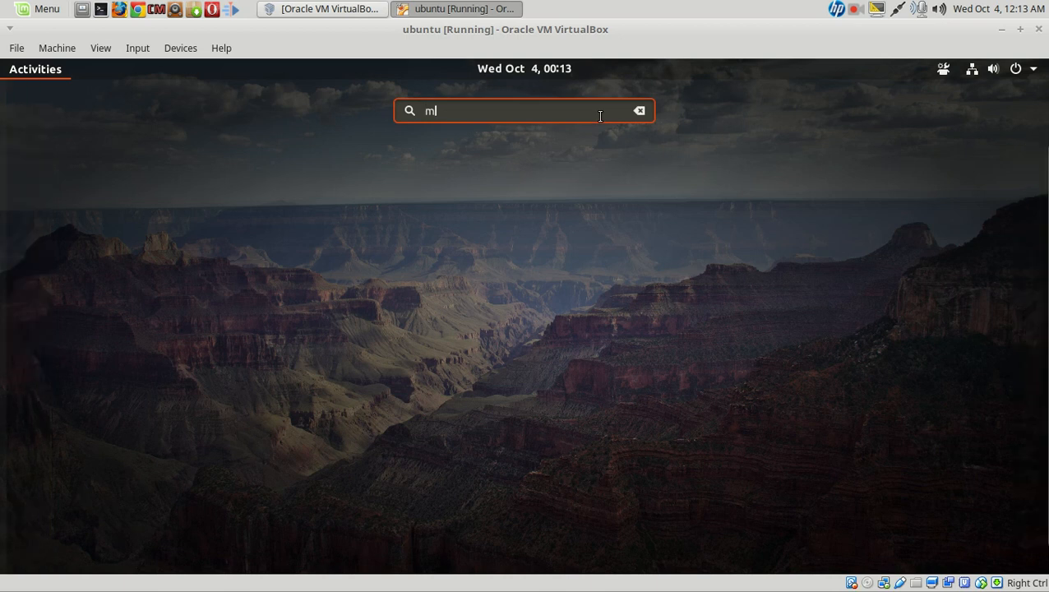
{"action": "type", "text": "u"}
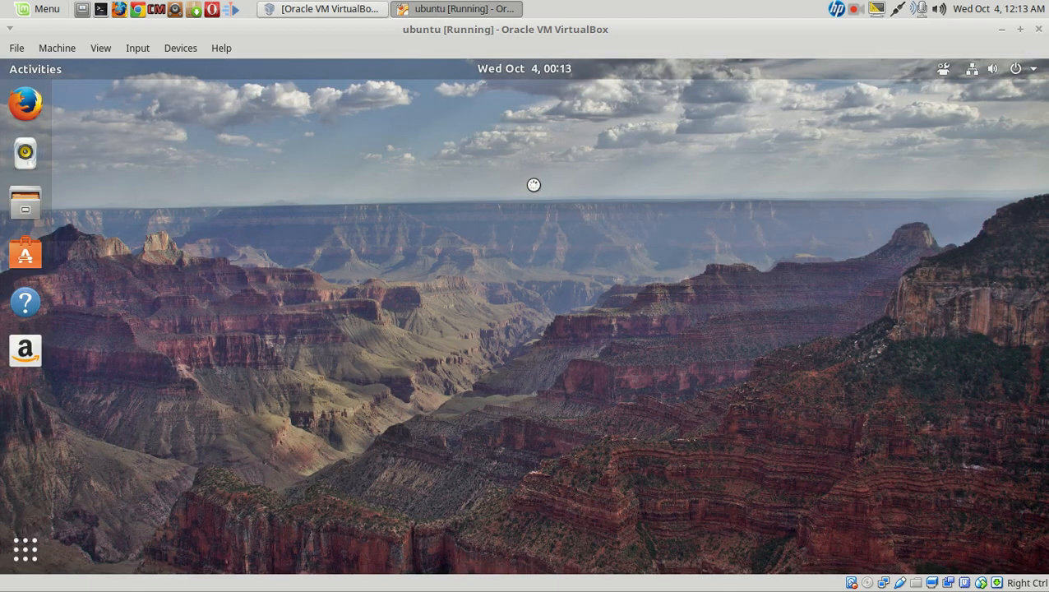
{"action": "mouse_move", "coordinate": [535, 189]}
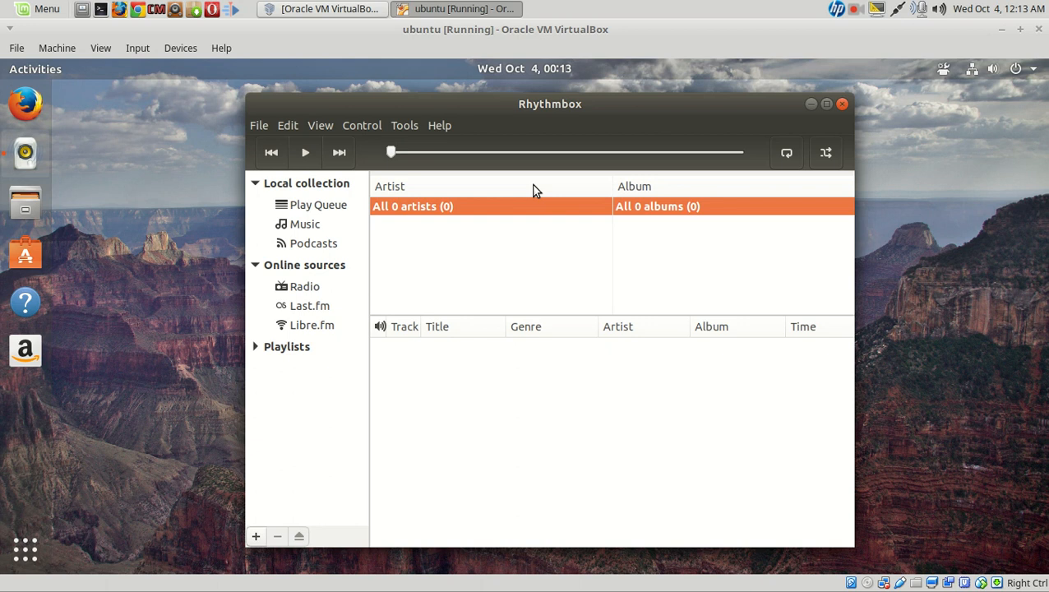
{"action": "mouse_move", "coordinate": [585, 115]}
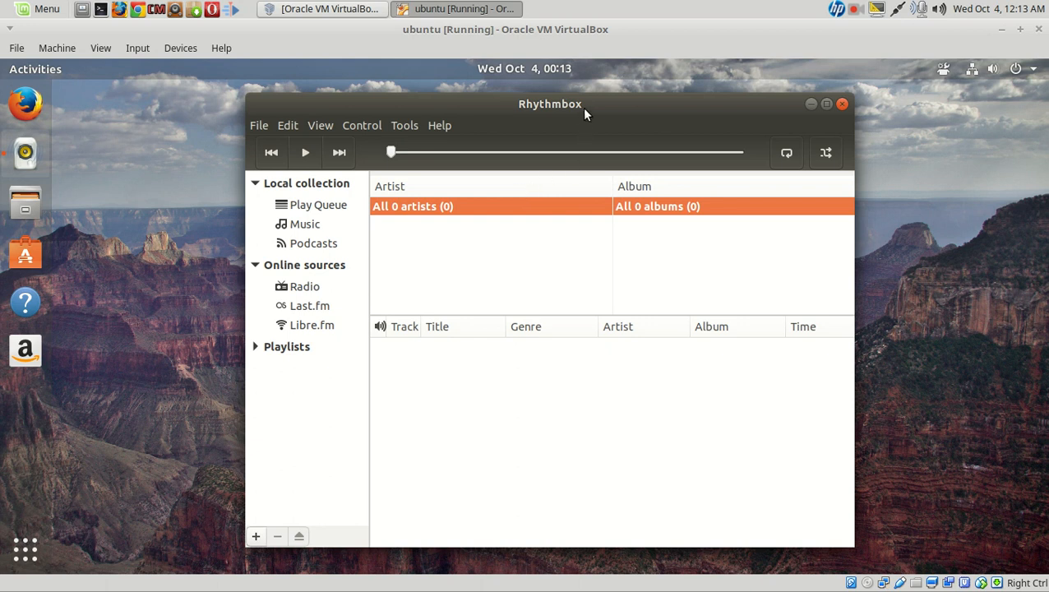
{"action": "mouse_move", "coordinate": [495, 379]}
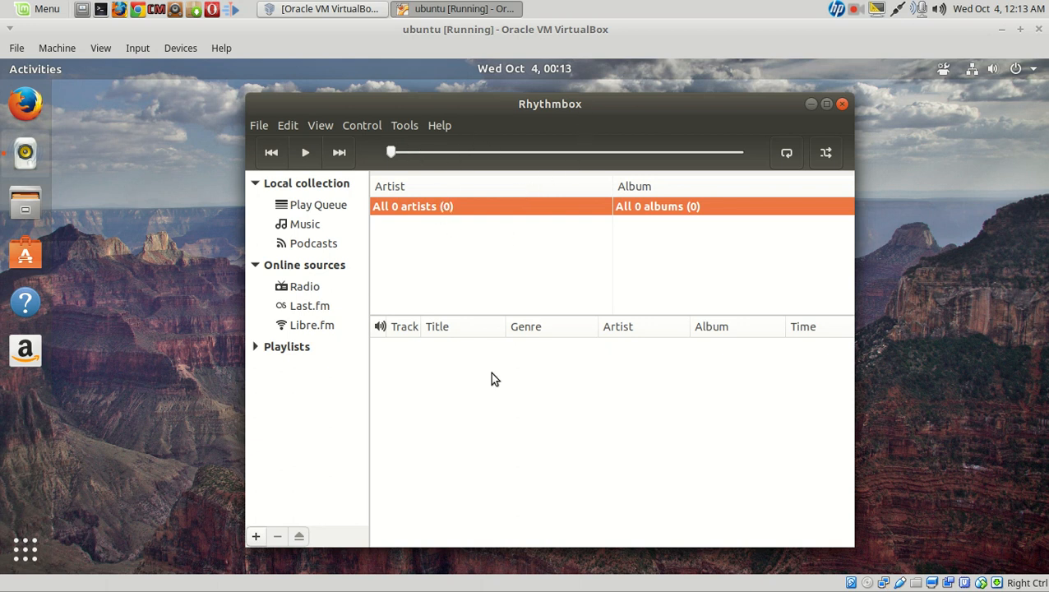
{"action": "mouse_move", "coordinate": [424, 115]}
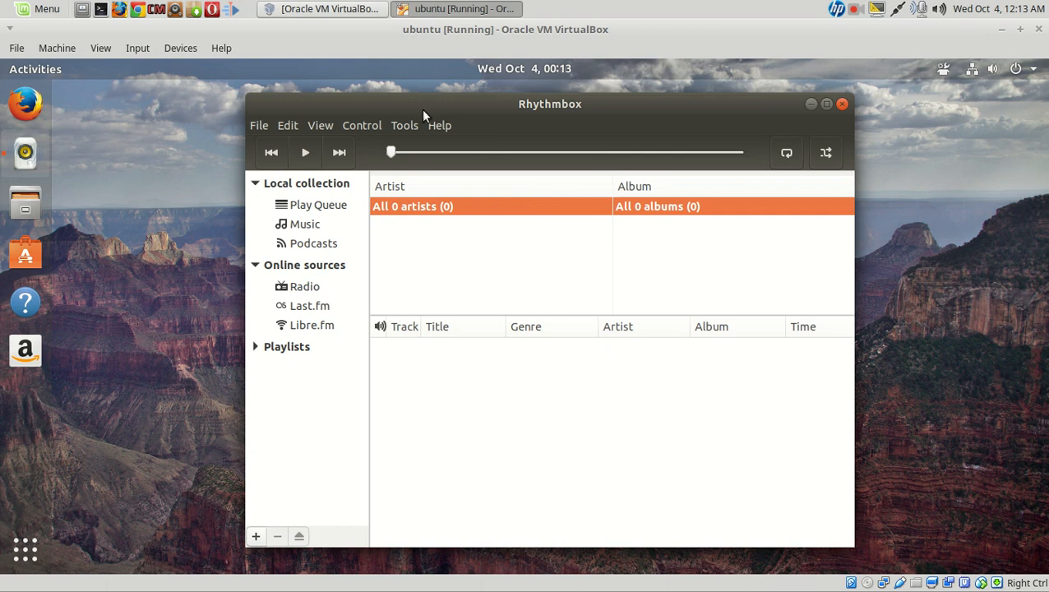
{"action": "mouse_move", "coordinate": [995, 72]}
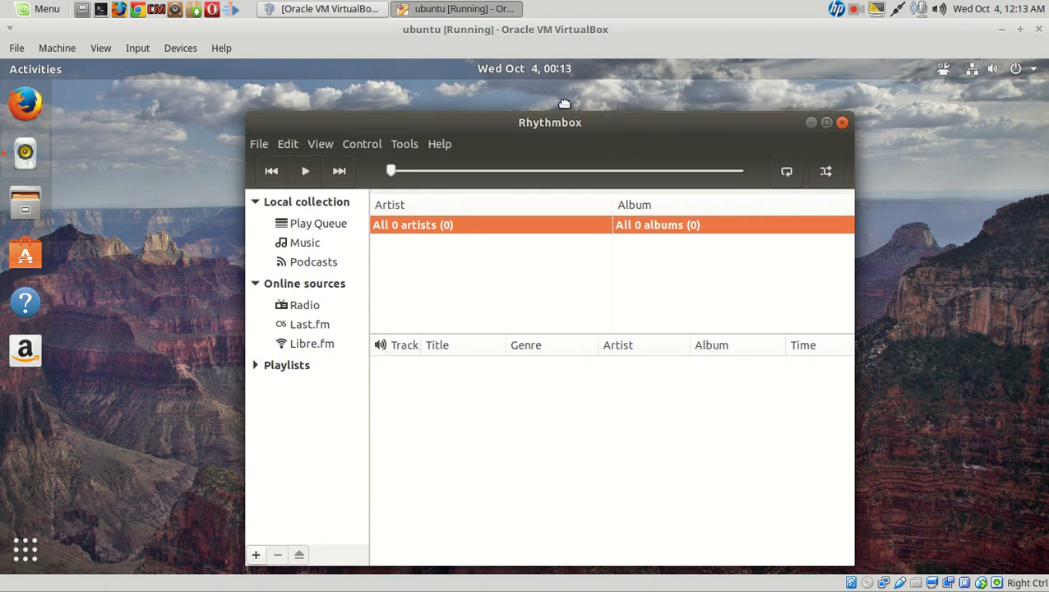
Step: Move the Rhythmbox window left by its title bar
{"action": "left_click_drag", "start_coordinate": [549, 122], "coordinate": [505, 100]}
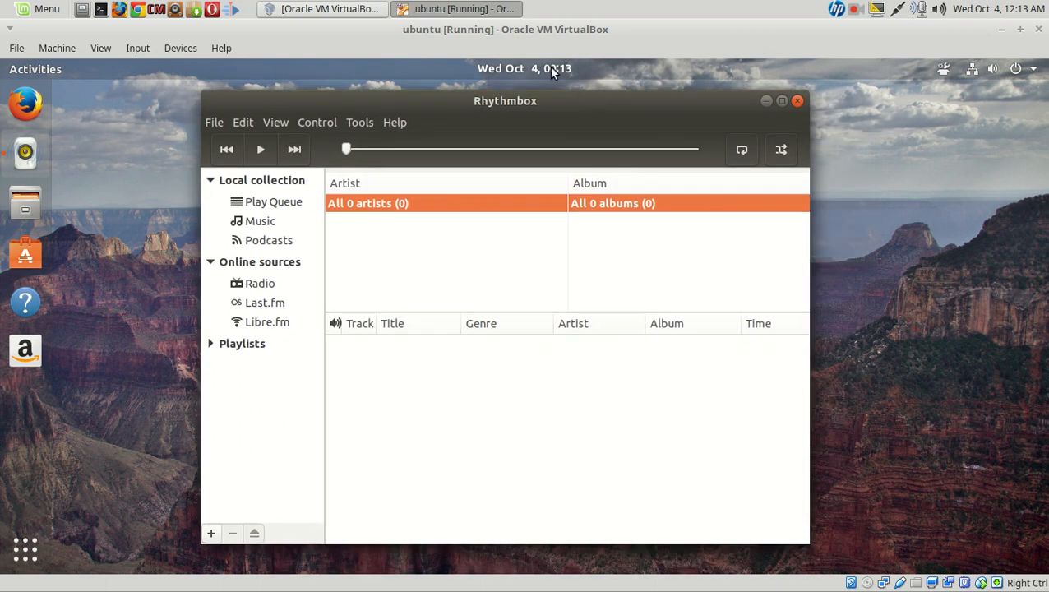
Step: Check the clock's calendar and media controls panel, then close Rhythmbox
{"action": "left_click", "coordinate": [523, 69]}
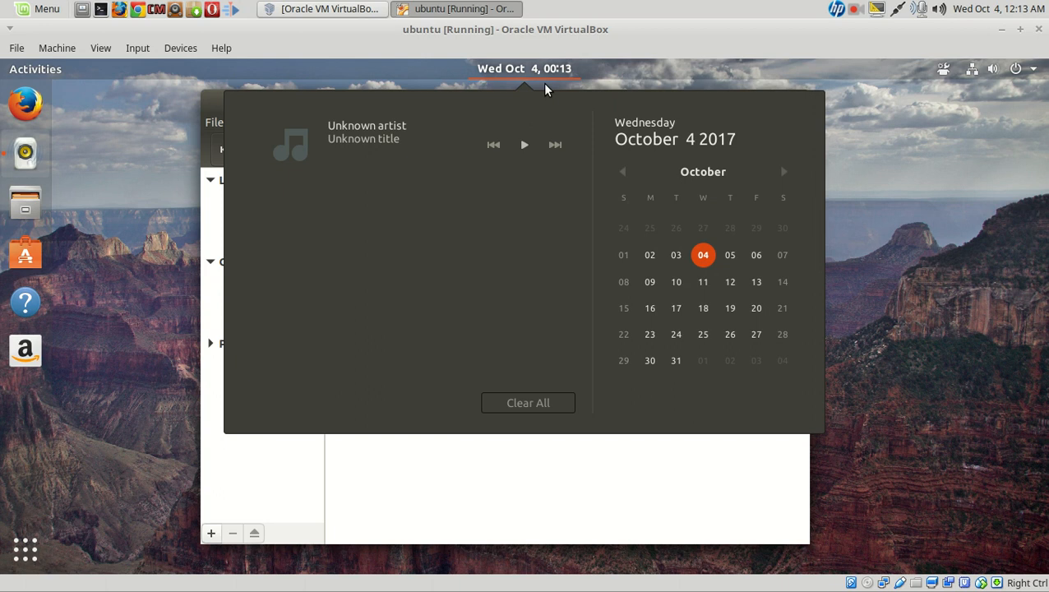
{"action": "mouse_move", "coordinate": [520, 153]}
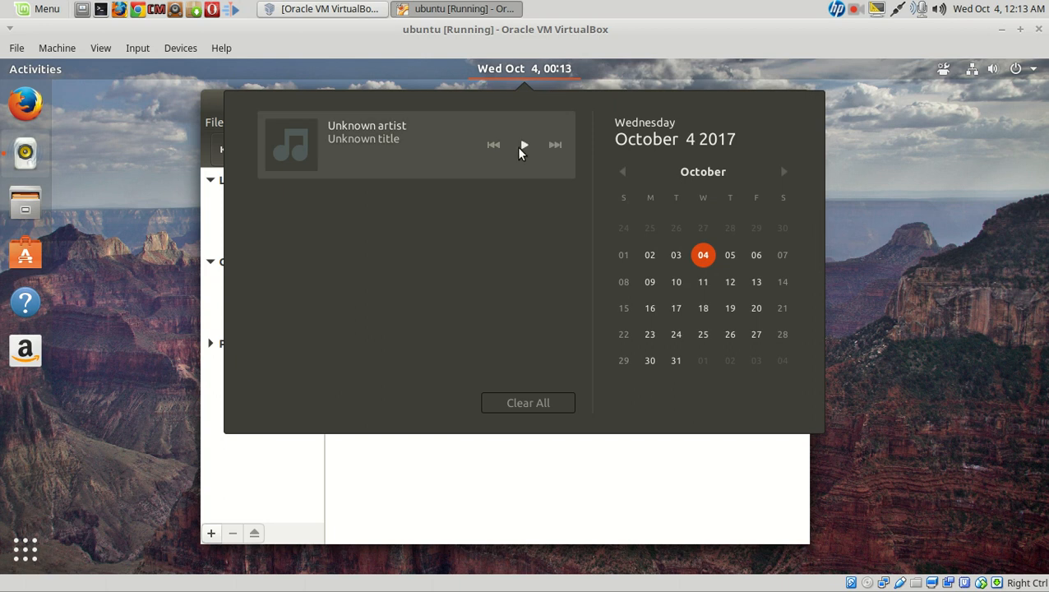
{"action": "left_click", "coordinate": [523, 69]}
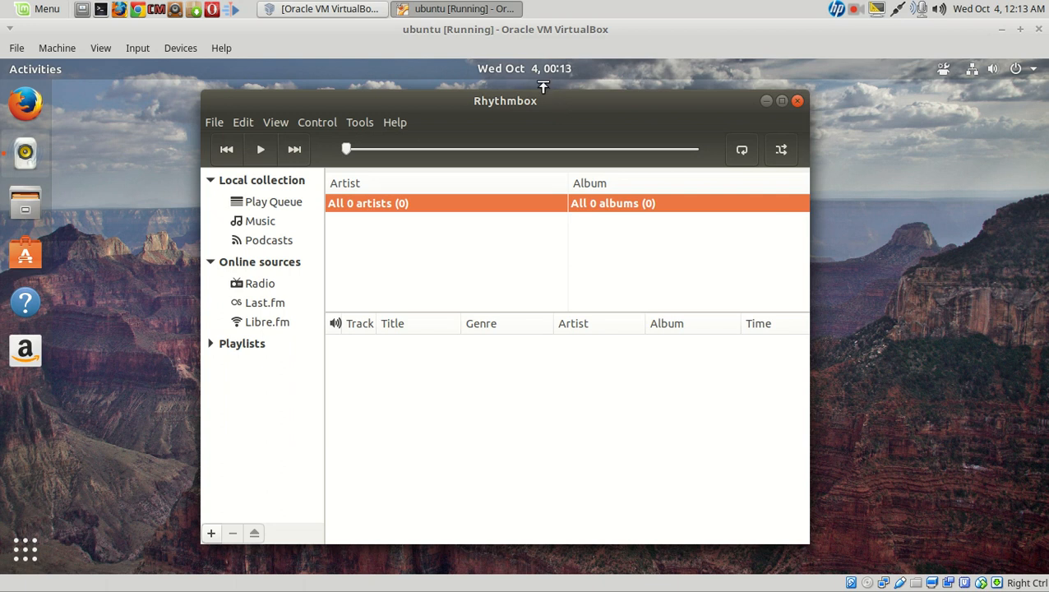
{"action": "left_click", "coordinate": [523, 69]}
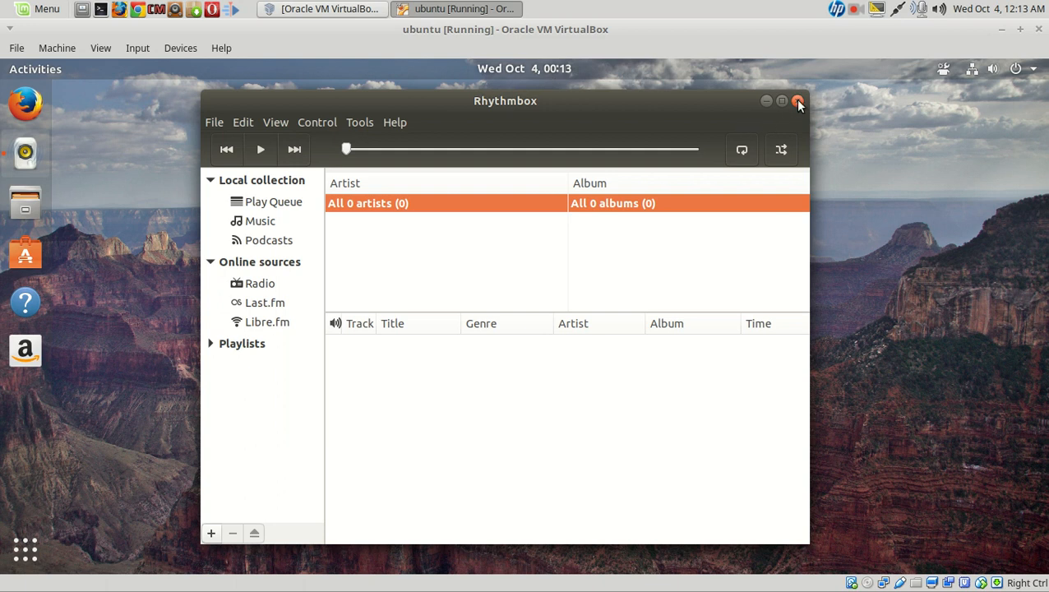
{"action": "left_click", "coordinate": [797, 100]}
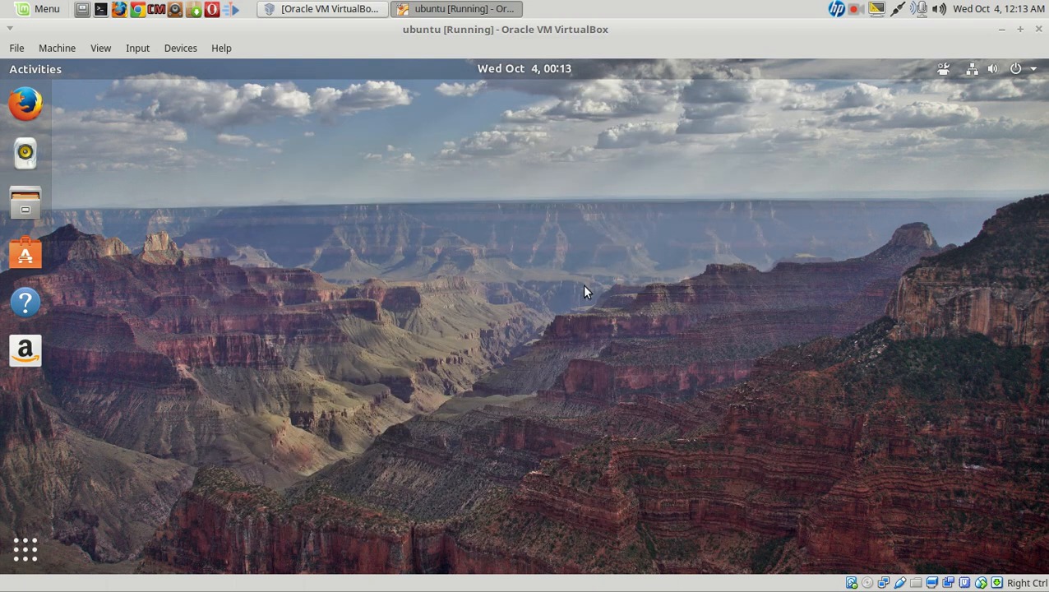
{"action": "mouse_move", "coordinate": [556, 311]}
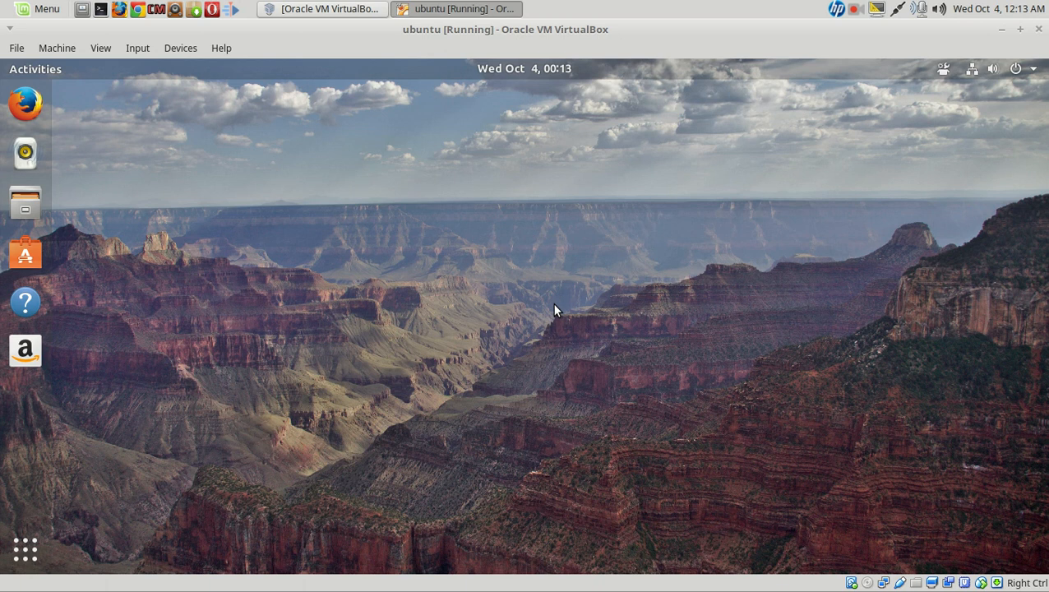
{"action": "mouse_move", "coordinate": [25, 102]}
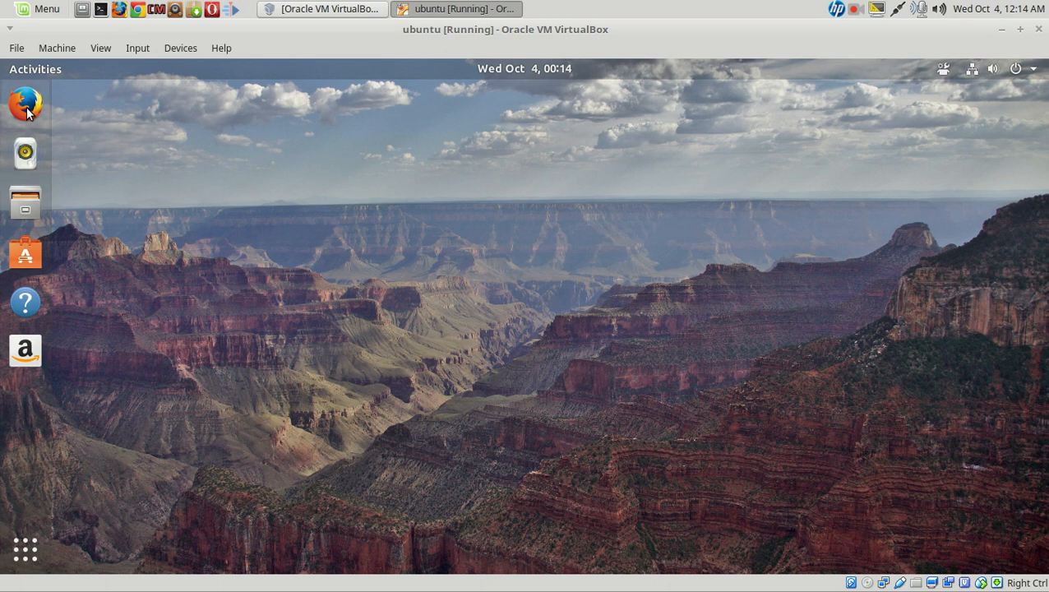
Step: Launch Firefox from the dock to a blank New Tab
{"action": "left_click", "coordinate": [24, 102]}
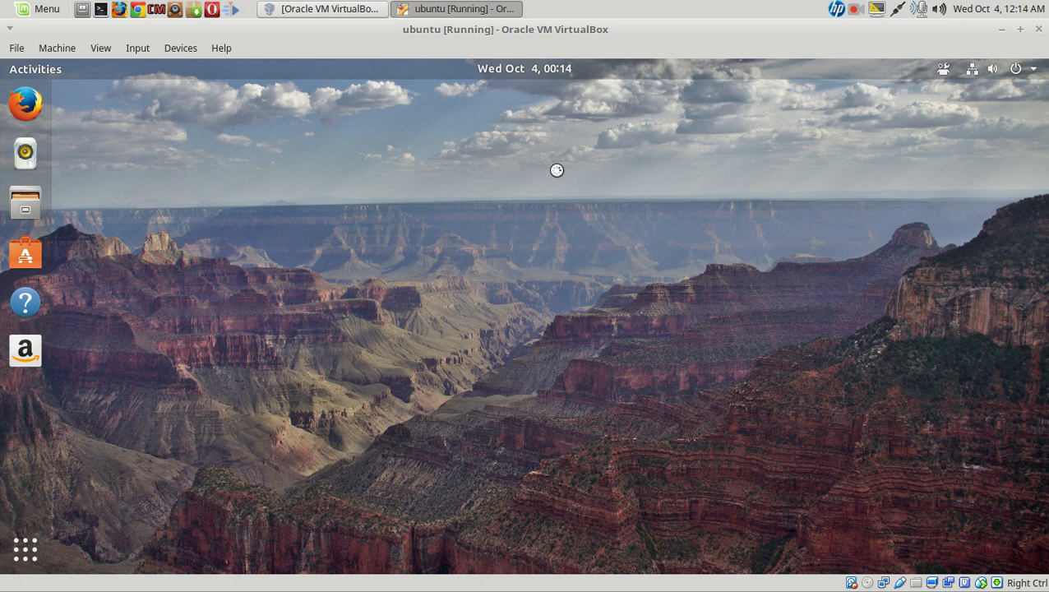
{"action": "mouse_move", "coordinate": [559, 176]}
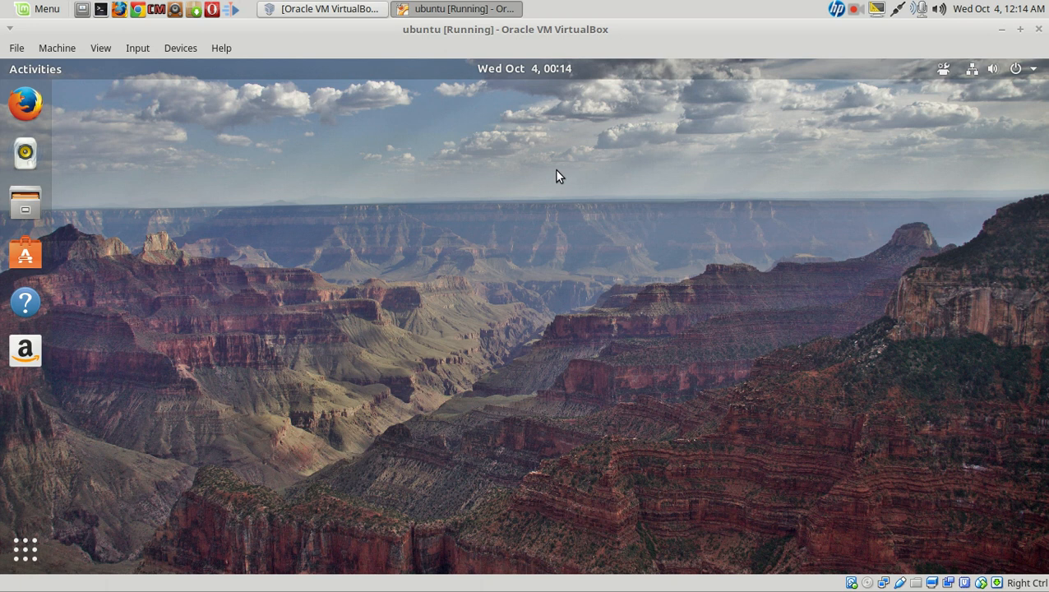
{"action": "left_click", "coordinate": [25, 102]}
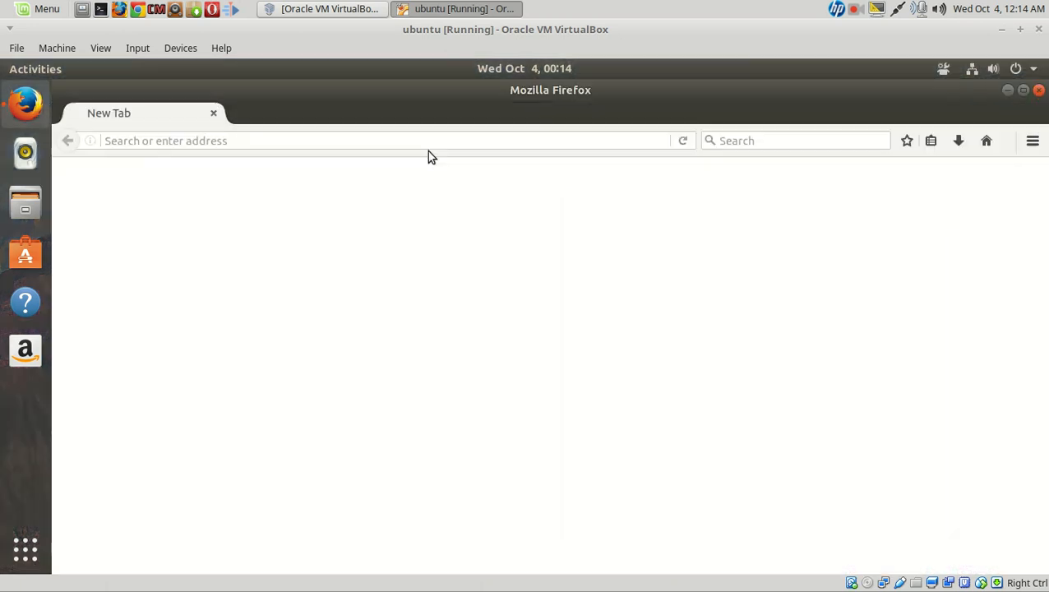
Step: Navigate Firefox to extensions.gnome.org
{"action": "left_click", "coordinate": [987, 142]}
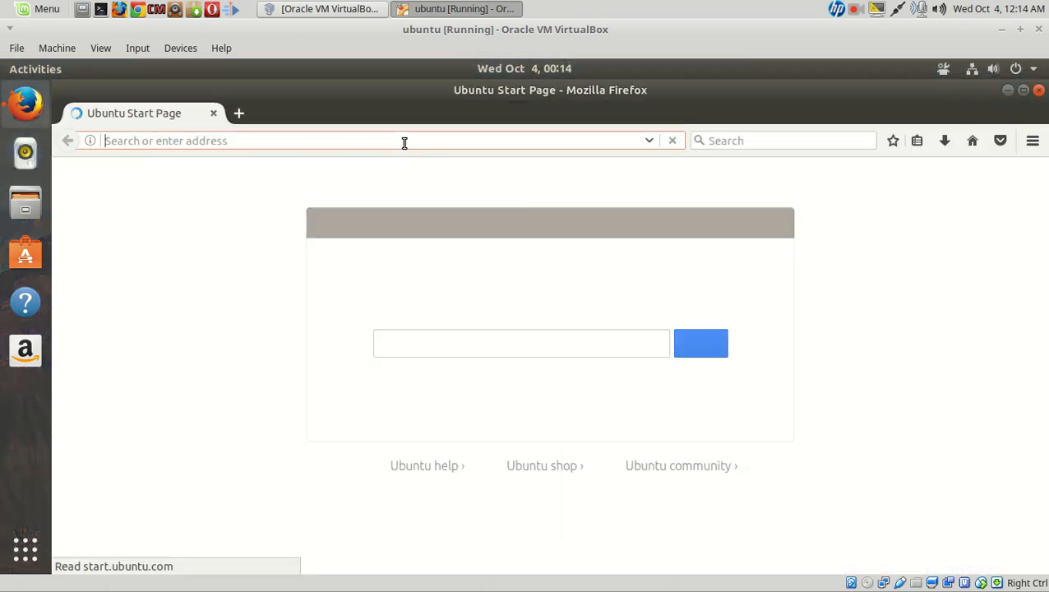
{"action": "type", "text": "extensions.gnome.org/"}
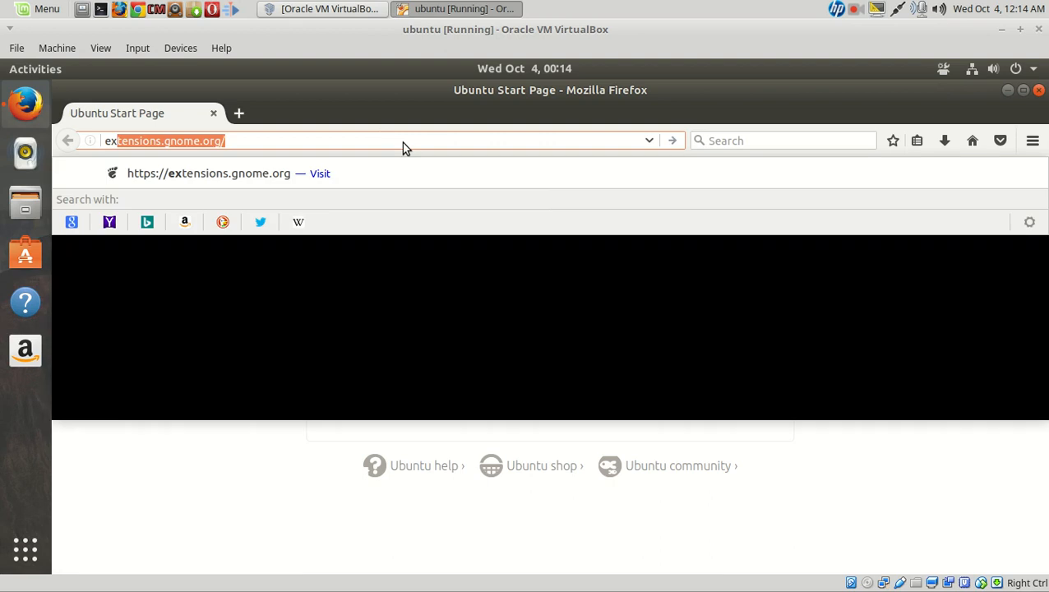
{"action": "key", "text": "Return"}
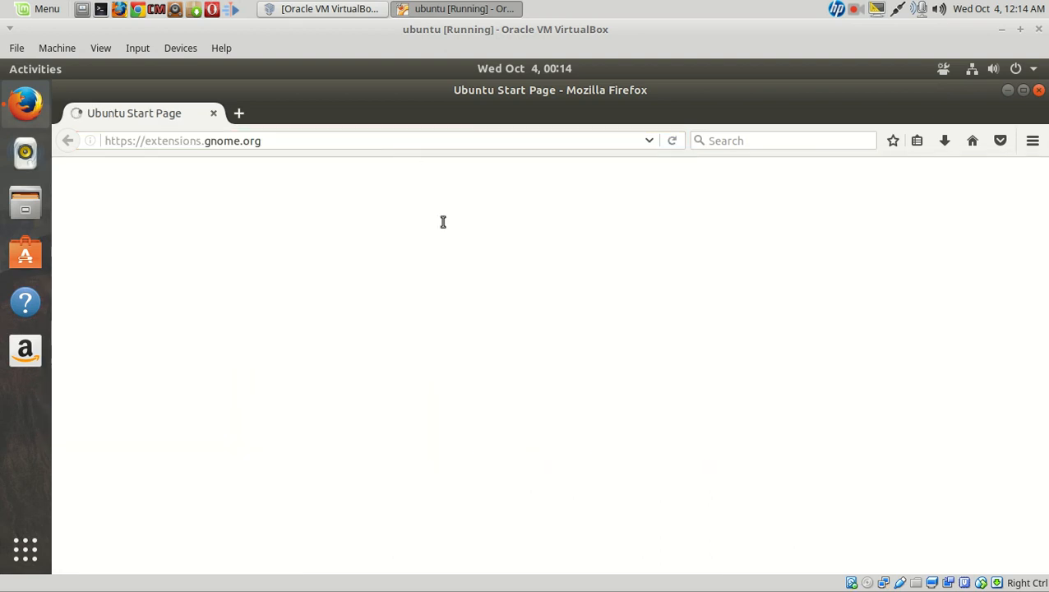
{"action": "mouse_move", "coordinate": [493, 176]}
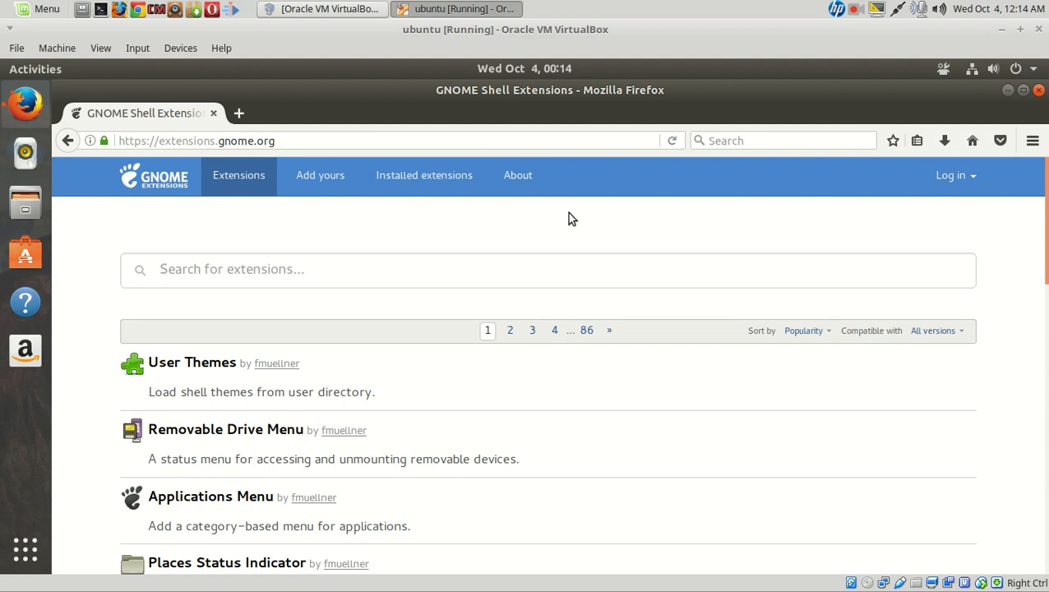
Step: Scroll down the extensions listing and go to page 3
{"action": "scroll", "scroll_direction": "down", "scroll_amount": 3}
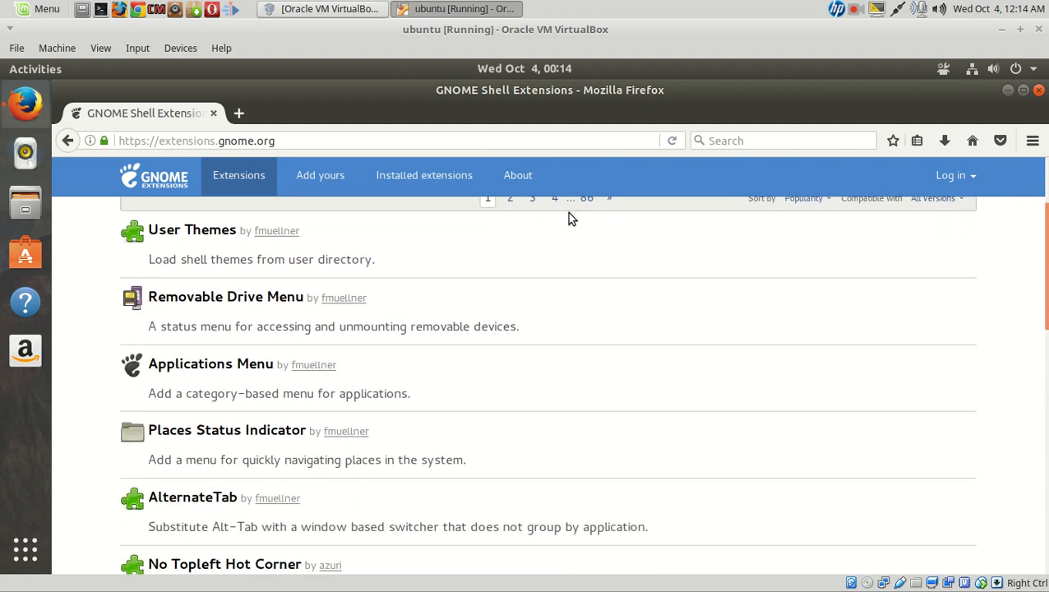
{"action": "scroll", "scroll_direction": "down", "scroll_amount": 3}
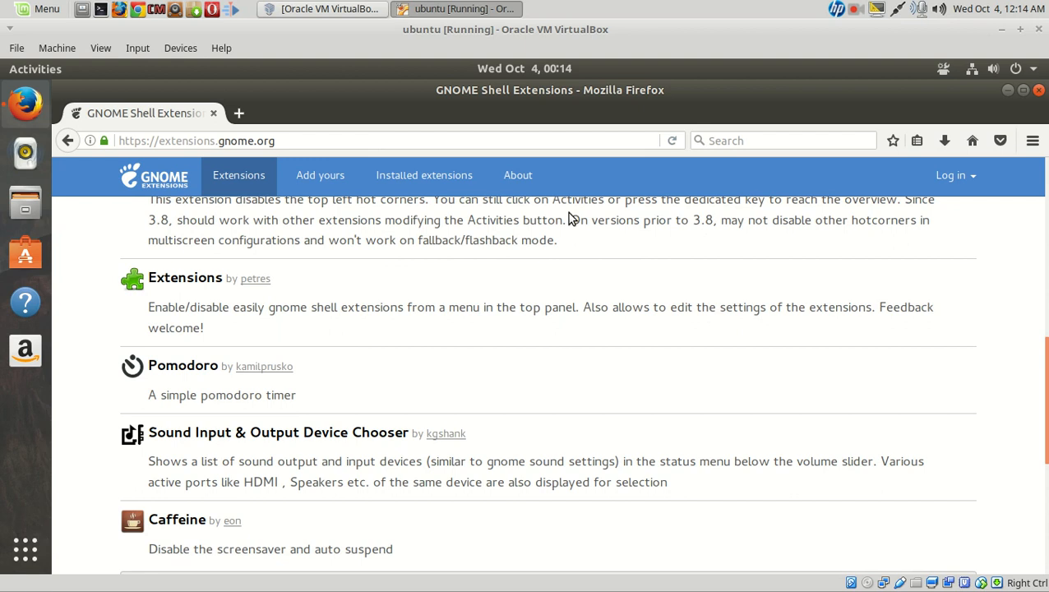
{"action": "scroll", "scroll_direction": "down", "scroll_amount": 3}
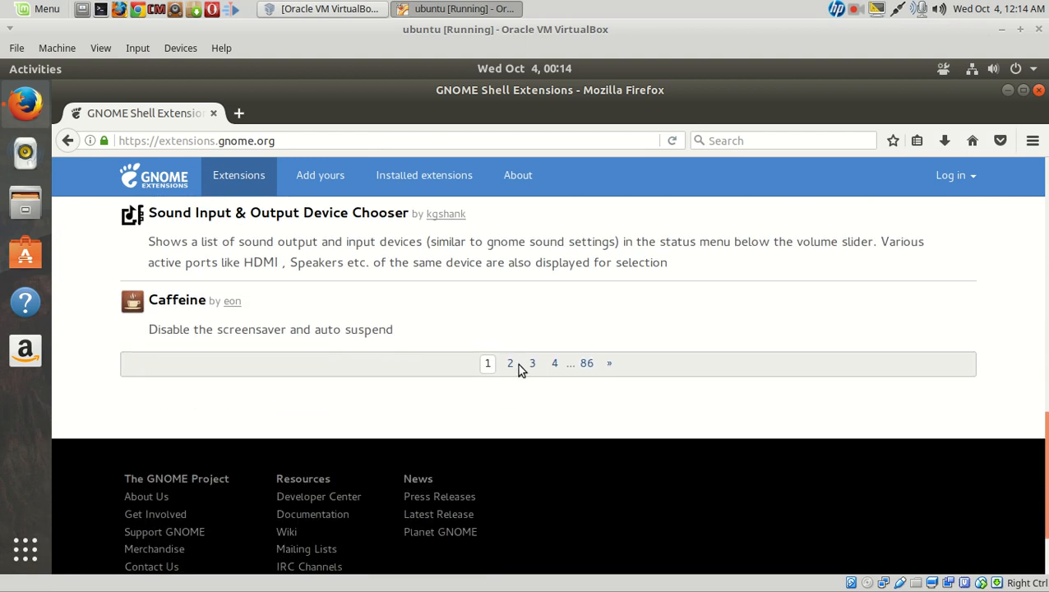
{"action": "left_click", "coordinate": [533, 364]}
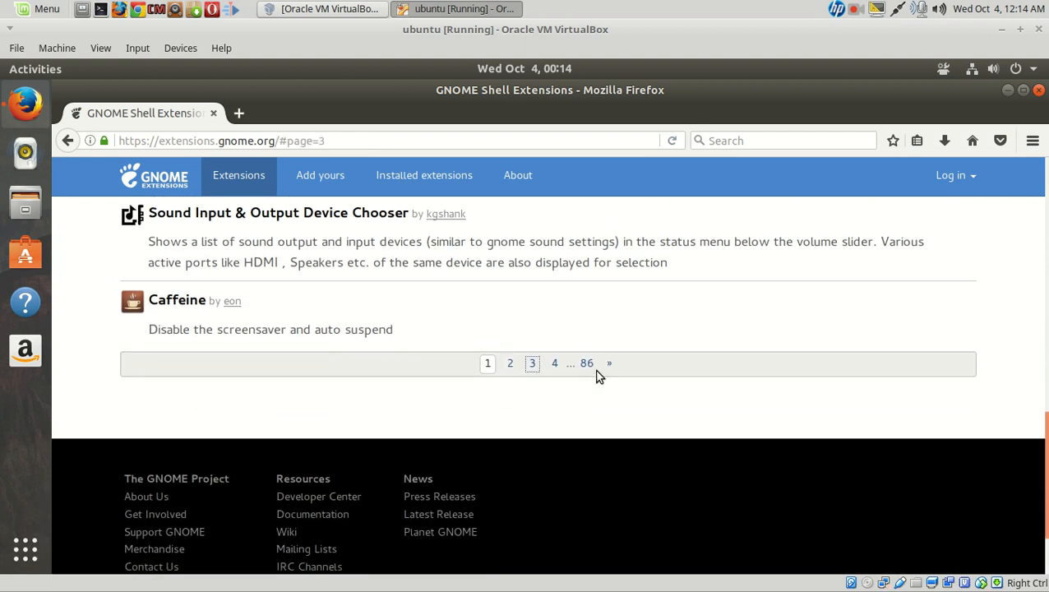
Step: Browse page 3 of the listing and open the Simple Dock extension page
{"action": "scroll", "scroll_direction": "up", "scroll_amount": 3}
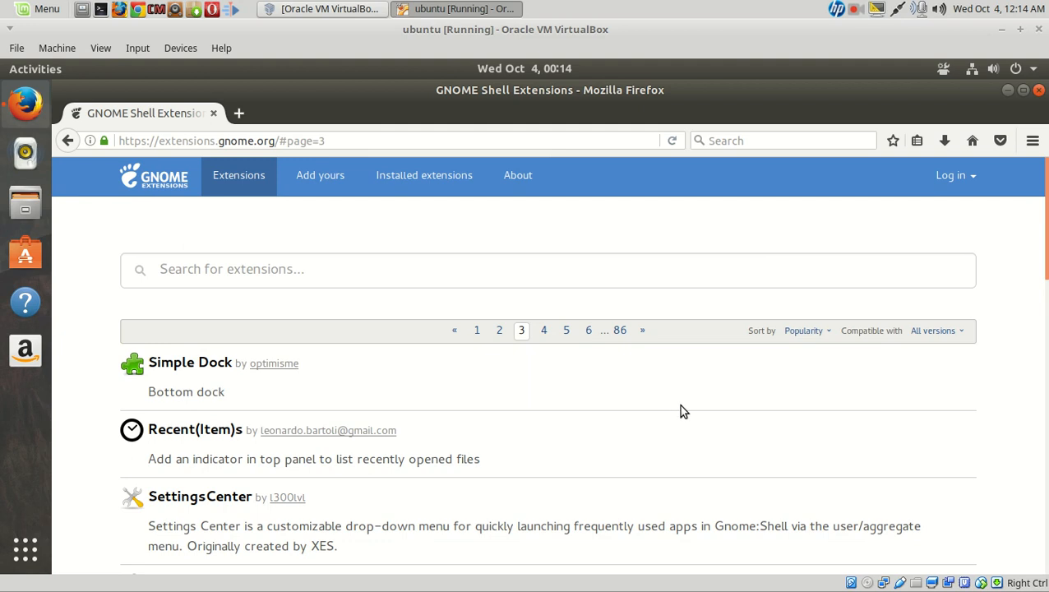
{"action": "scroll", "scroll_direction": "down", "scroll_amount": 3}
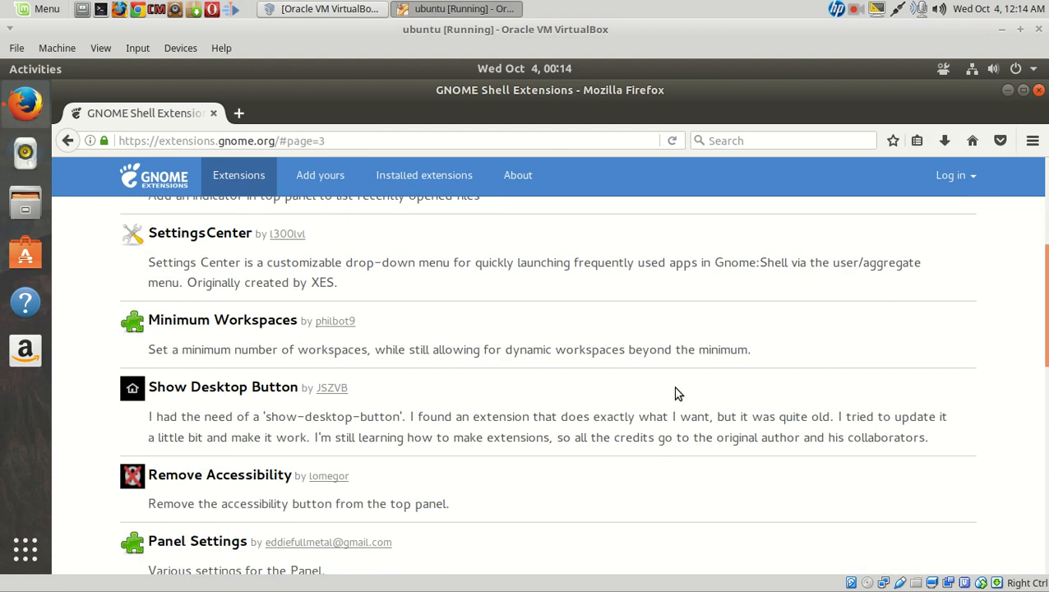
{"action": "scroll", "scroll_direction": "down", "scroll_amount": 3}
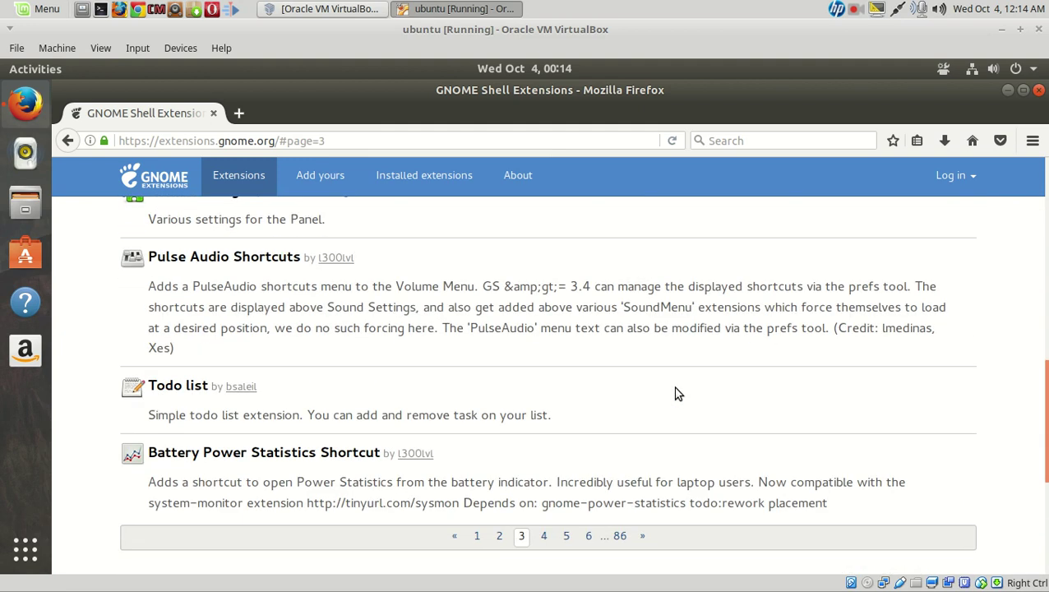
{"action": "scroll", "scroll_direction": "up", "scroll_amount": 3}
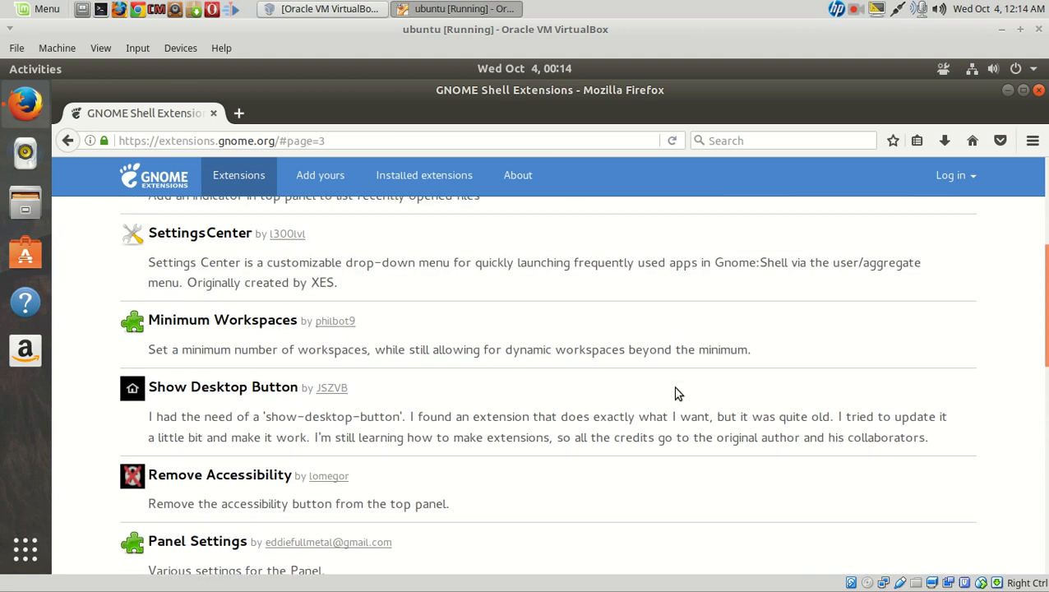
{"action": "scroll", "scroll_direction": "up", "scroll_amount": 3}
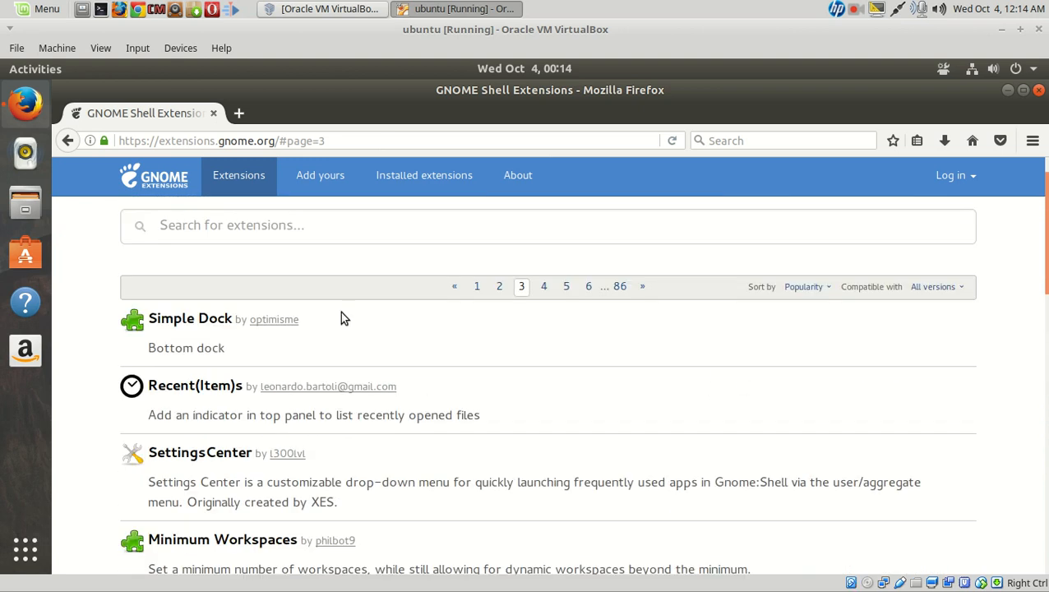
{"action": "left_click", "coordinate": [191, 319]}
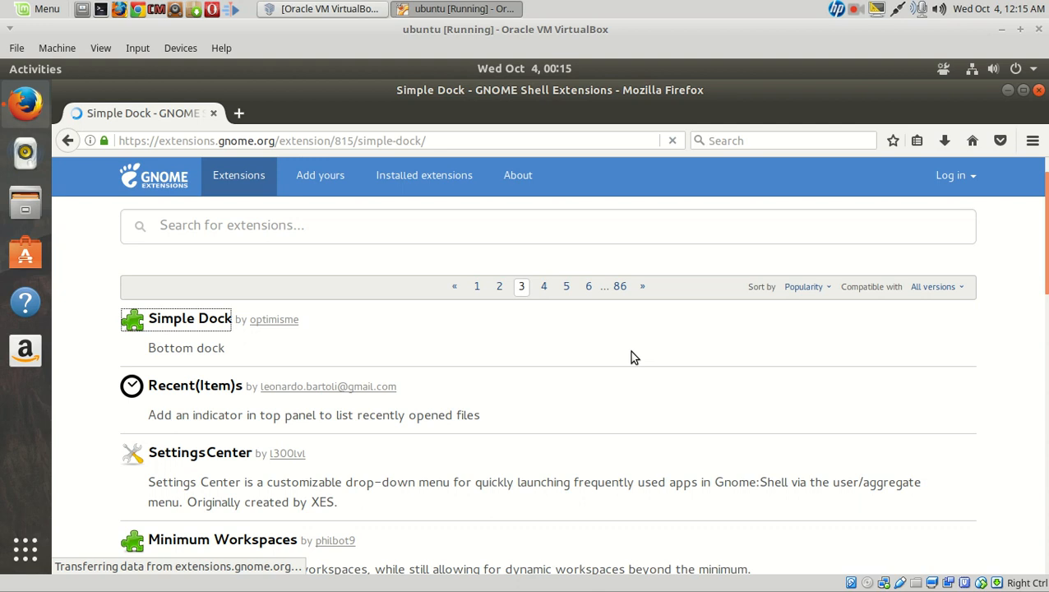
Step: Switch the Simple Dock extension on, which produces an error
{"action": "left_click", "coordinate": [191, 319]}
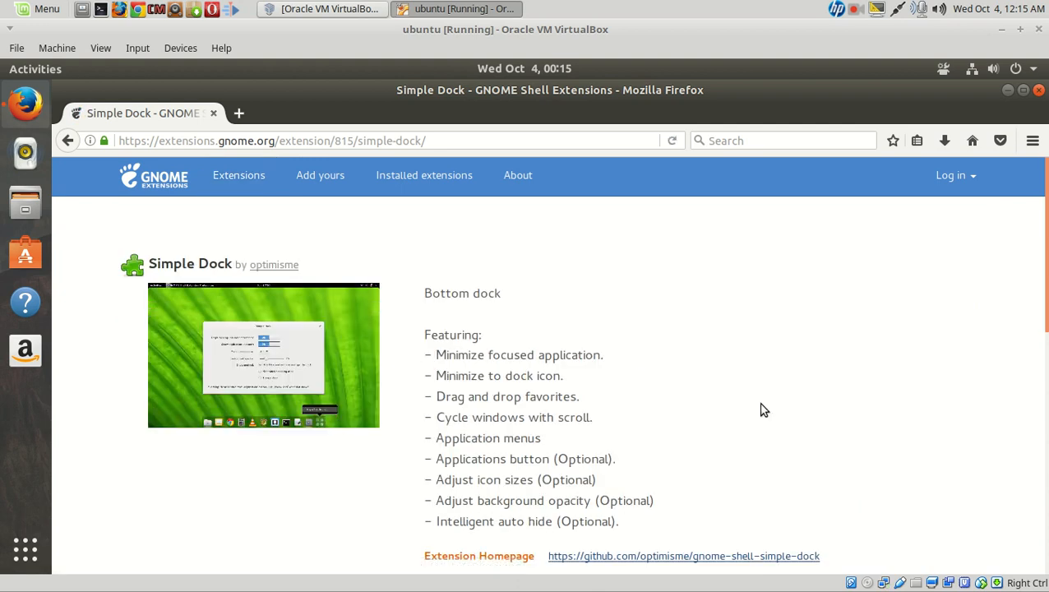
{"action": "scroll", "scroll_direction": "down", "scroll_amount": 3}
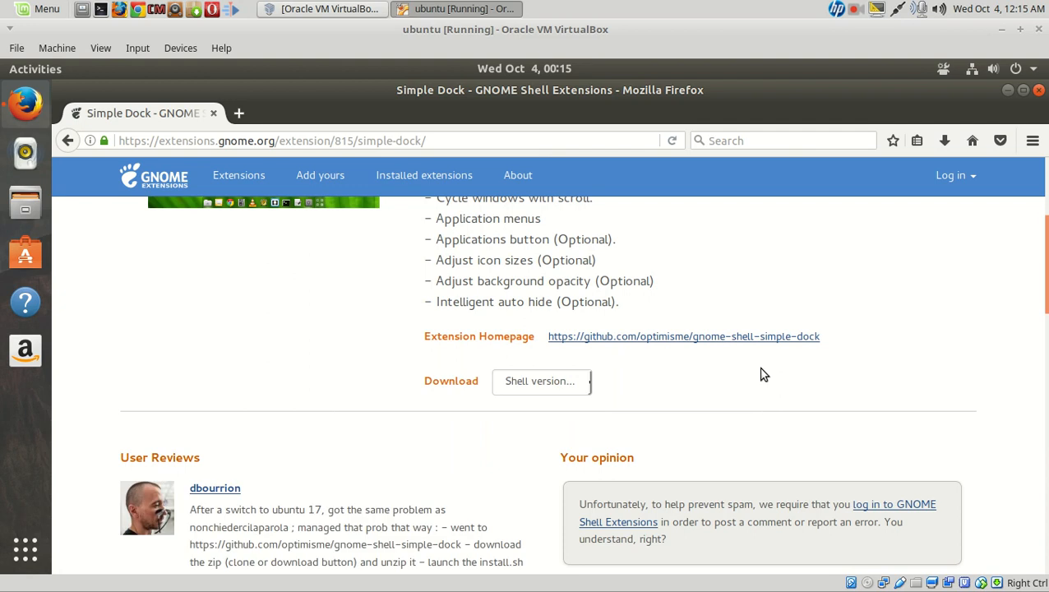
{"action": "scroll", "scroll_direction": "up", "scroll_amount": 3}
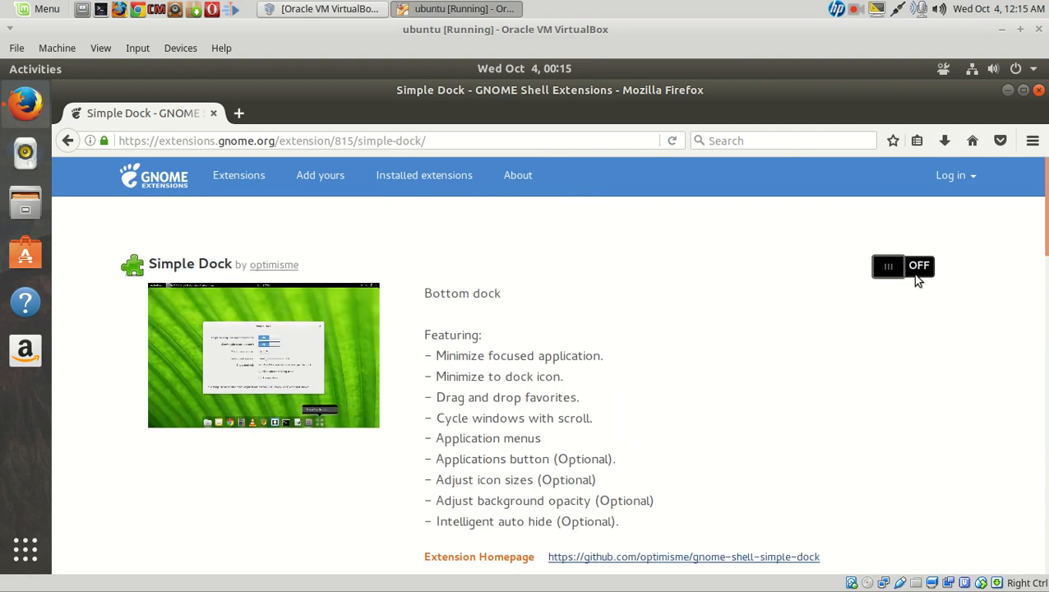
{"action": "left_click", "coordinate": [902, 266]}
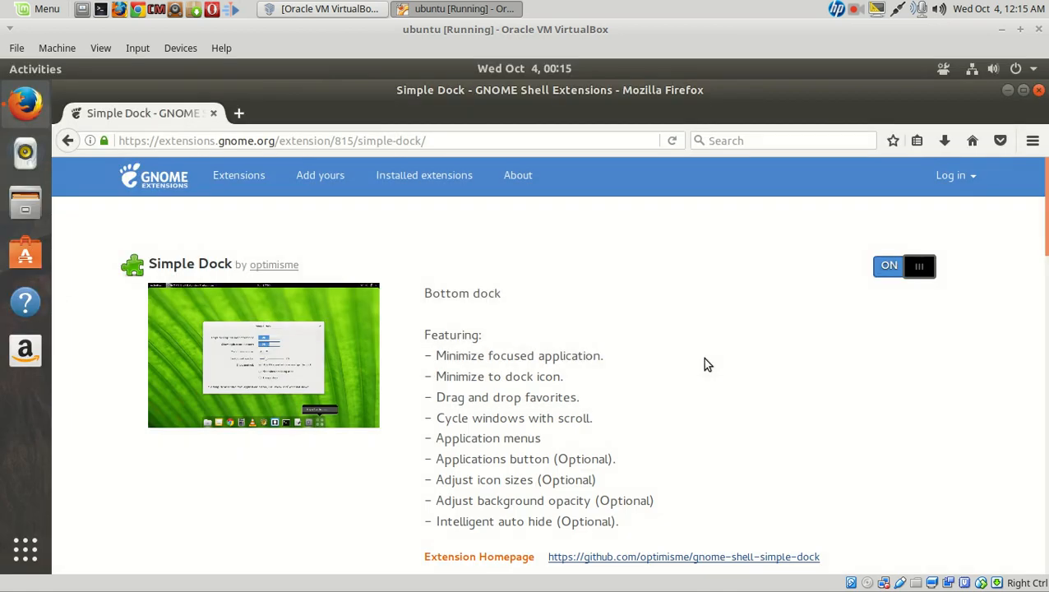
{"action": "left_click", "coordinate": [905, 265]}
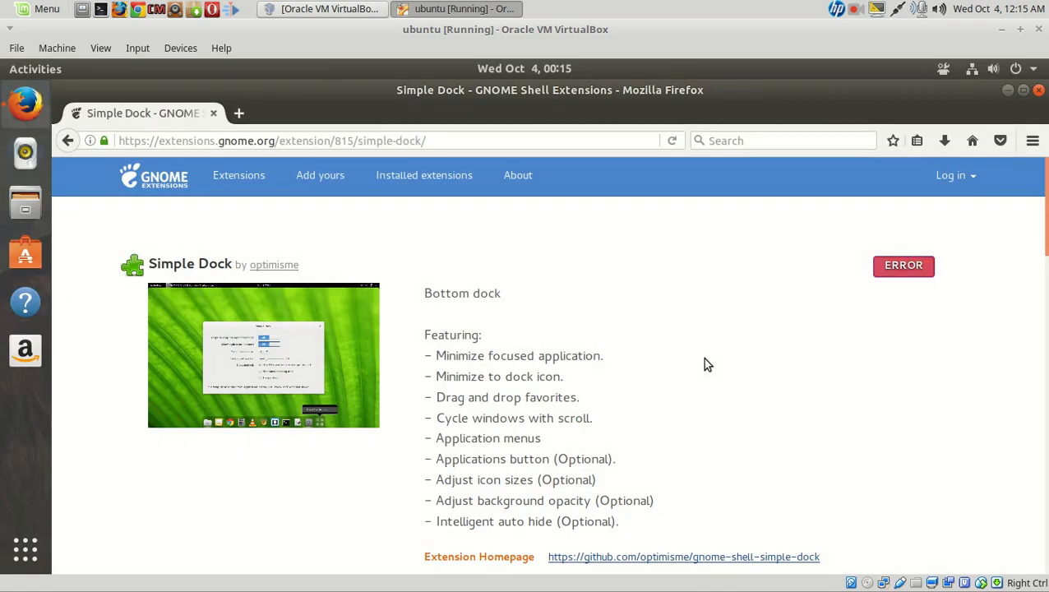
Step: Review the Simple Dock download section and close Firefox
{"action": "scroll", "scroll_direction": "down", "scroll_amount": 3}
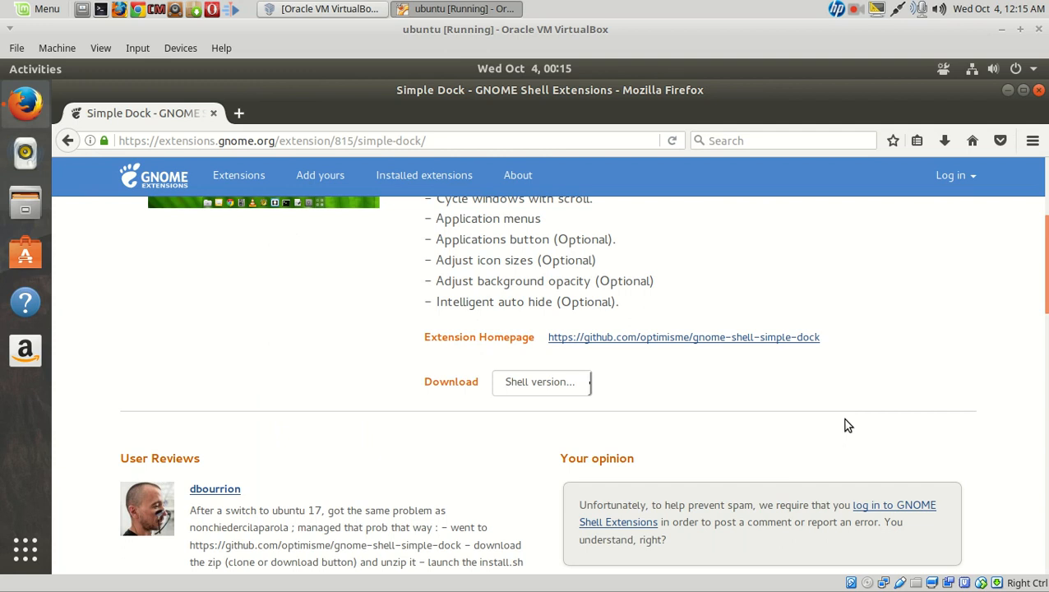
{"action": "scroll", "scroll_direction": "up", "scroll_amount": 3}
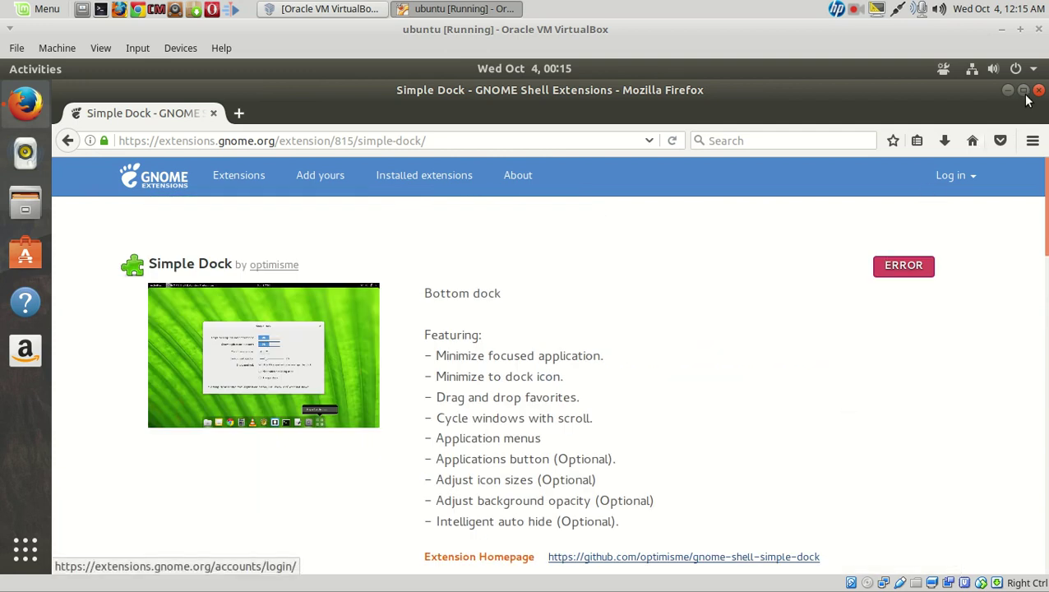
{"action": "left_click", "coordinate": [1010, 91]}
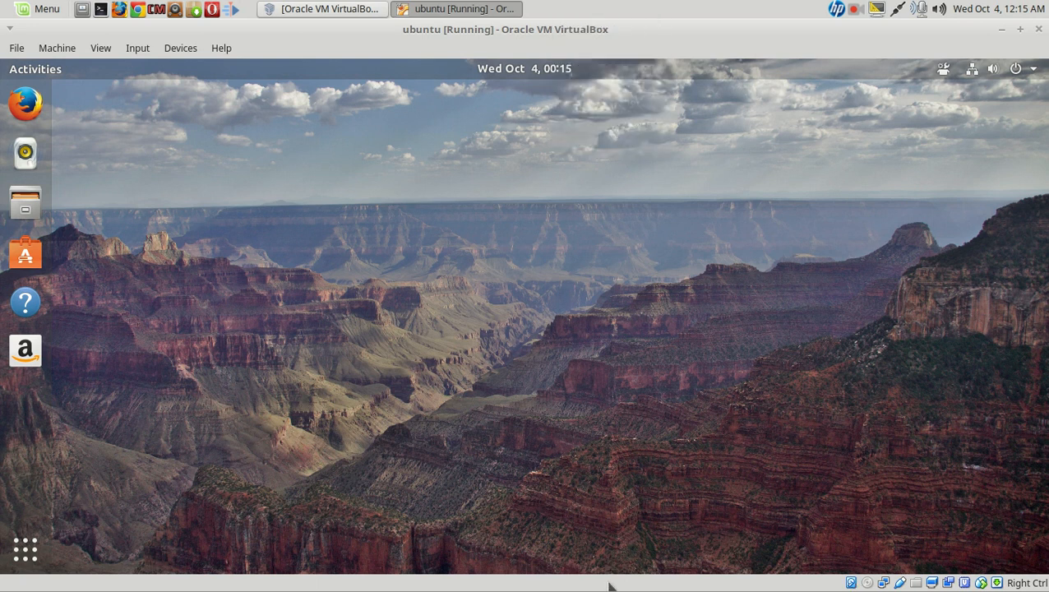
{"action": "mouse_move", "coordinate": [8, 357]}
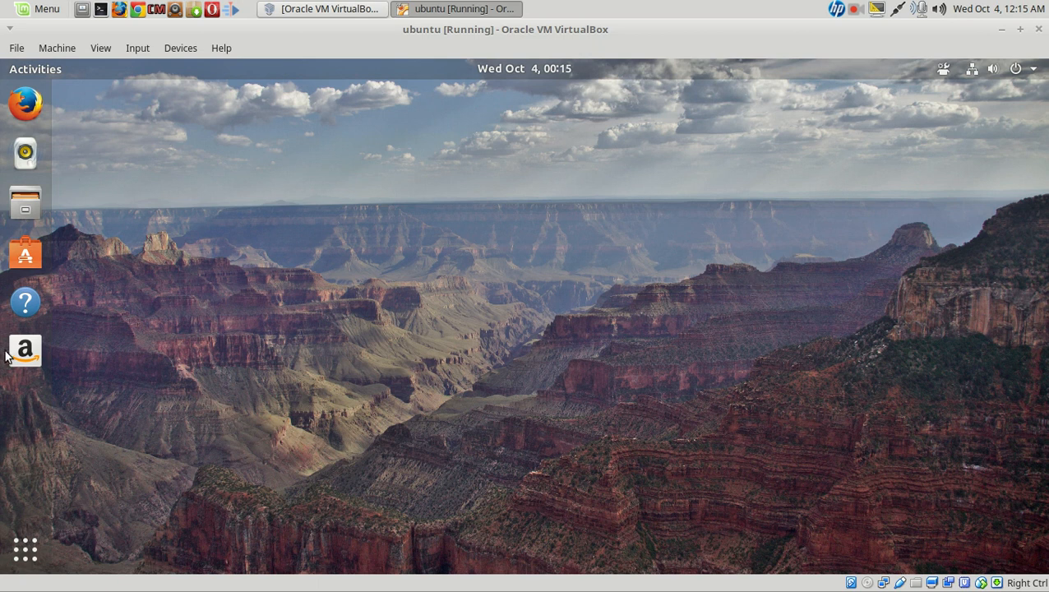
{"action": "mouse_move", "coordinate": [570, 224]}
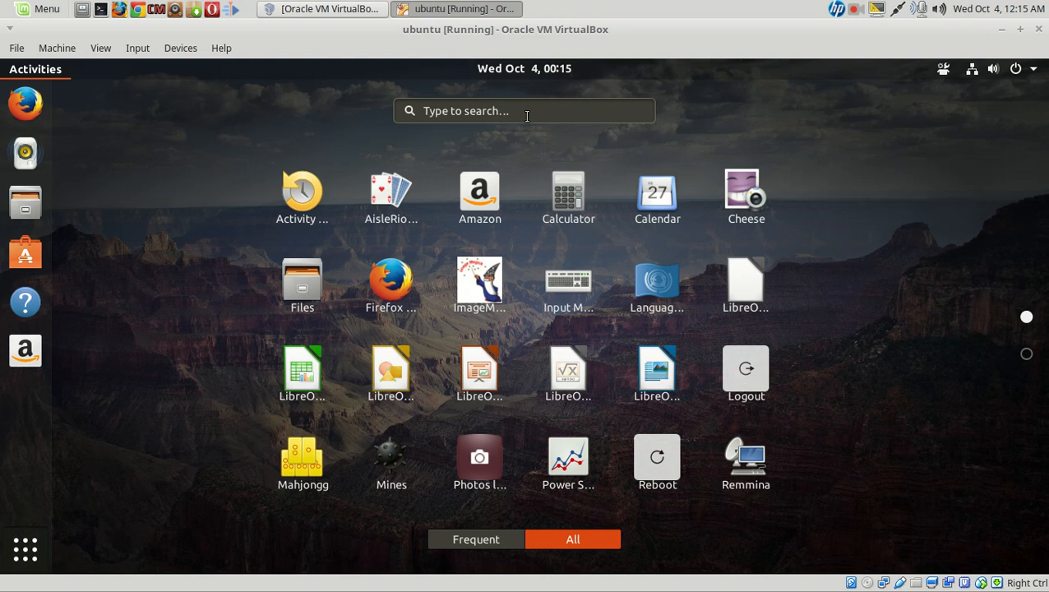
Step: Search 'tw' in the applications overview and launch GNOME Tweaks
{"action": "left_click", "coordinate": [523, 110]}
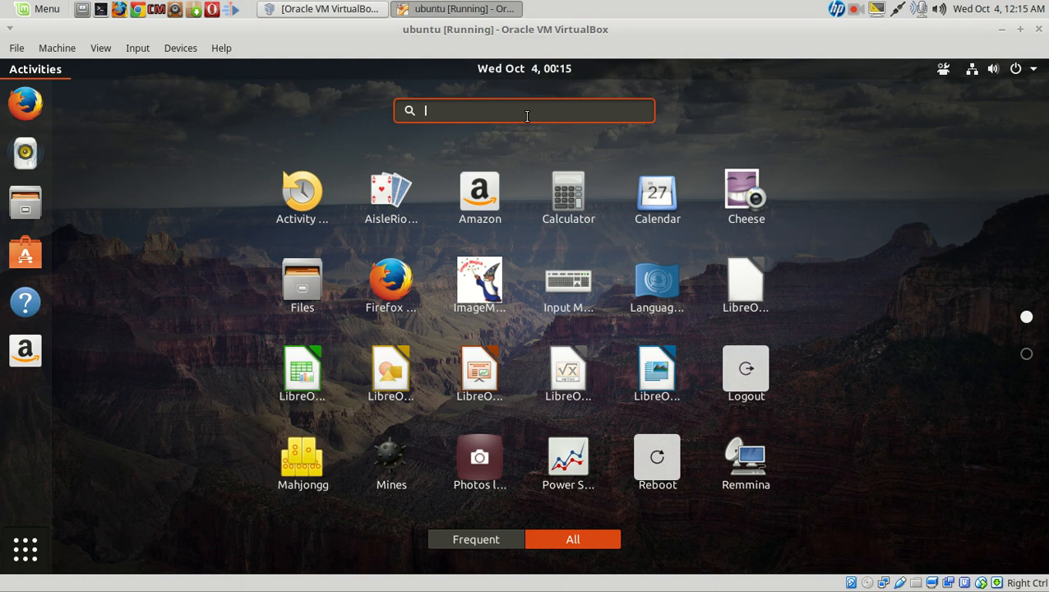
{"action": "type", "text": "tw"}
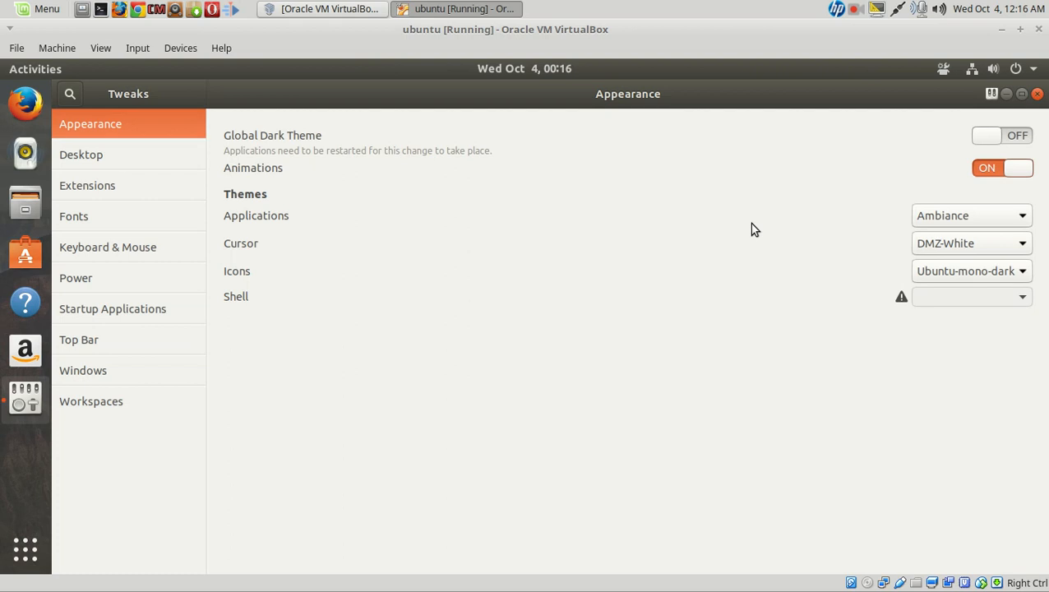
{"action": "mouse_move", "coordinate": [87, 184]}
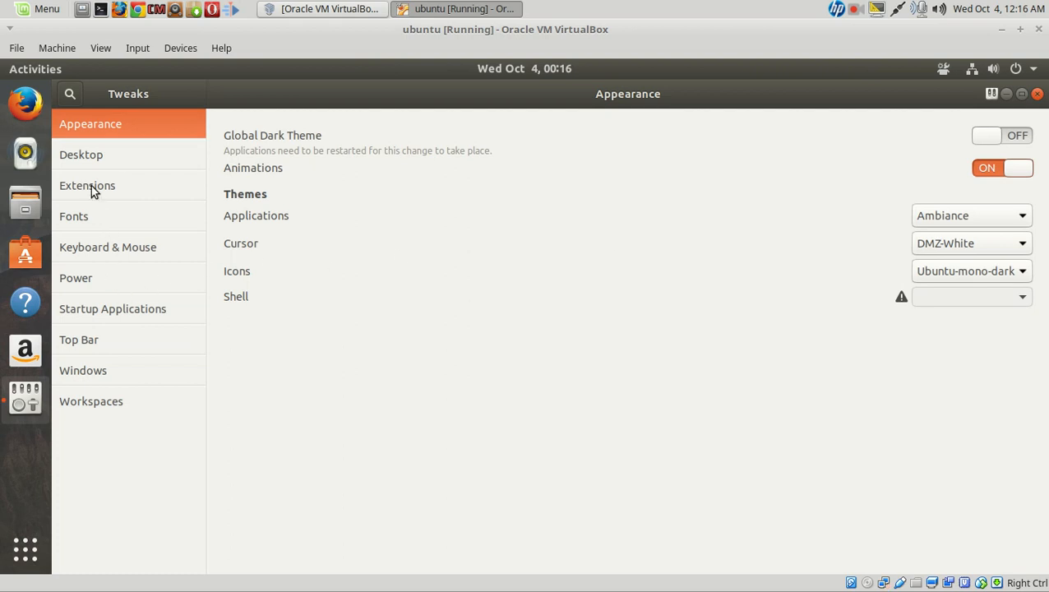
Step: In Tweaks Extensions, toggle Night light slider off and back on; Simple dock stays off
{"action": "left_click", "coordinate": [87, 184]}
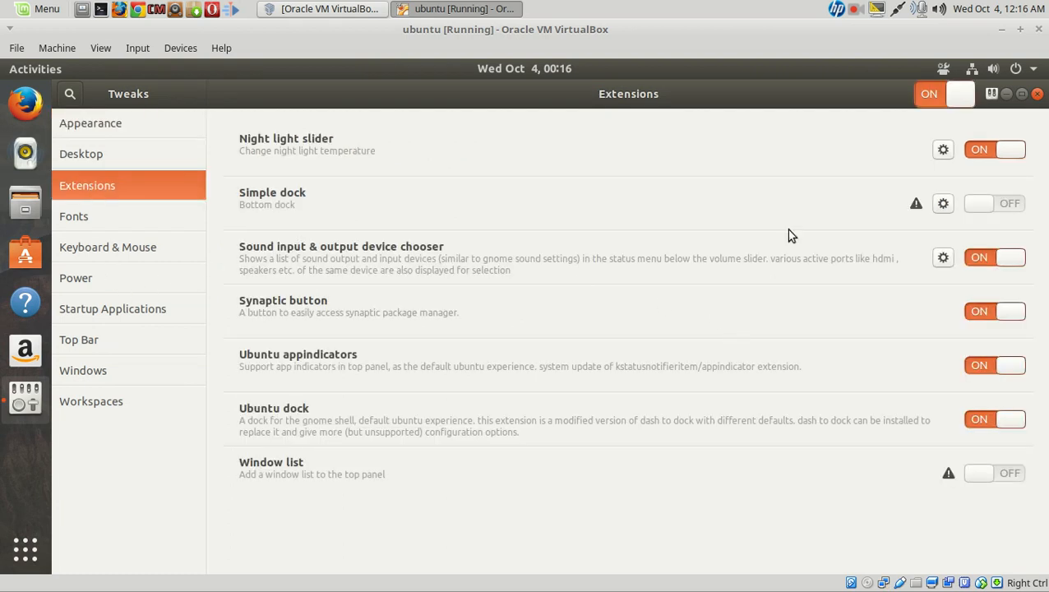
{"action": "left_click", "coordinate": [994, 148]}
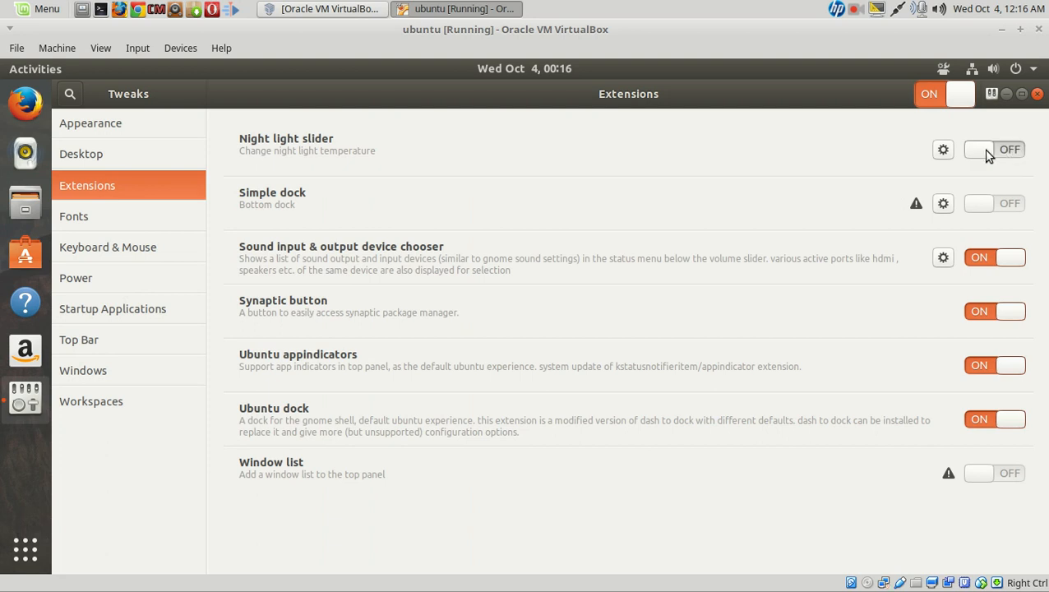
{"action": "left_click", "coordinate": [993, 149]}
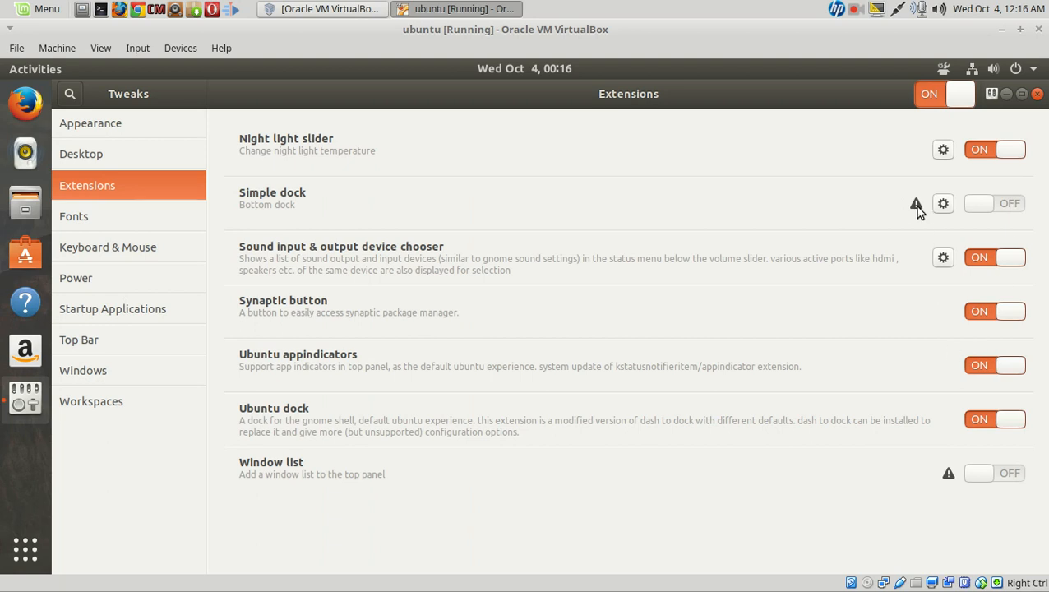
{"action": "mouse_move", "coordinate": [941, 224]}
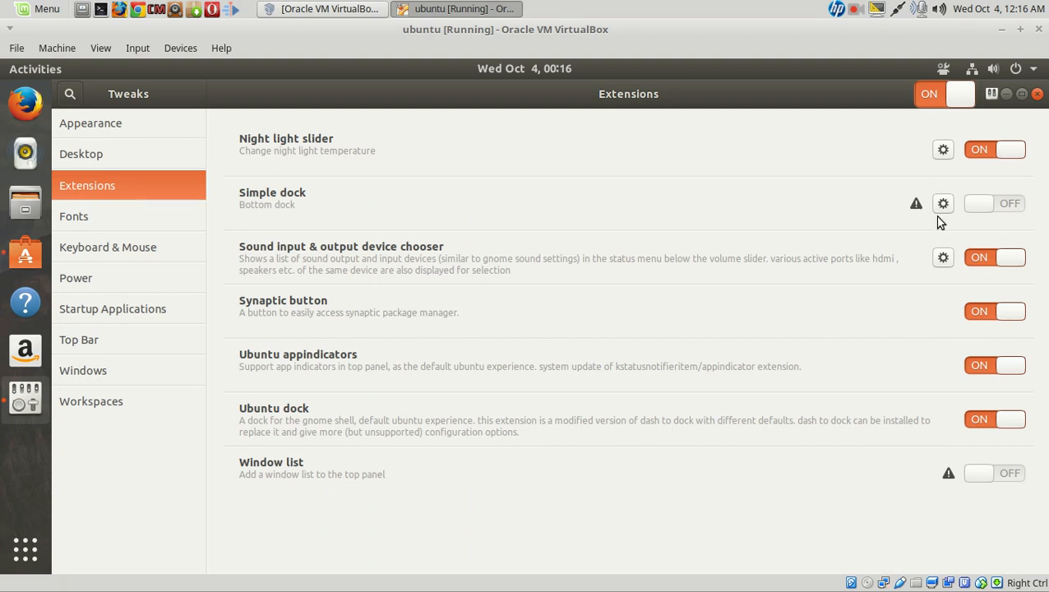
Step: Install the Simple Dock extension from its GNOME Software details page
{"action": "left_click", "coordinate": [944, 204]}
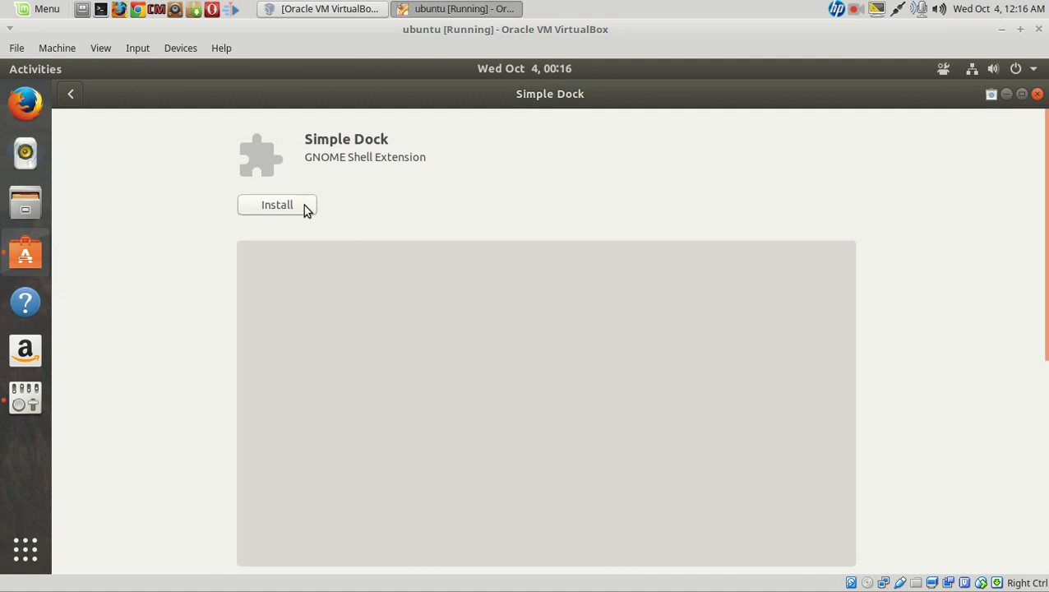
{"action": "left_click", "coordinate": [276, 204]}
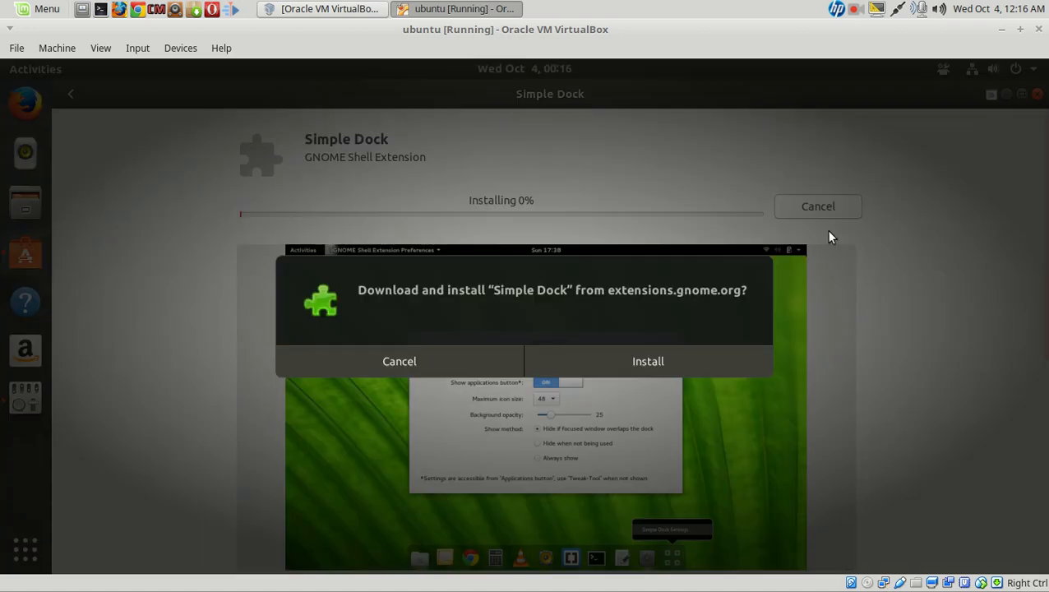
{"action": "left_click", "coordinate": [648, 361]}
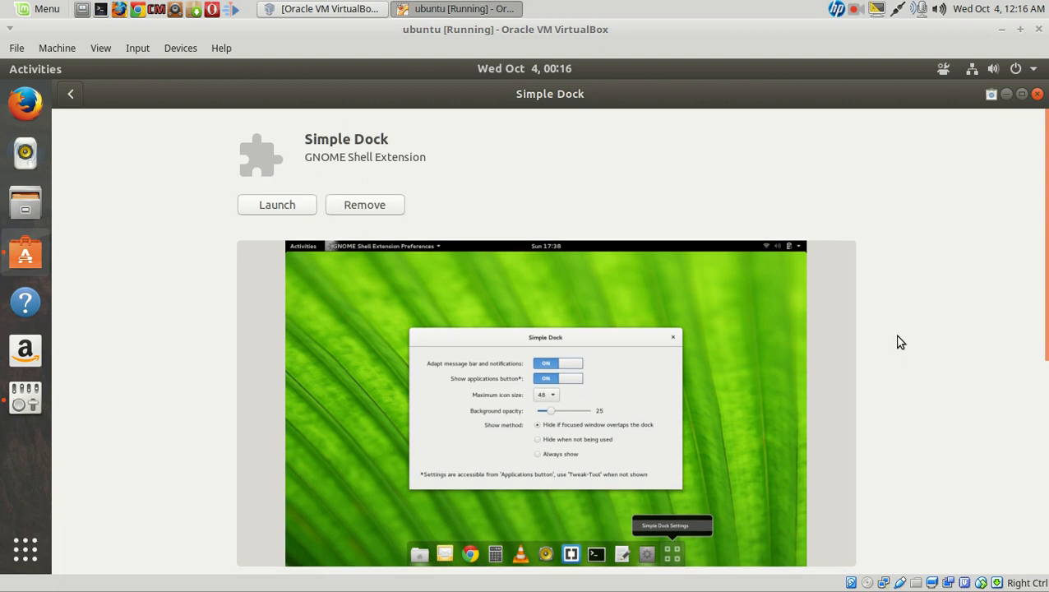
{"action": "mouse_move", "coordinate": [503, 267]}
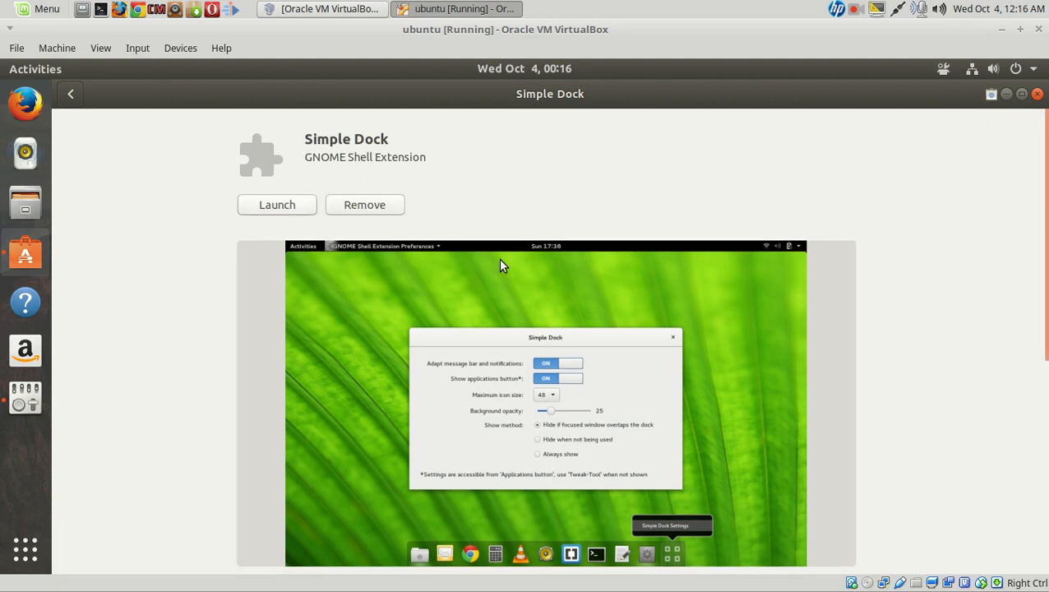
Step: Set Simple Dock's maximum icon size to 96 in its settings and close them
{"action": "left_click", "coordinate": [276, 204]}
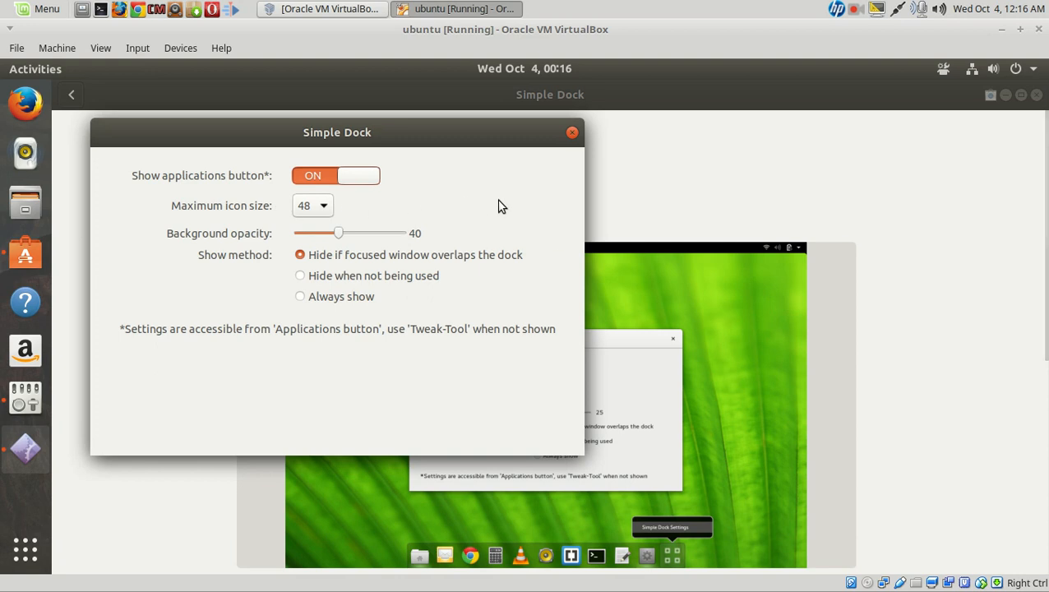
{"action": "left_click", "coordinate": [311, 204]}
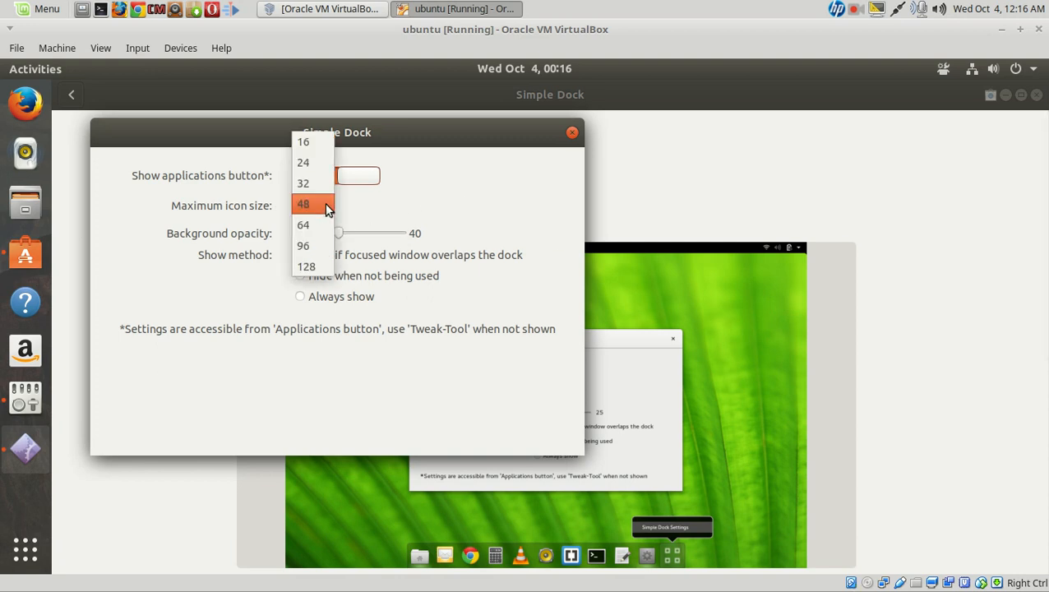
{"action": "left_click", "coordinate": [302, 245]}
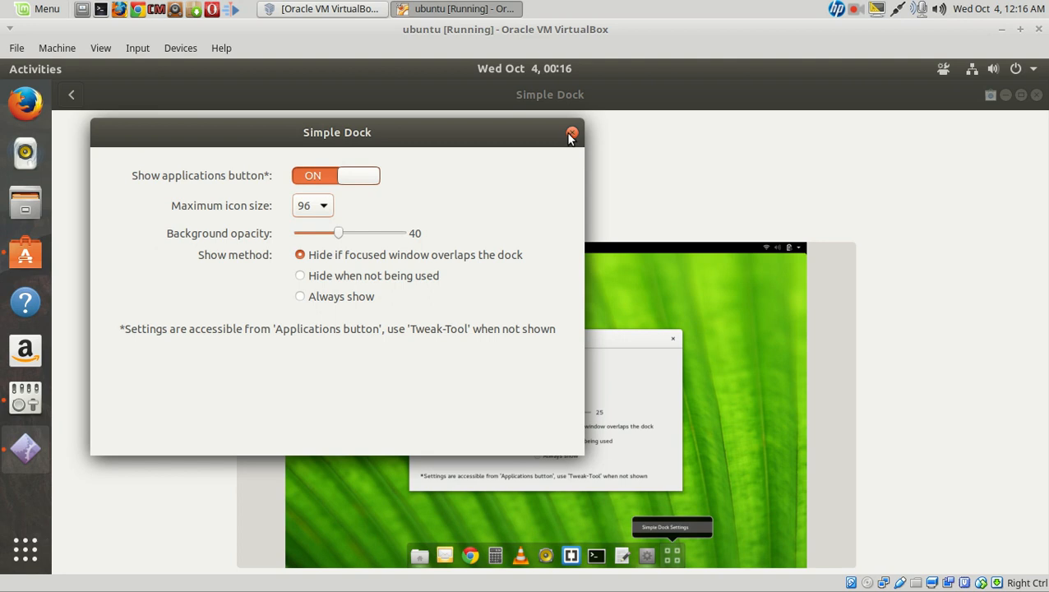
{"action": "left_click", "coordinate": [573, 134]}
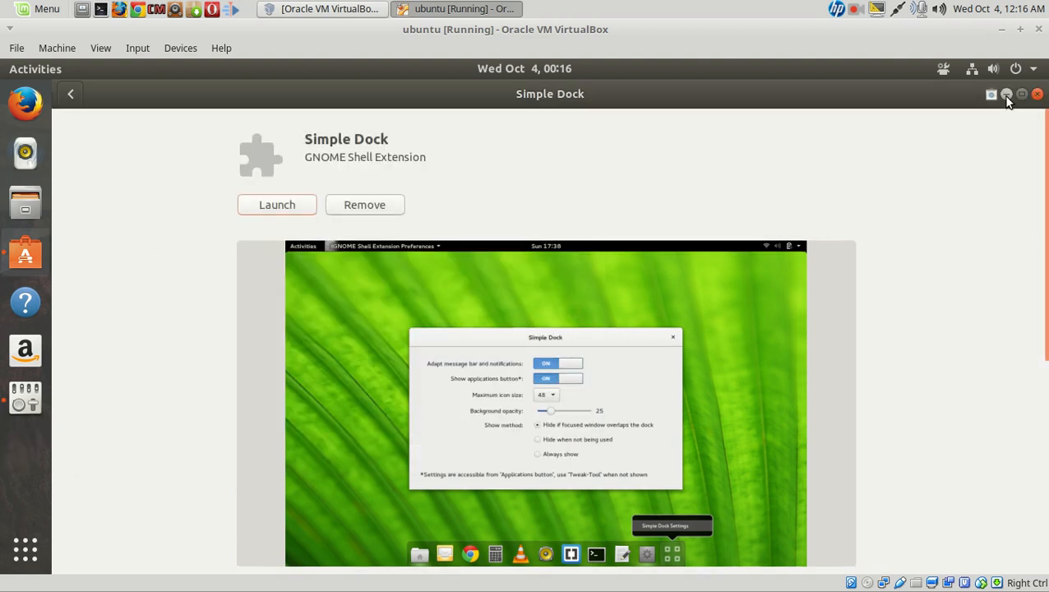
Step: Leave the Simple Dock page, briefly hide and restore Tweaks on Extensions, then close Tweaks
{"action": "left_click", "coordinate": [70, 94]}
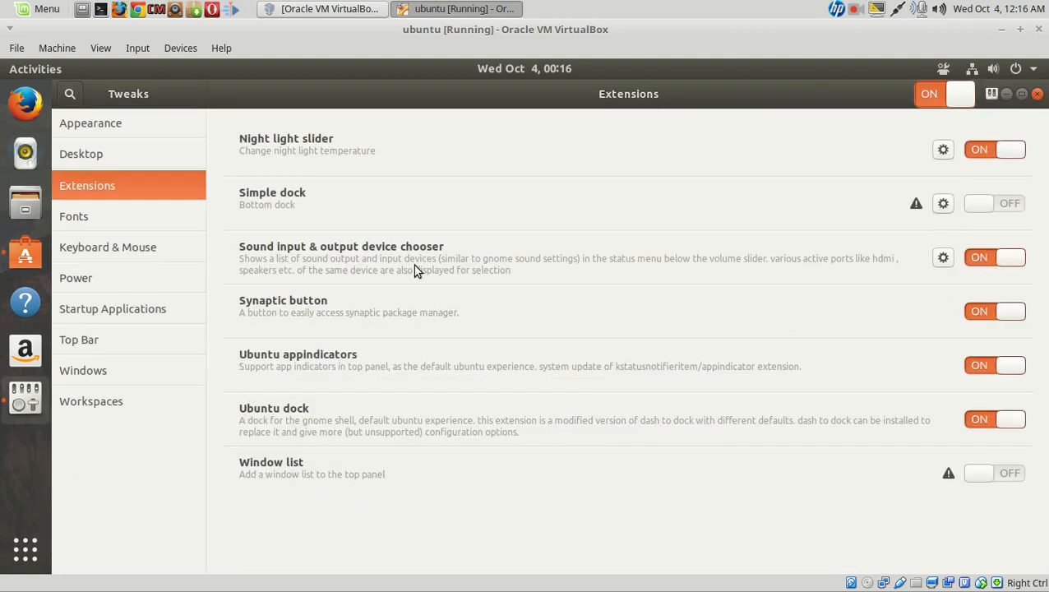
{"action": "left_click", "coordinate": [1036, 92]}
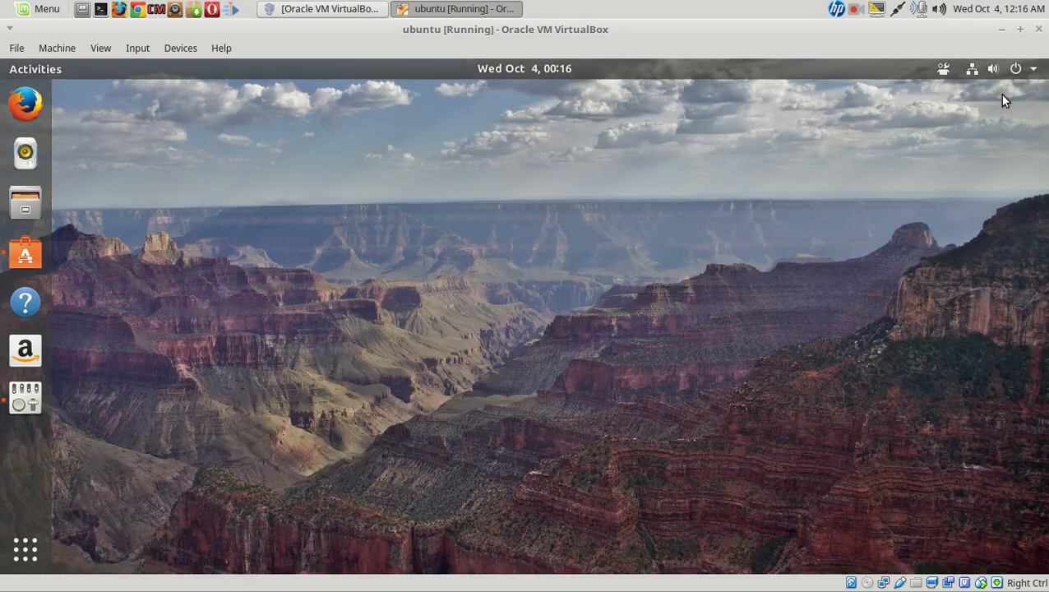
{"action": "mouse_move", "coordinate": [107, 320]}
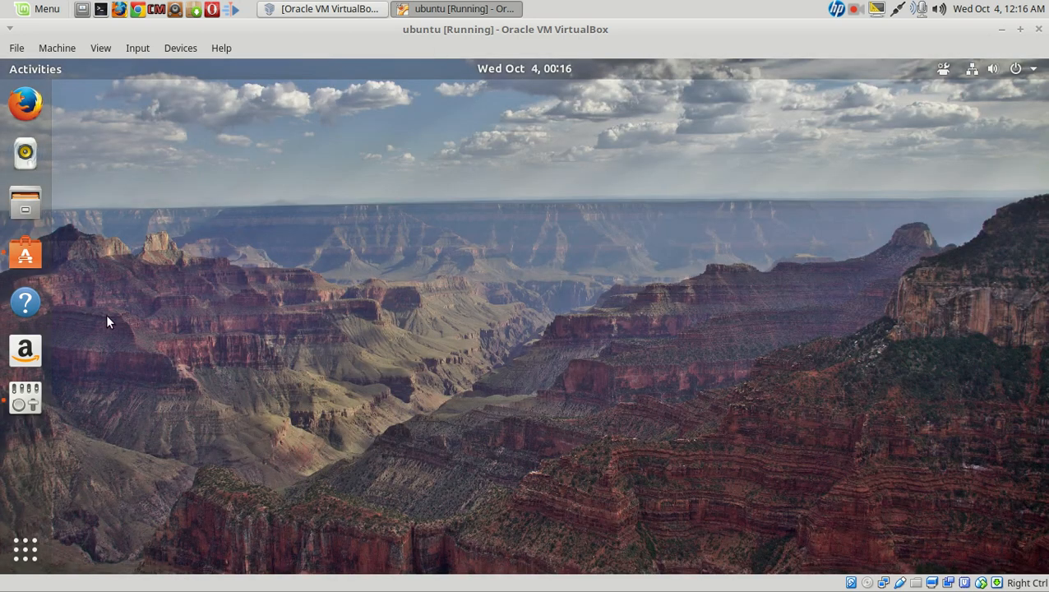
{"action": "left_click", "coordinate": [25, 396]}
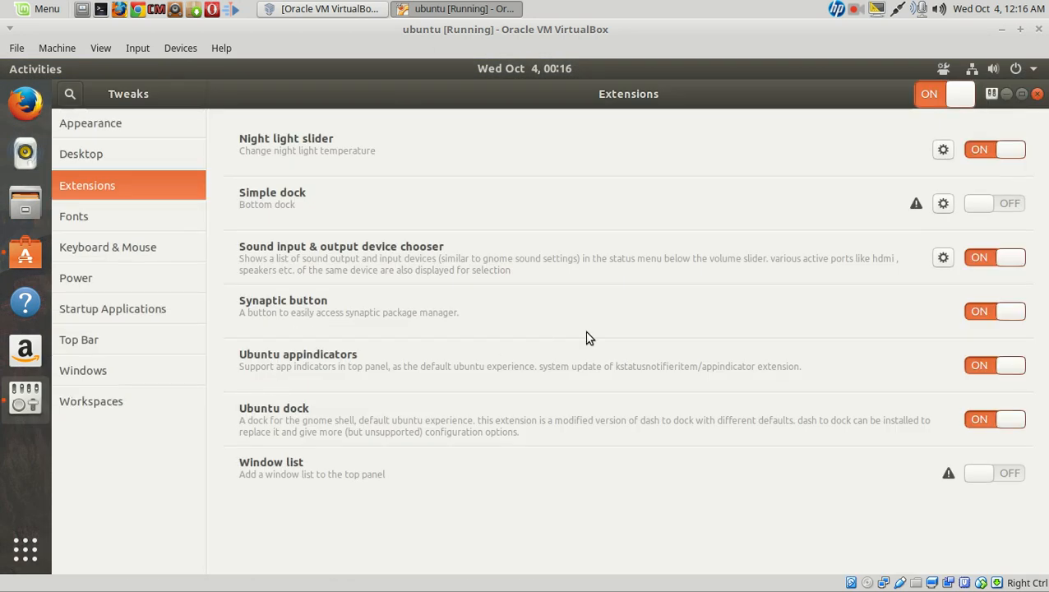
{"action": "mouse_move", "coordinate": [680, 372]}
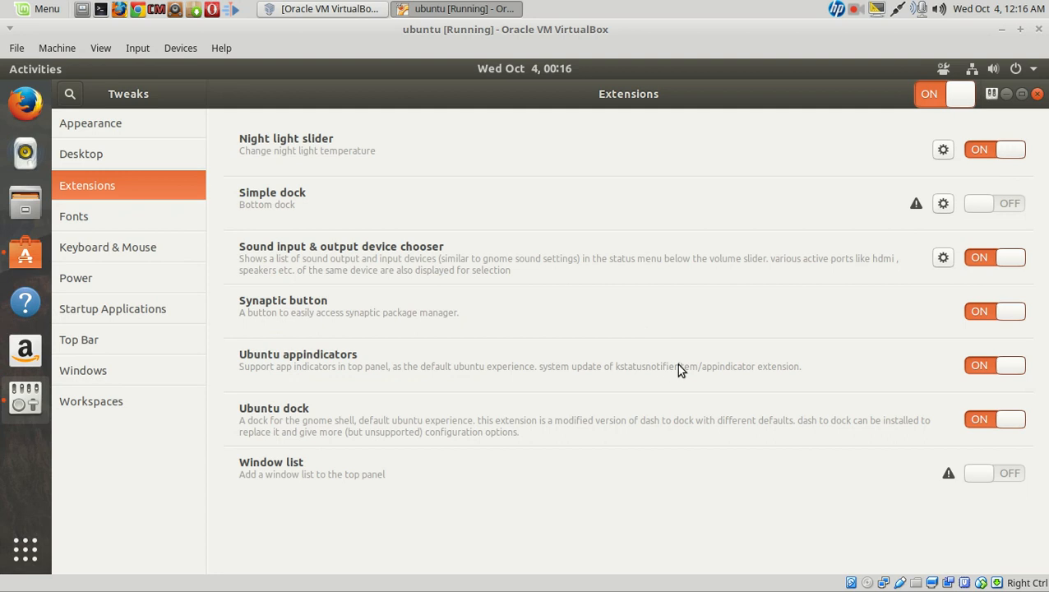
{"action": "mouse_move", "coordinate": [712, 257]}
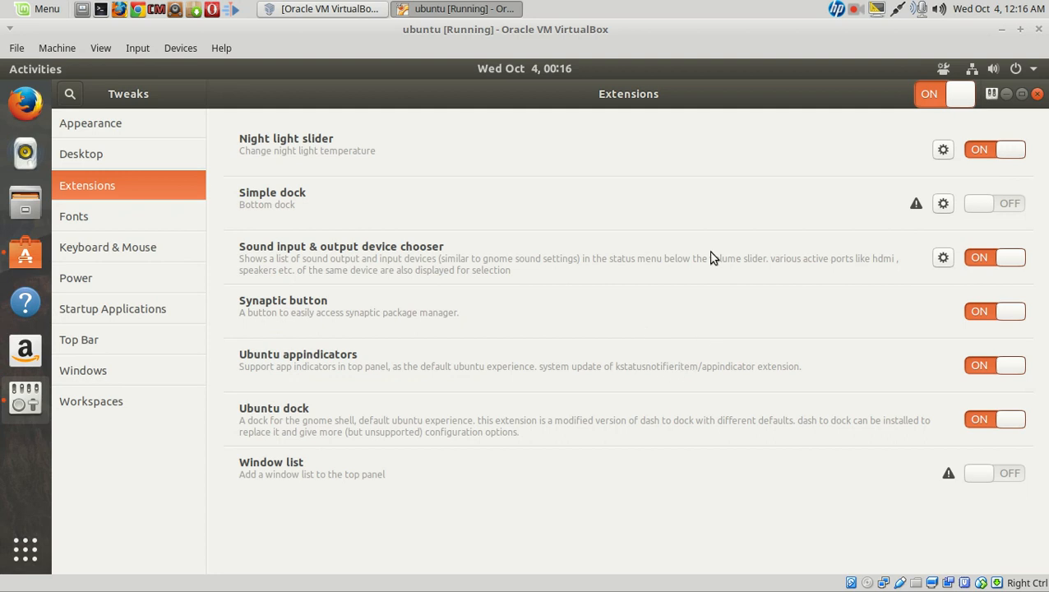
{"action": "mouse_move", "coordinate": [832, 315]}
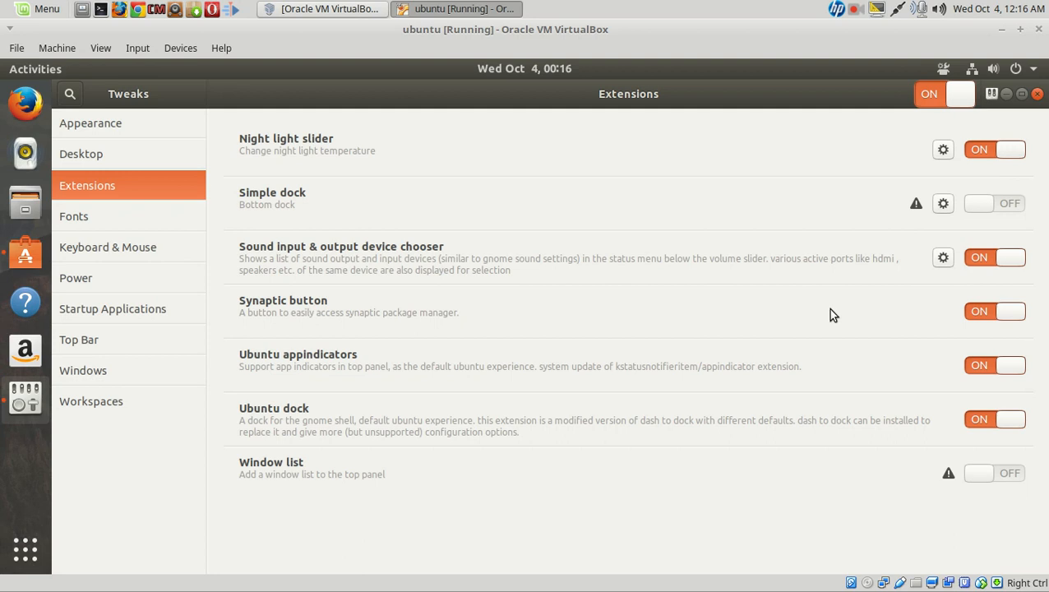
{"action": "mouse_move", "coordinate": [737, 354]}
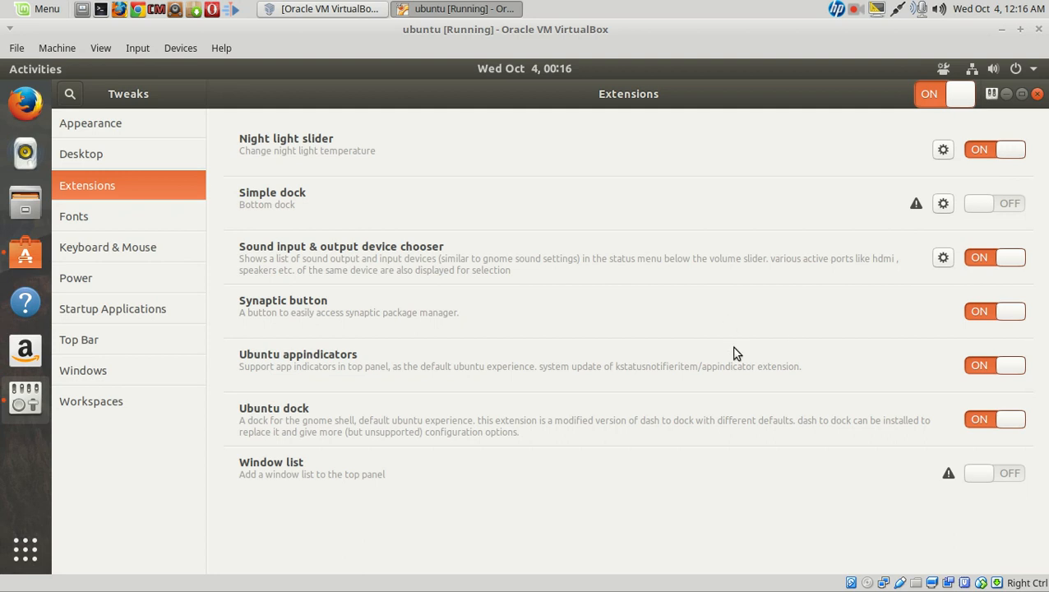
{"action": "left_click", "coordinate": [1037, 92]}
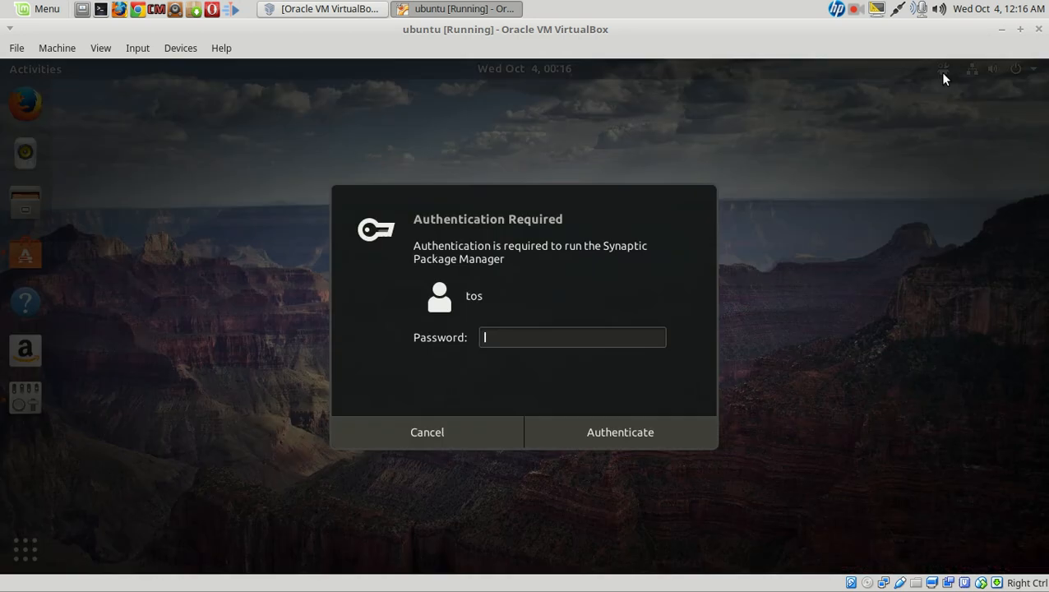
{"action": "type", "text": "*"}
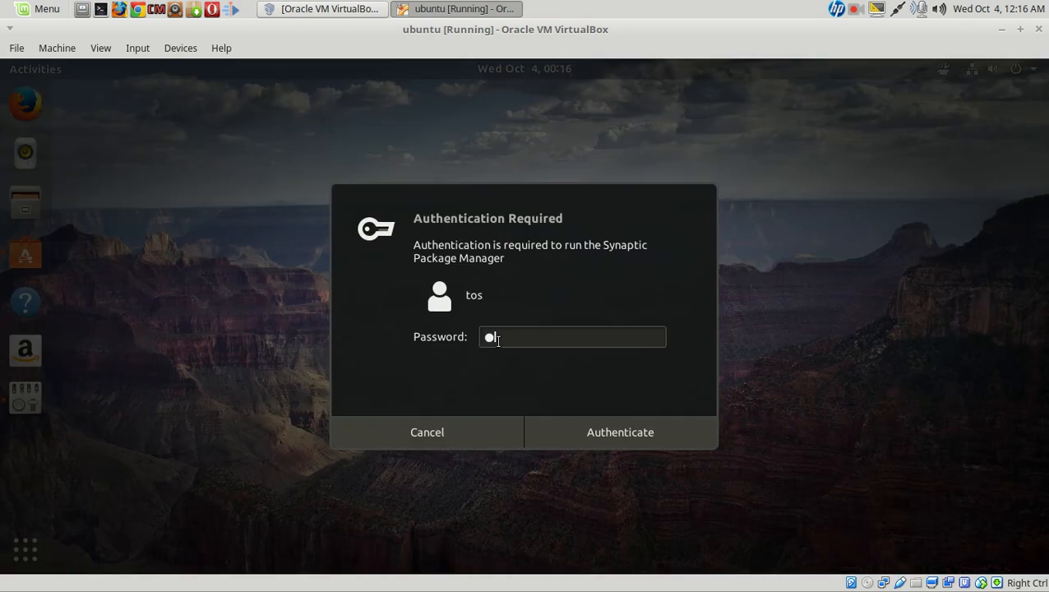
{"action": "left_click", "coordinate": [620, 431]}
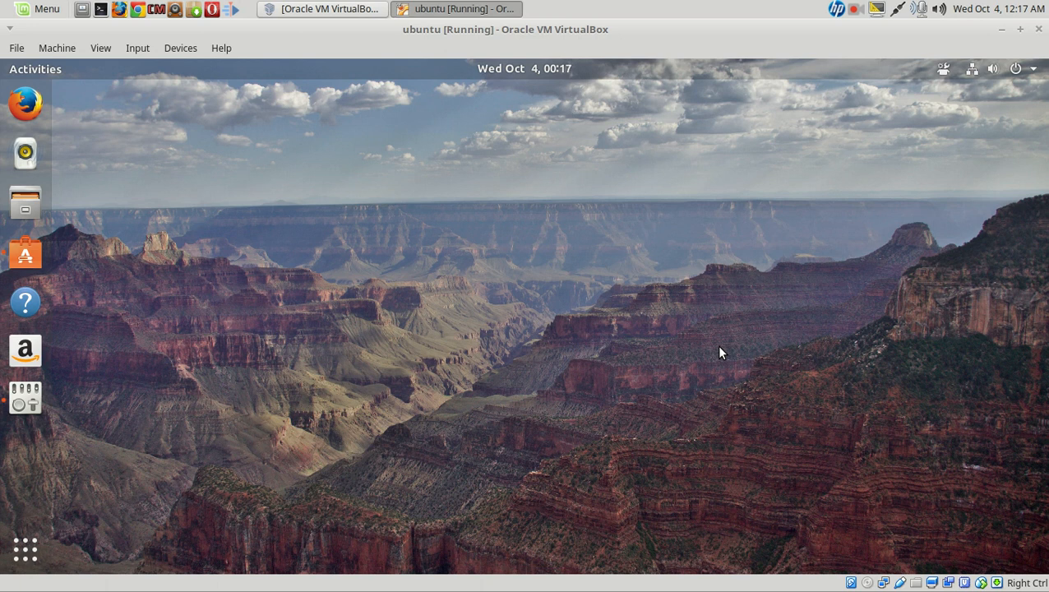
{"action": "mouse_move", "coordinate": [945, 69]}
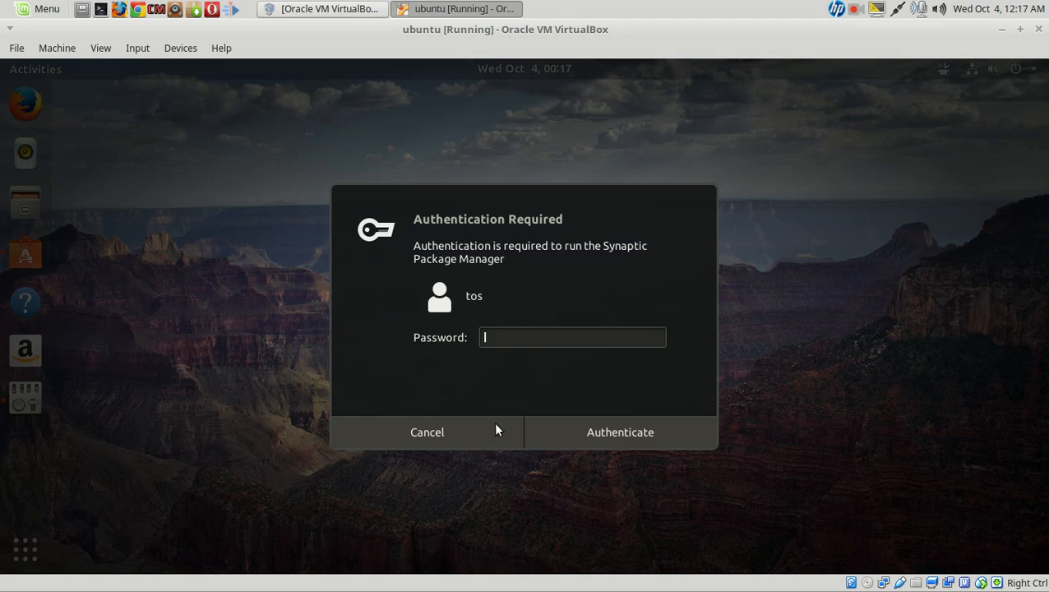
{"action": "left_click", "coordinate": [427, 431]}
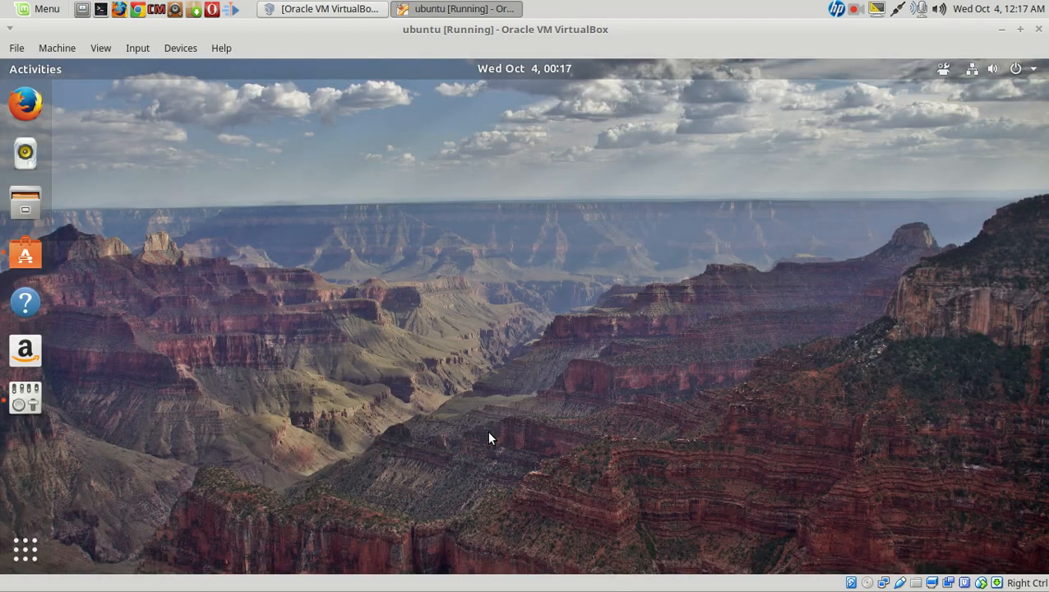
{"action": "mouse_move", "coordinate": [563, 216]}
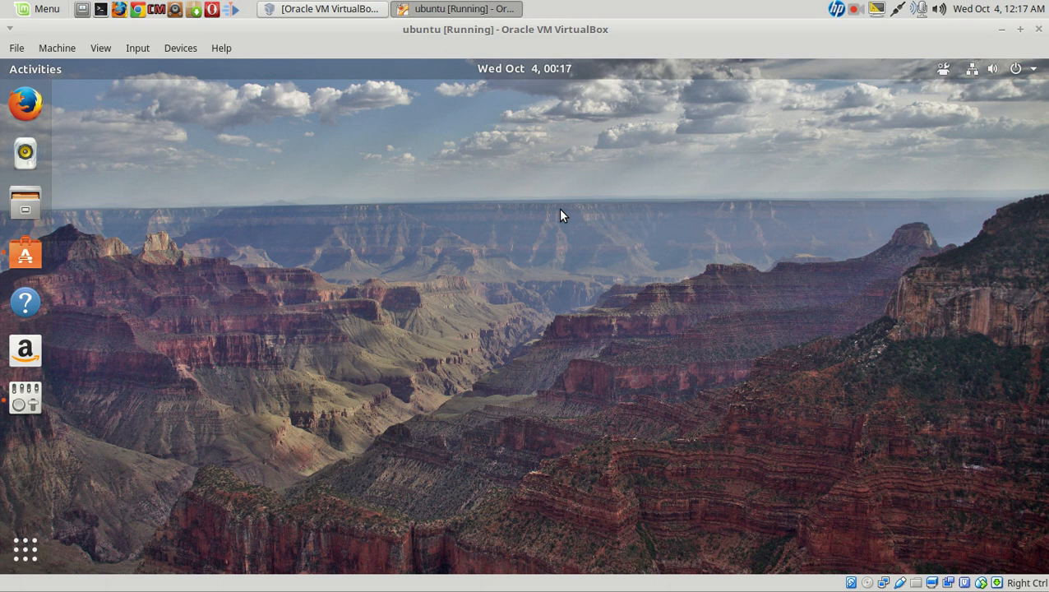
{"action": "mouse_move", "coordinate": [565, 204]}
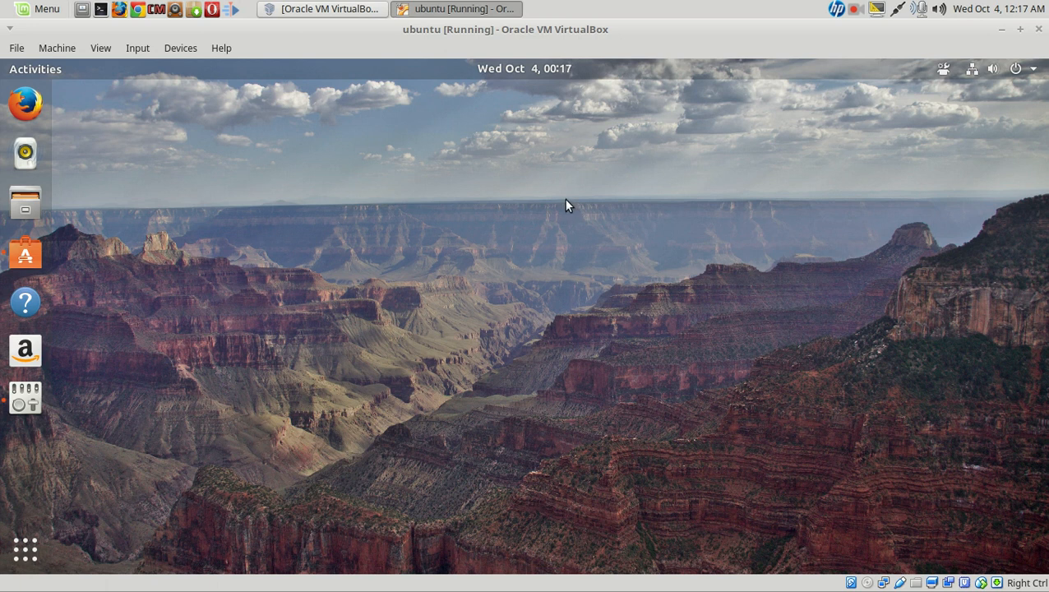
{"action": "mouse_move", "coordinate": [549, 205]}
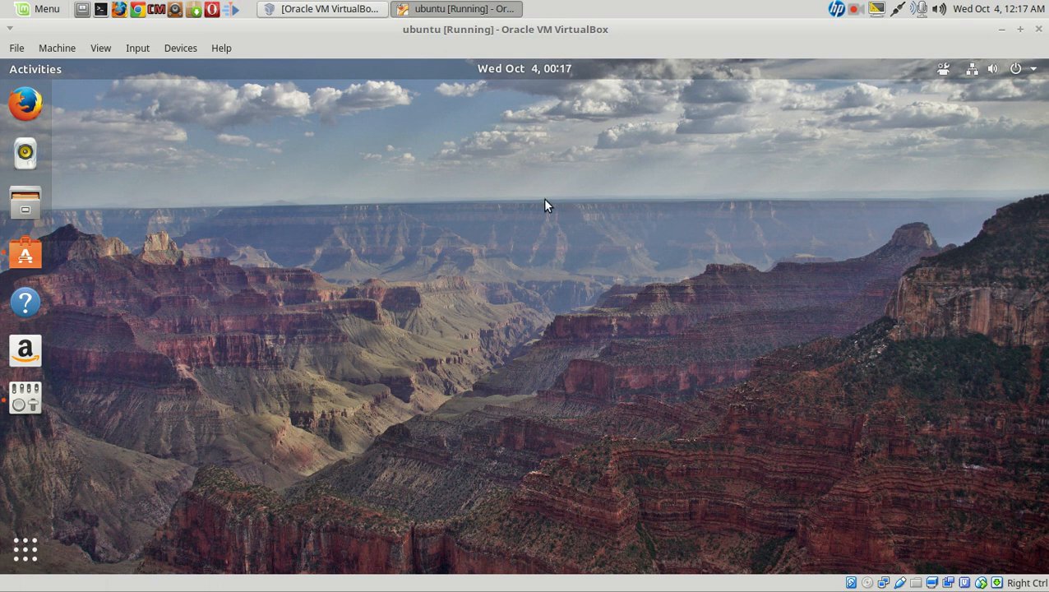
{"action": "mouse_move", "coordinate": [917, 187]}
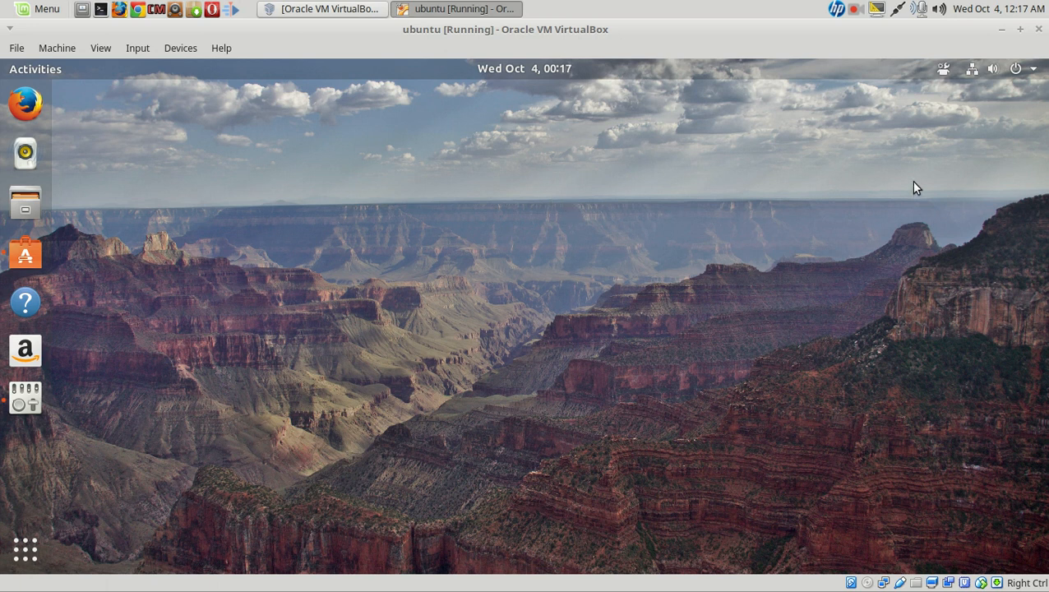
{"action": "mouse_move", "coordinate": [1020, 72]}
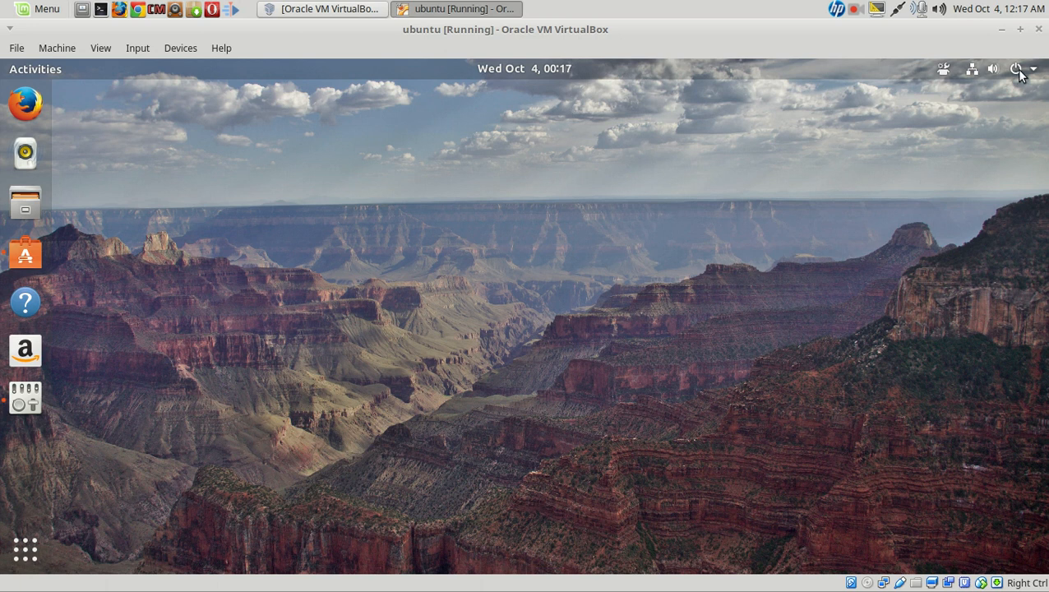
Step: Power off the Ubuntu virtual machine from the system status menu
{"action": "left_click", "coordinate": [1017, 70]}
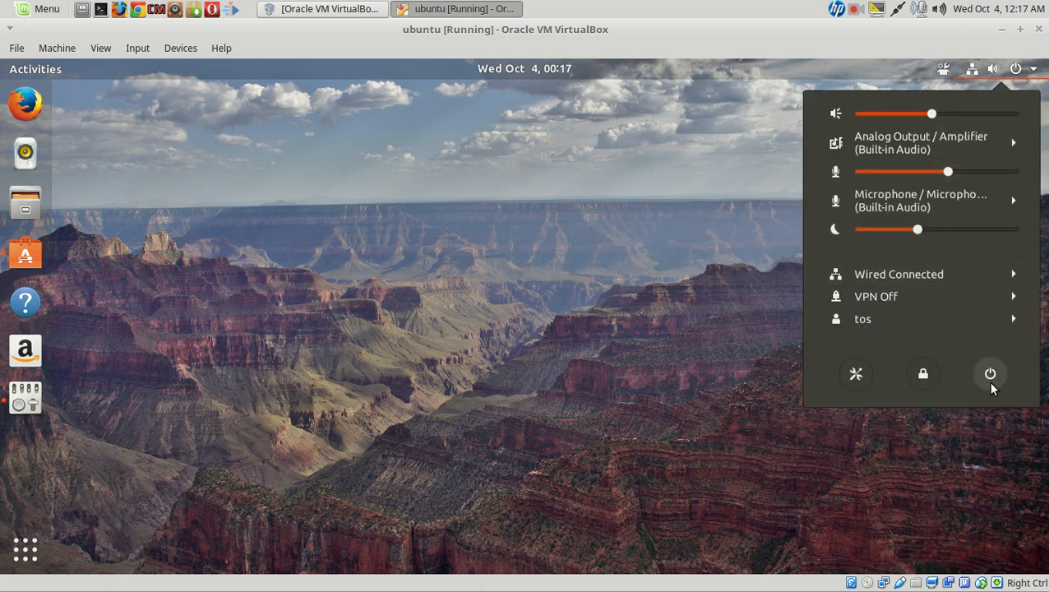
{"action": "left_click", "coordinate": [990, 375]}
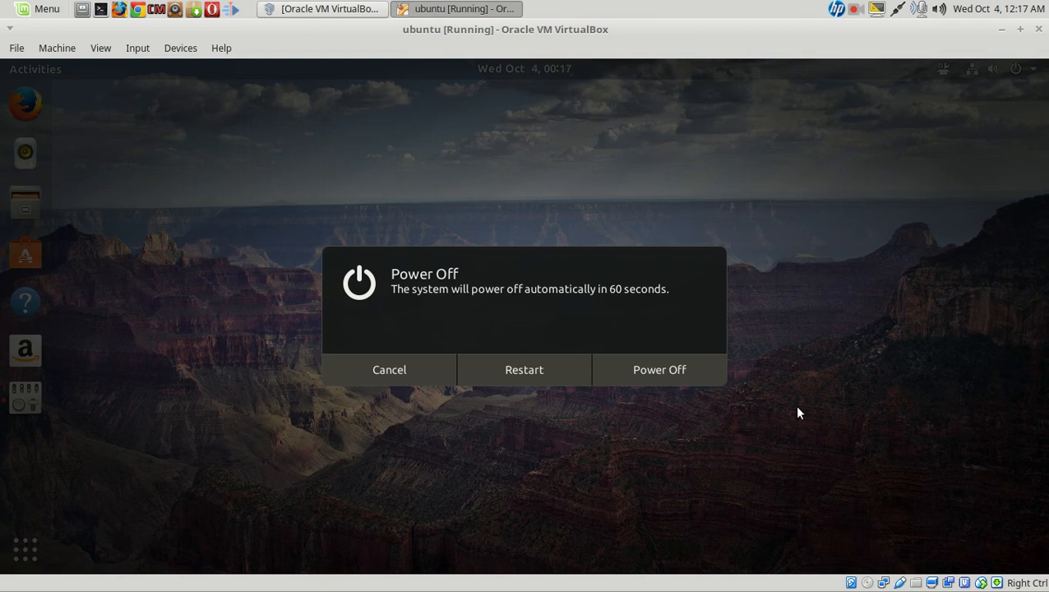
{"action": "mouse_move", "coordinate": [689, 378]}
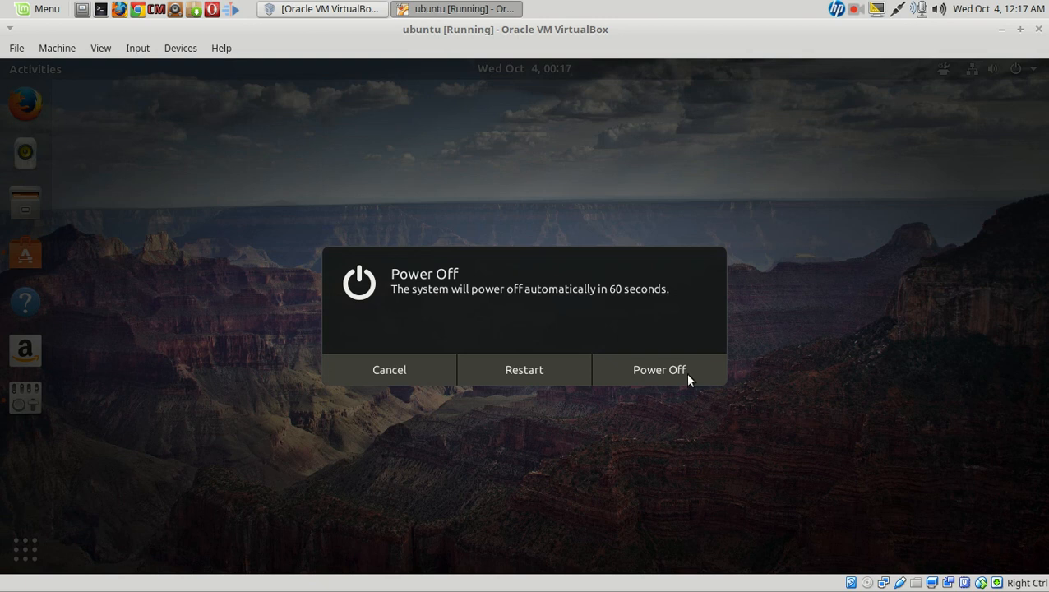
{"action": "left_click", "coordinate": [523, 368]}
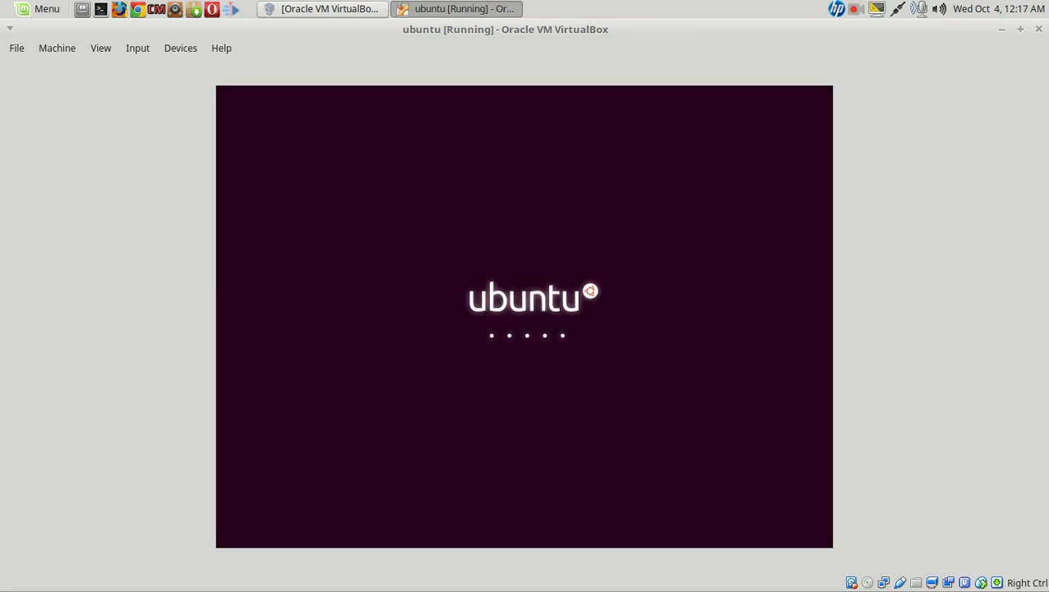